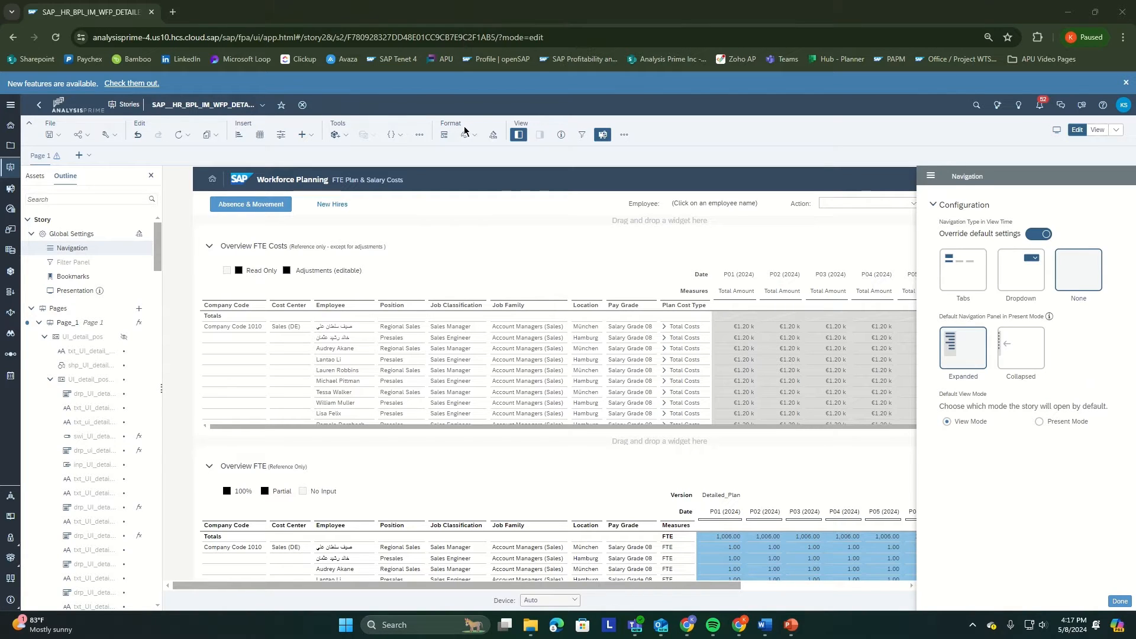
{"action": "mouse_move", "coordinate": [475, 150]}
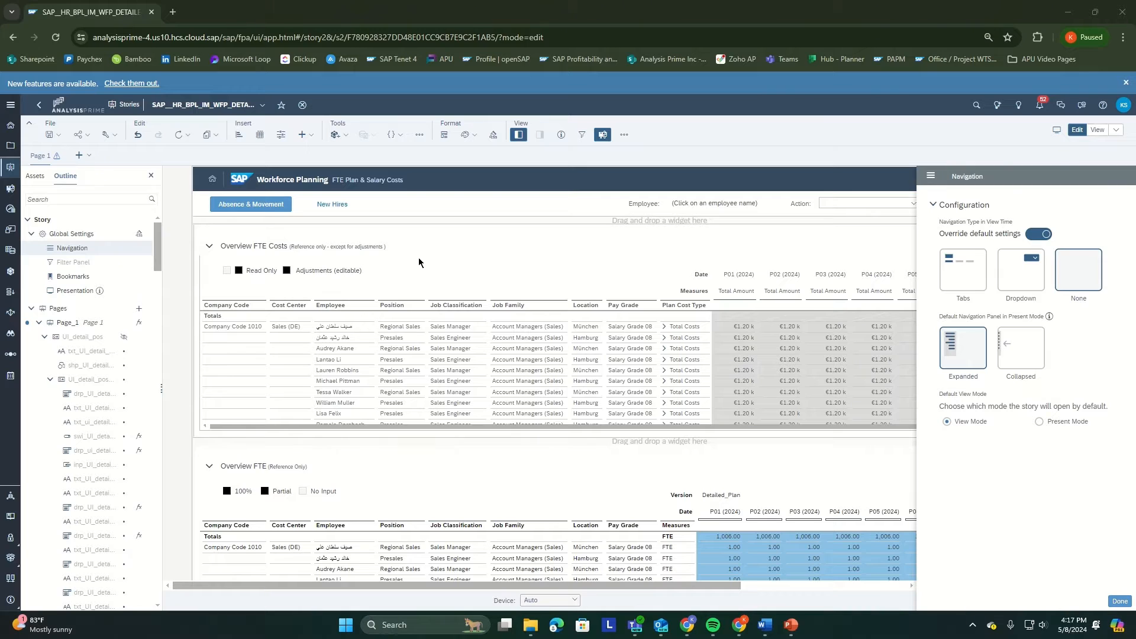
- Bring up the add-page choices beside the Workforce Planning story's page tabs
{"action": "left_click", "coordinate": [79, 155]}
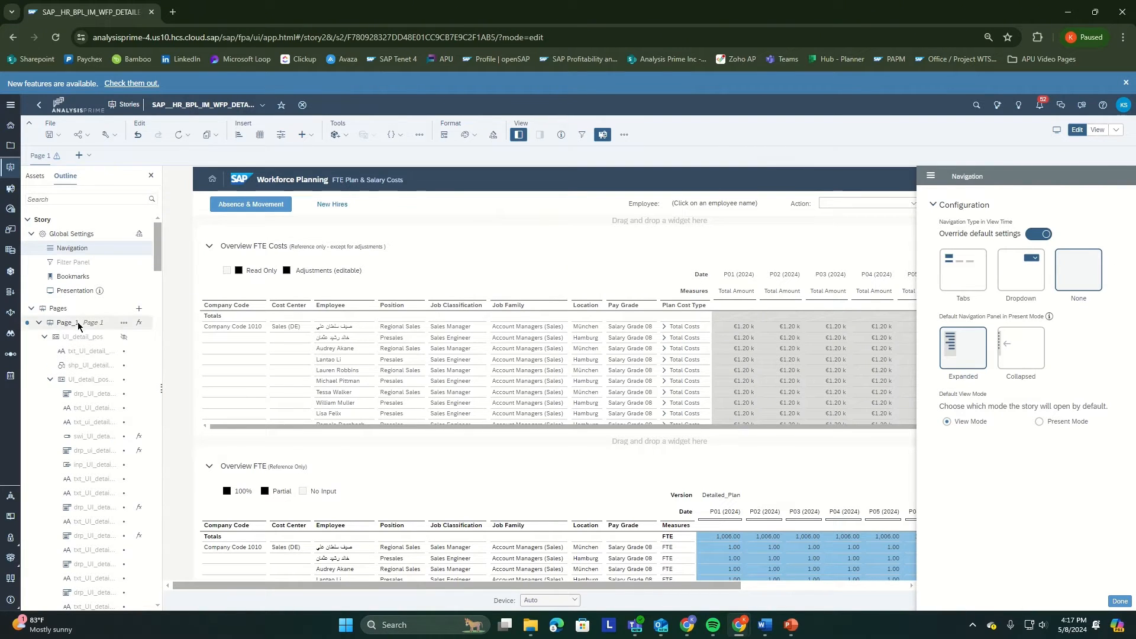
{"action": "left_click", "coordinate": [137, 309]}
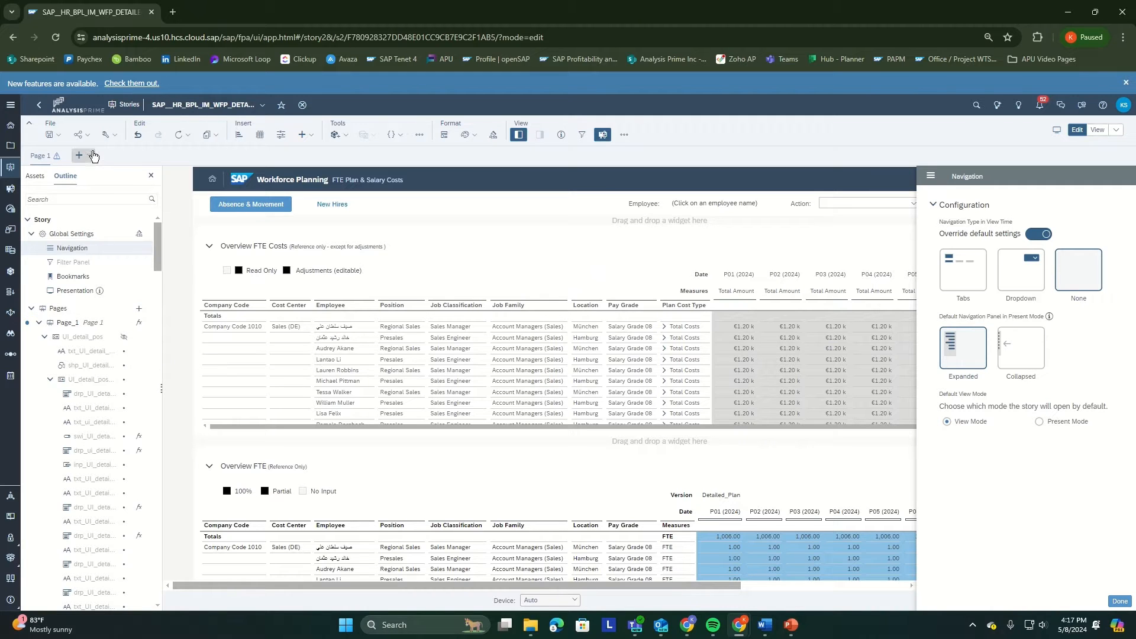
{"action": "left_click", "coordinate": [83, 155]}
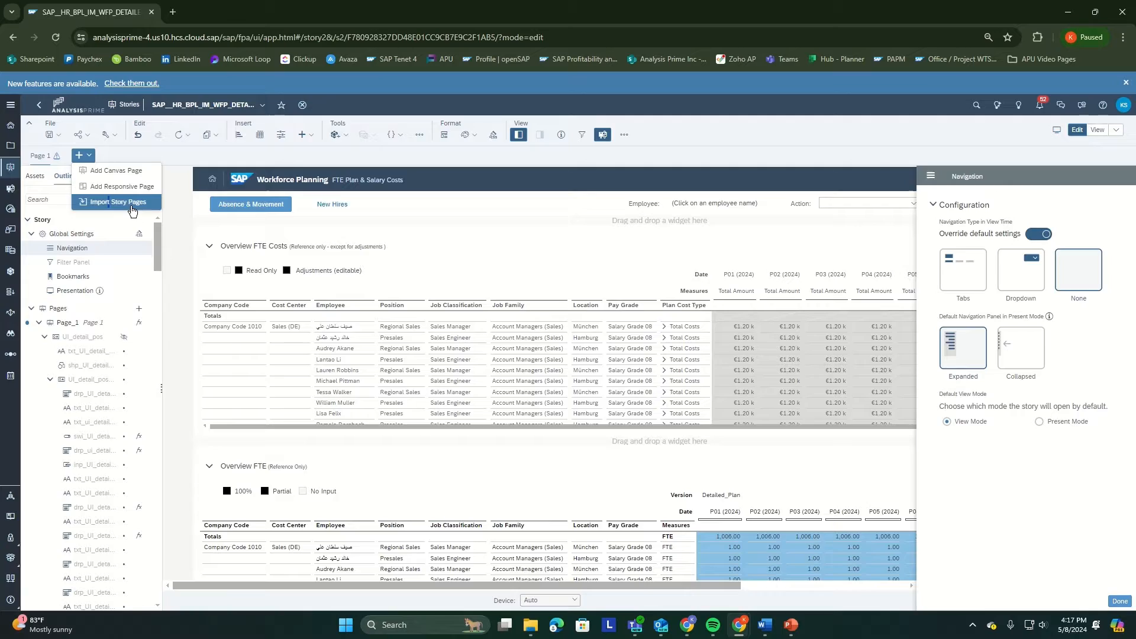
- Choose Import Story Pages so the Add Story browser lists My Files
{"action": "left_click", "coordinate": [117, 202]}
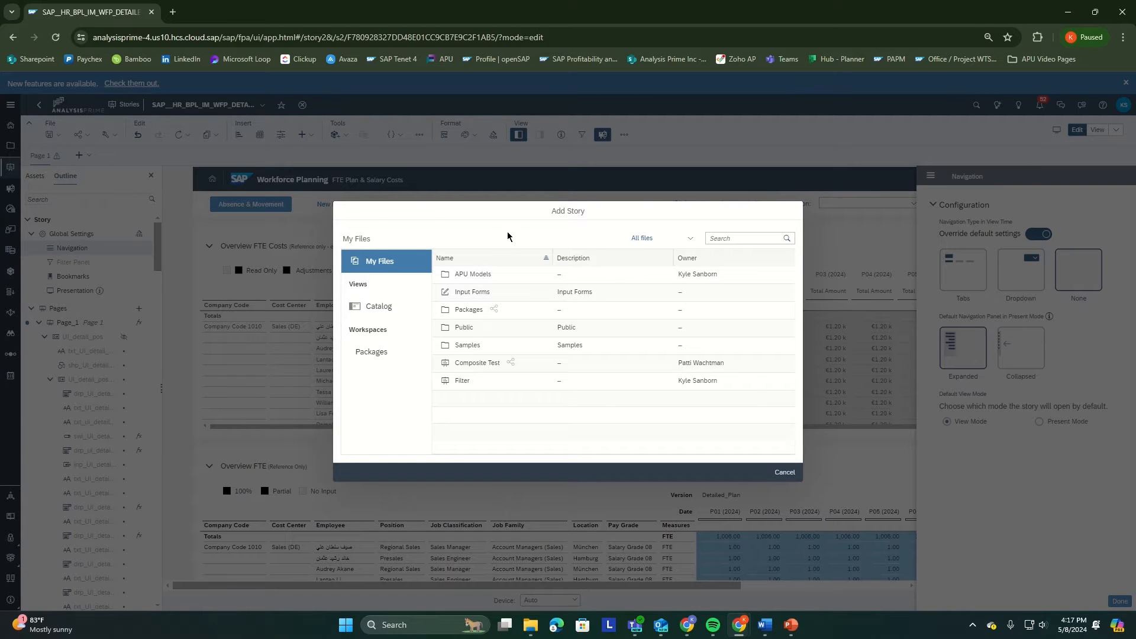
{"action": "mouse_move", "coordinate": [607, 227]}
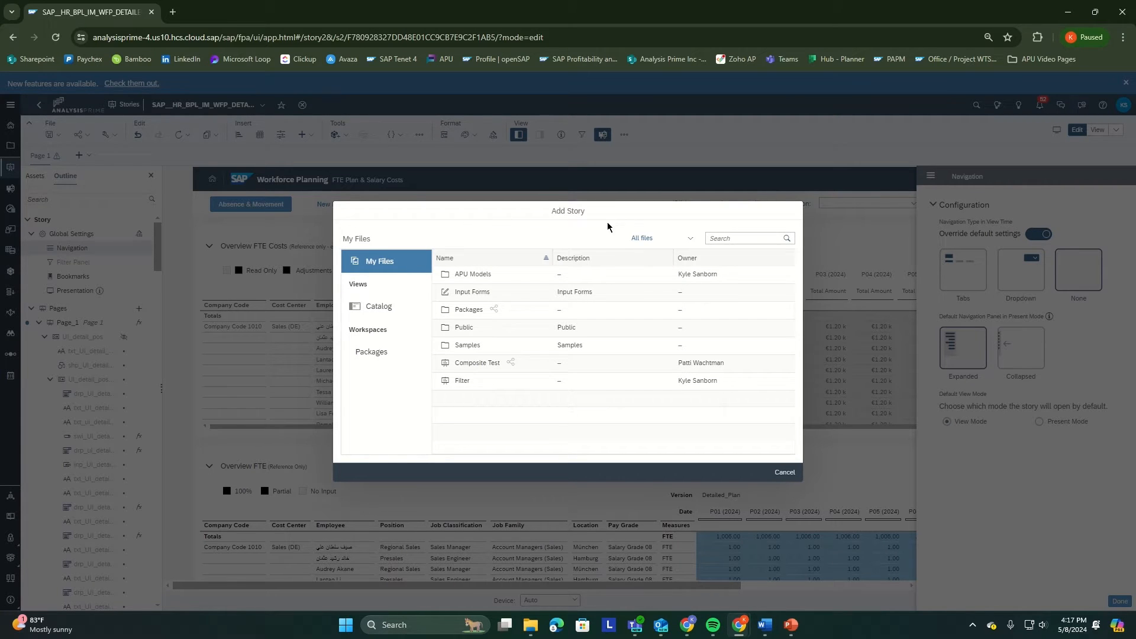
{"action": "mouse_move", "coordinate": [492, 225]}
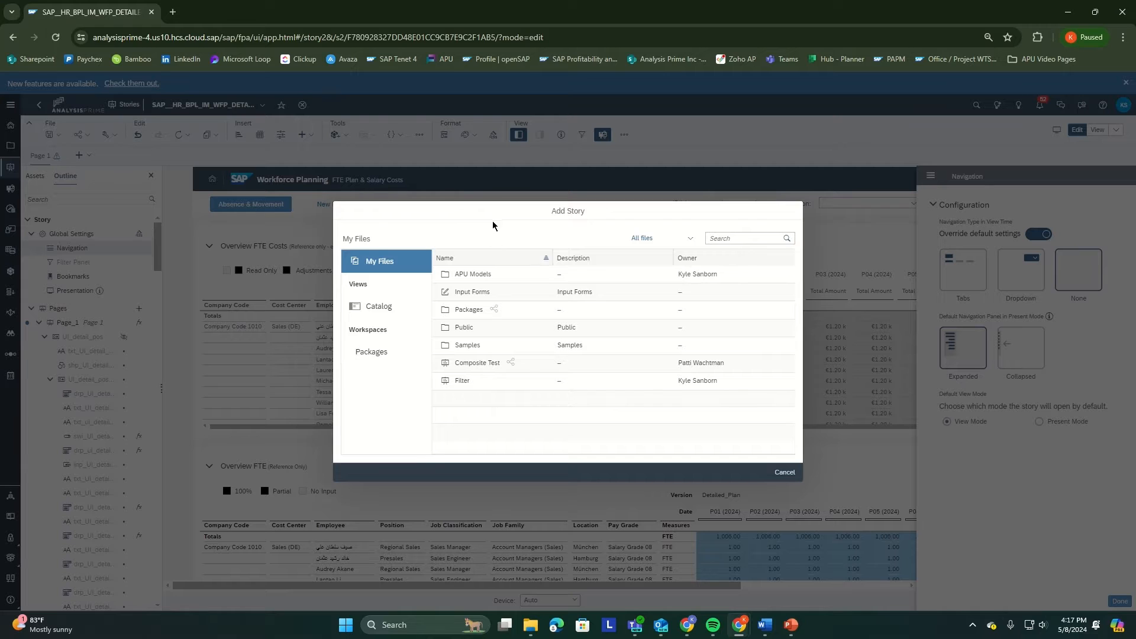
{"action": "mouse_move", "coordinate": [362, 414]}
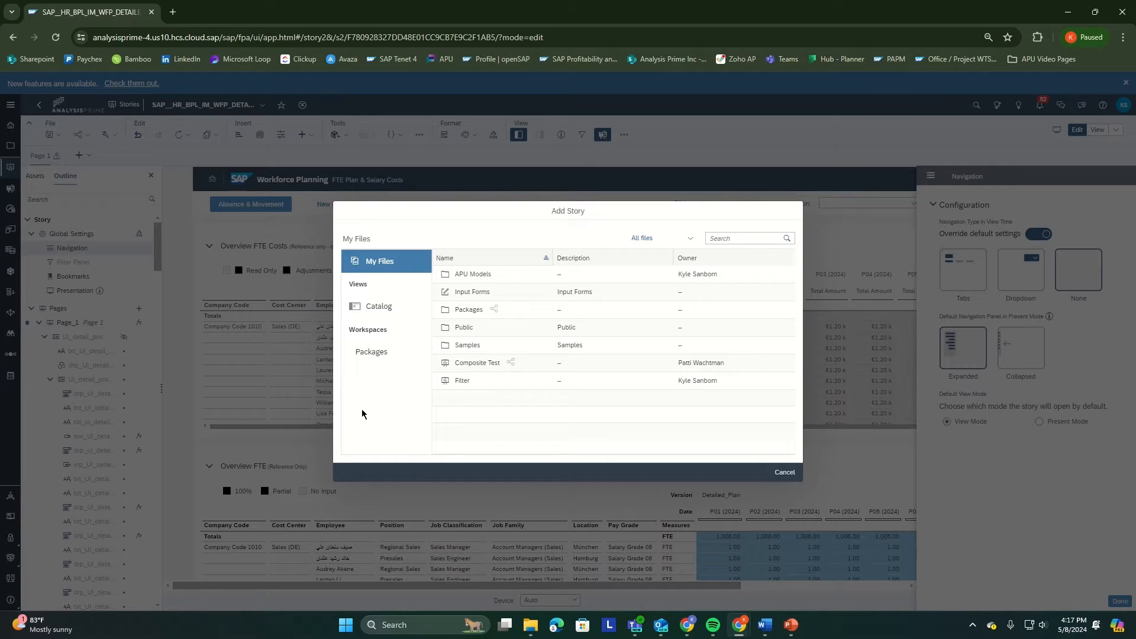
{"action": "mouse_move", "coordinate": [372, 406]}
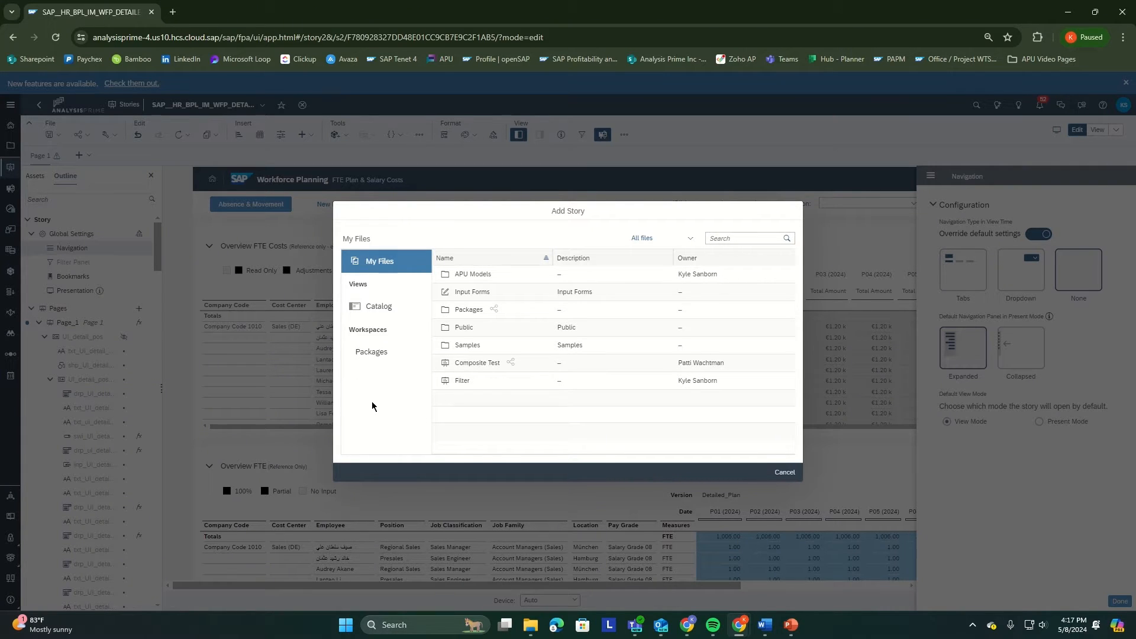
{"action": "mouse_move", "coordinate": [375, 398]}
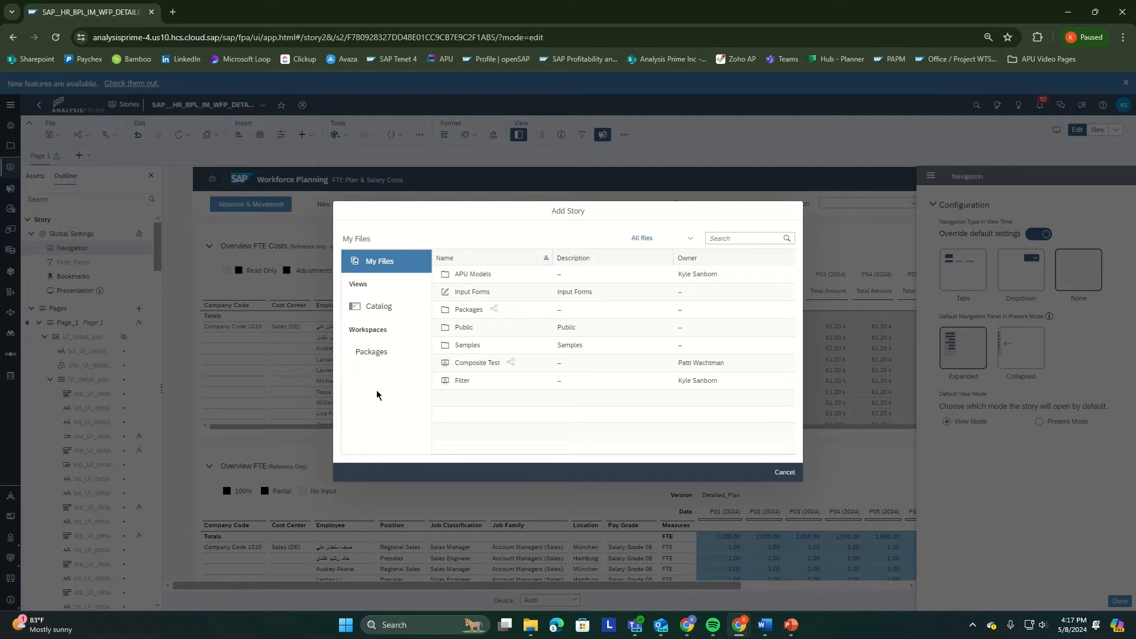
{"action": "mouse_move", "coordinate": [382, 383]}
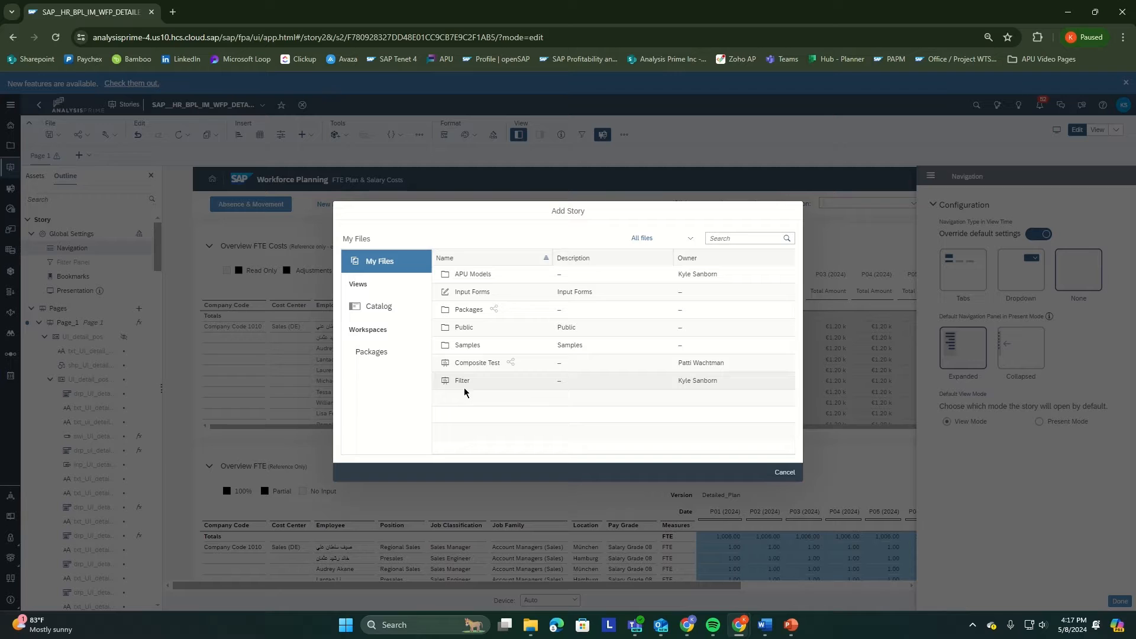
{"action": "mouse_move", "coordinate": [464, 383]}
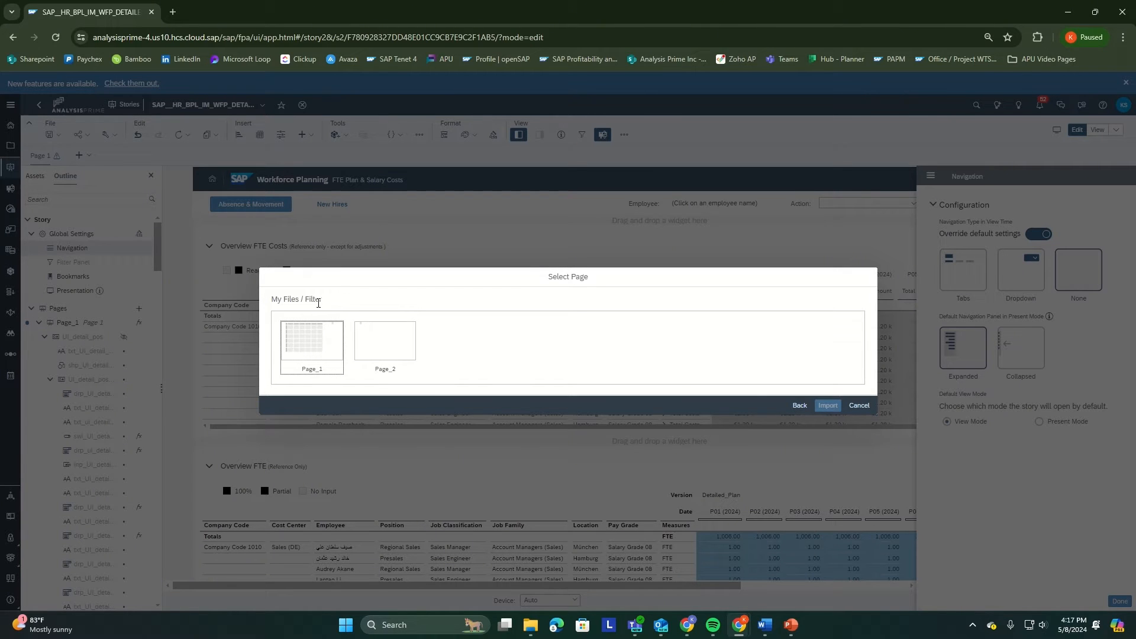
{"action": "mouse_move", "coordinate": [390, 350]}
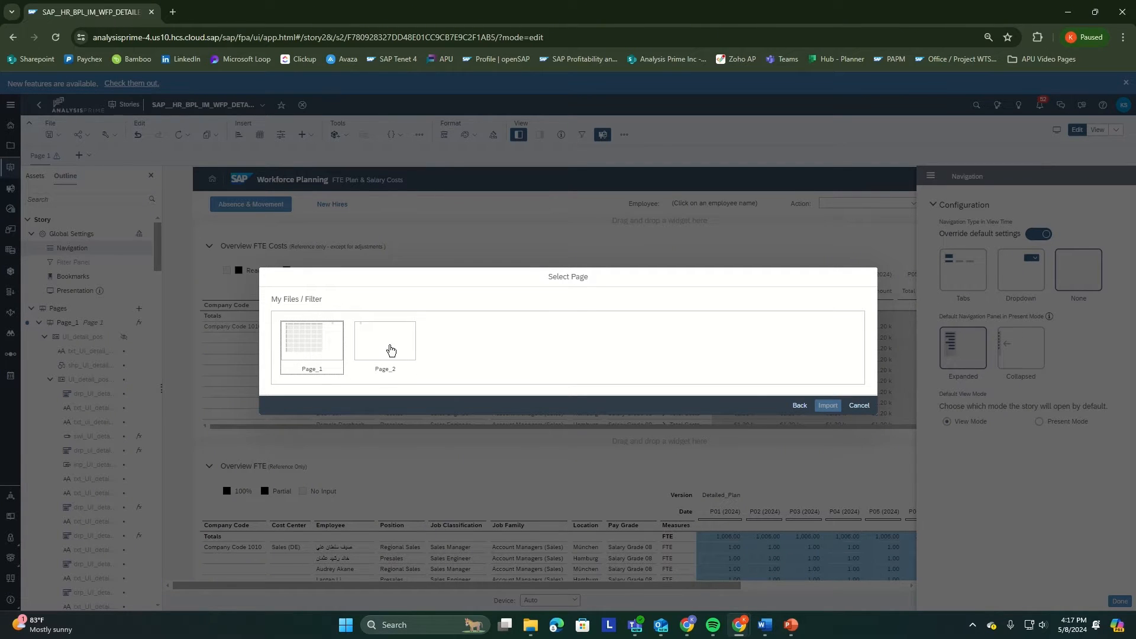
{"action": "mouse_move", "coordinate": [311, 352]}
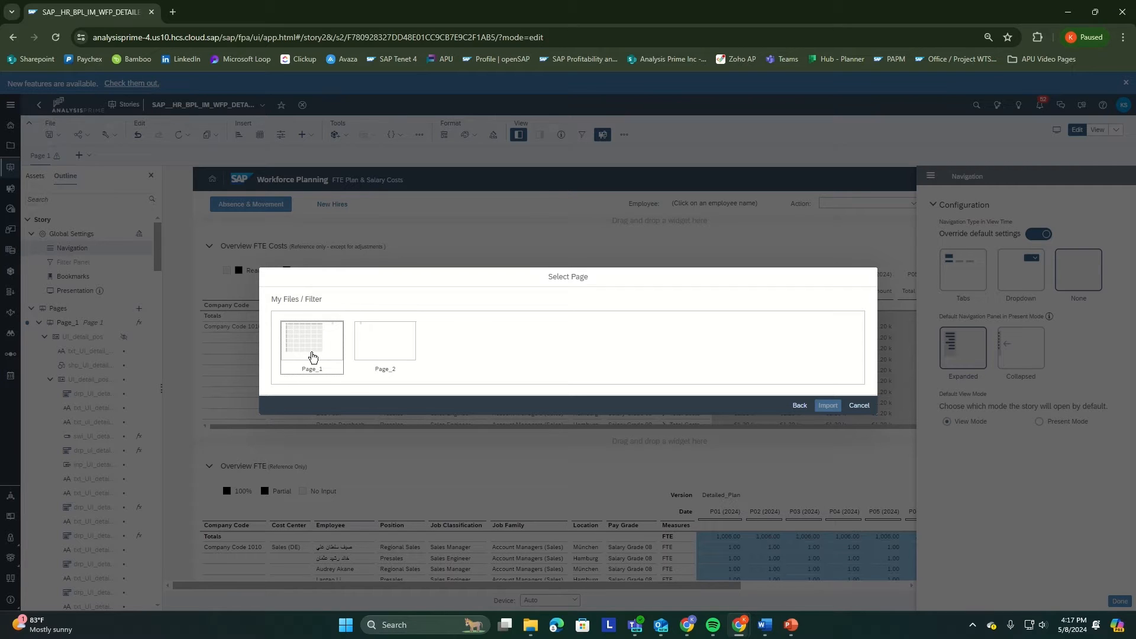
- Select Page_1 of the Filter story and import it into this story
{"action": "left_click", "coordinate": [312, 344]}
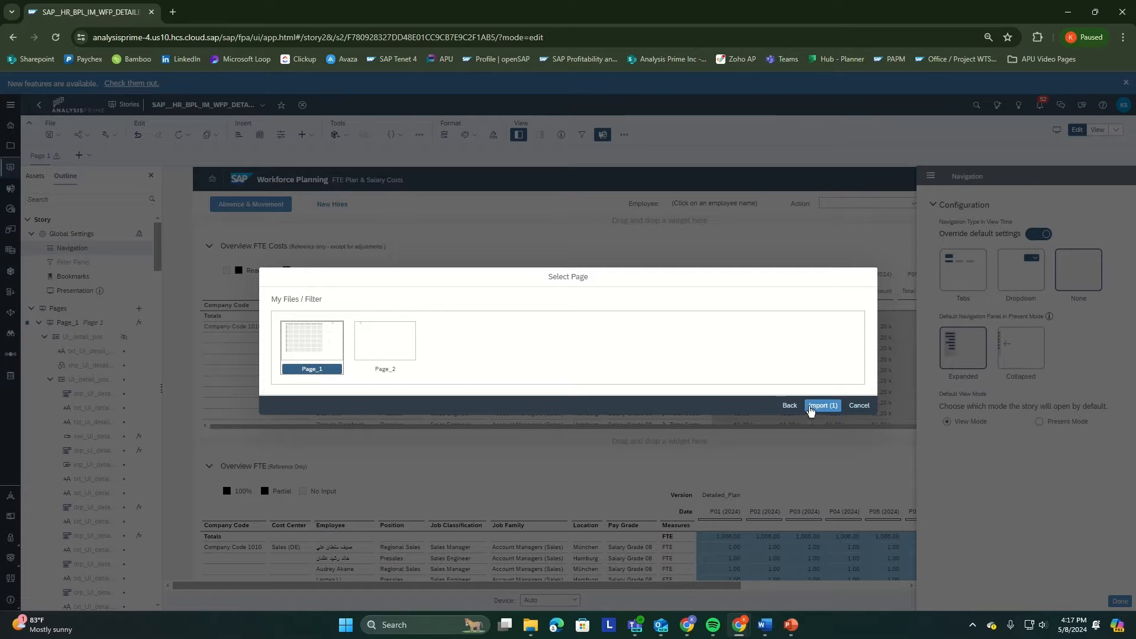
{"action": "left_click", "coordinate": [822, 405]}
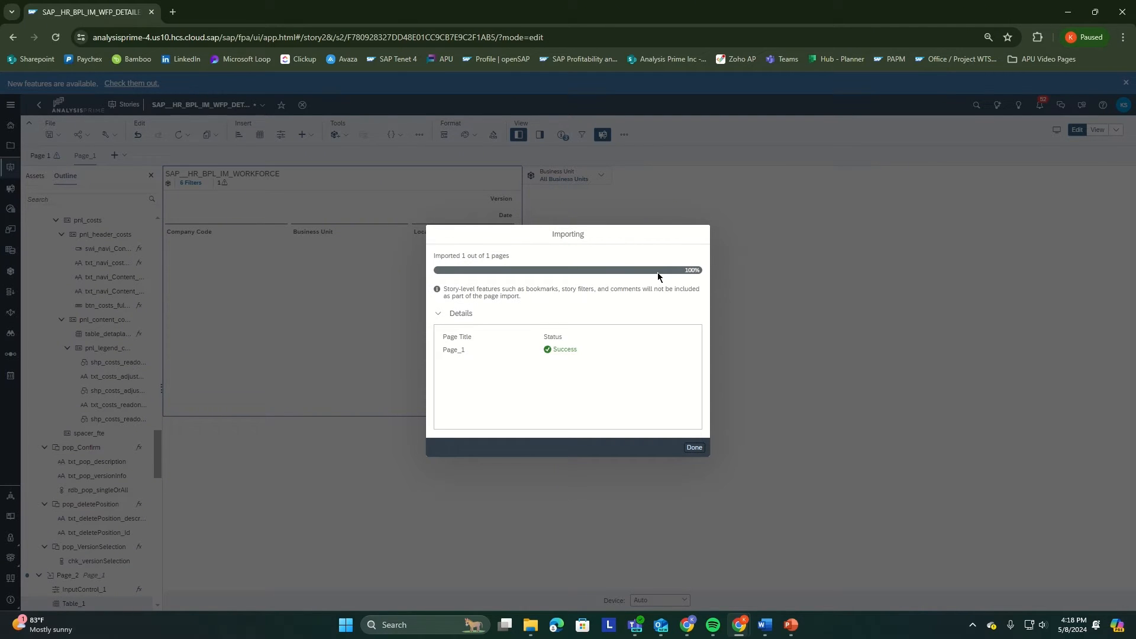
{"action": "mouse_move", "coordinate": [566, 359]}
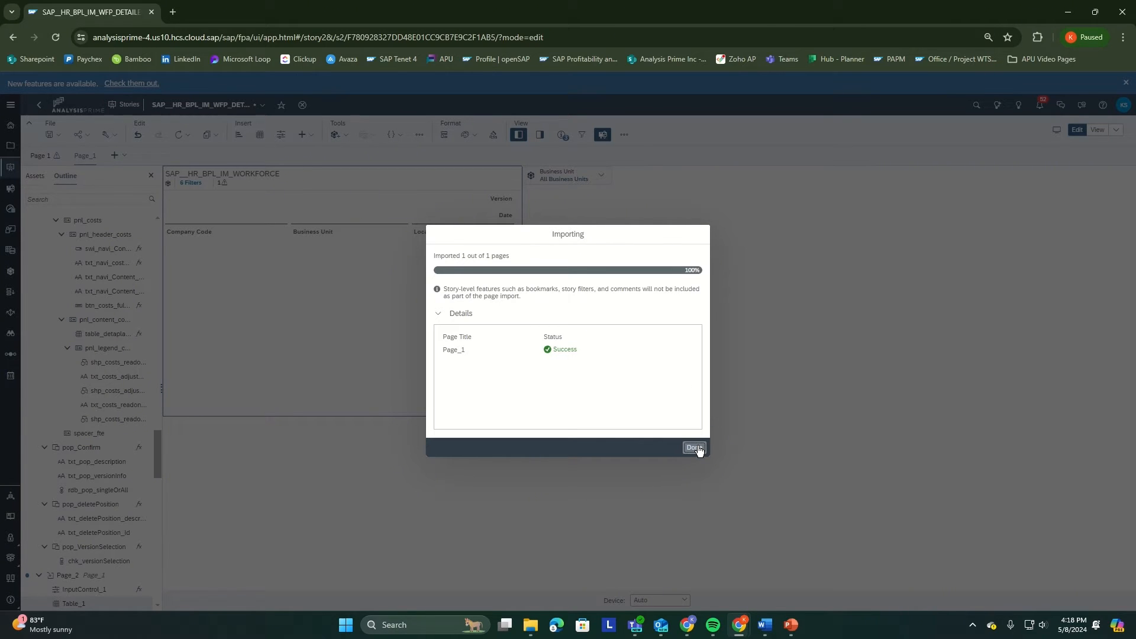
- Finish the import and save the story with Page_1 as its second page
{"action": "left_click", "coordinate": [693, 447]}
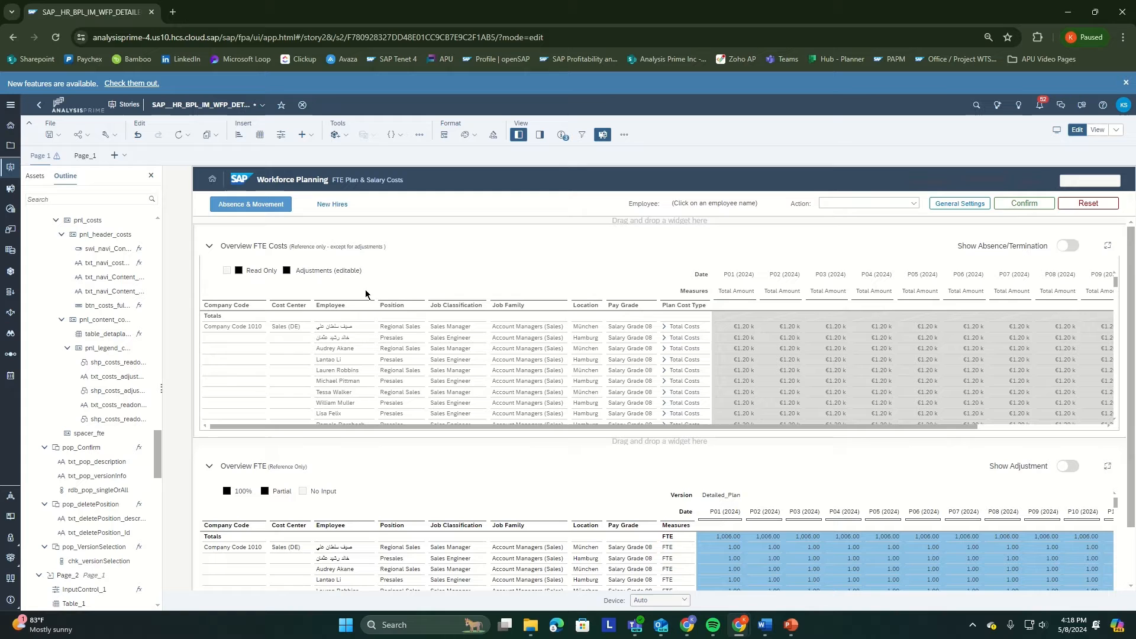
{"action": "left_click", "coordinate": [48, 135]}
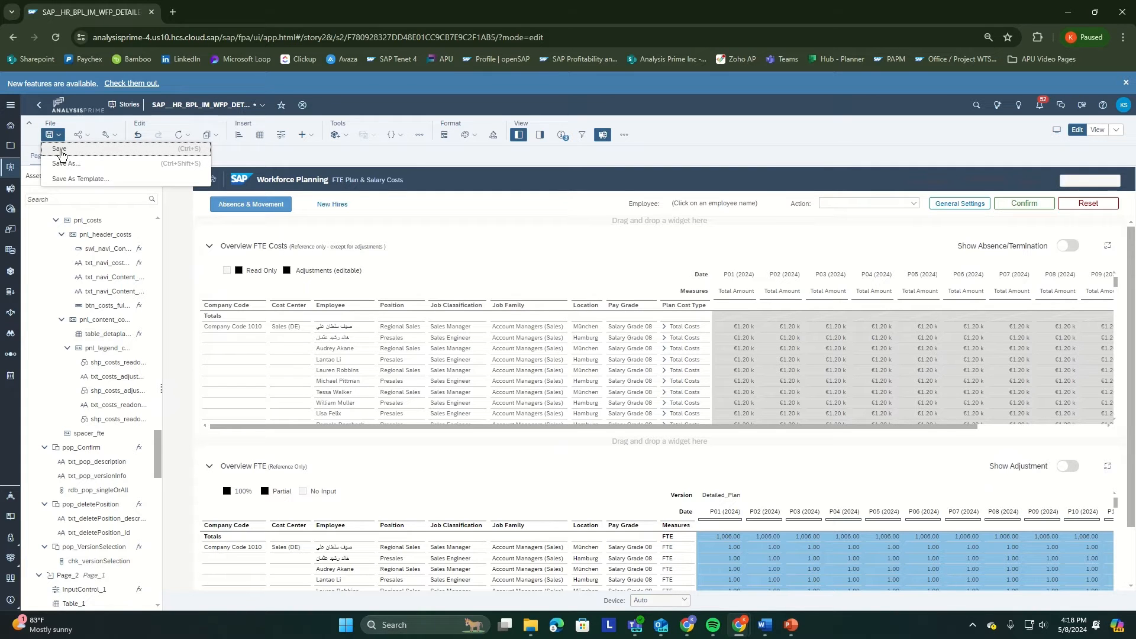
{"action": "left_click", "coordinate": [59, 149]}
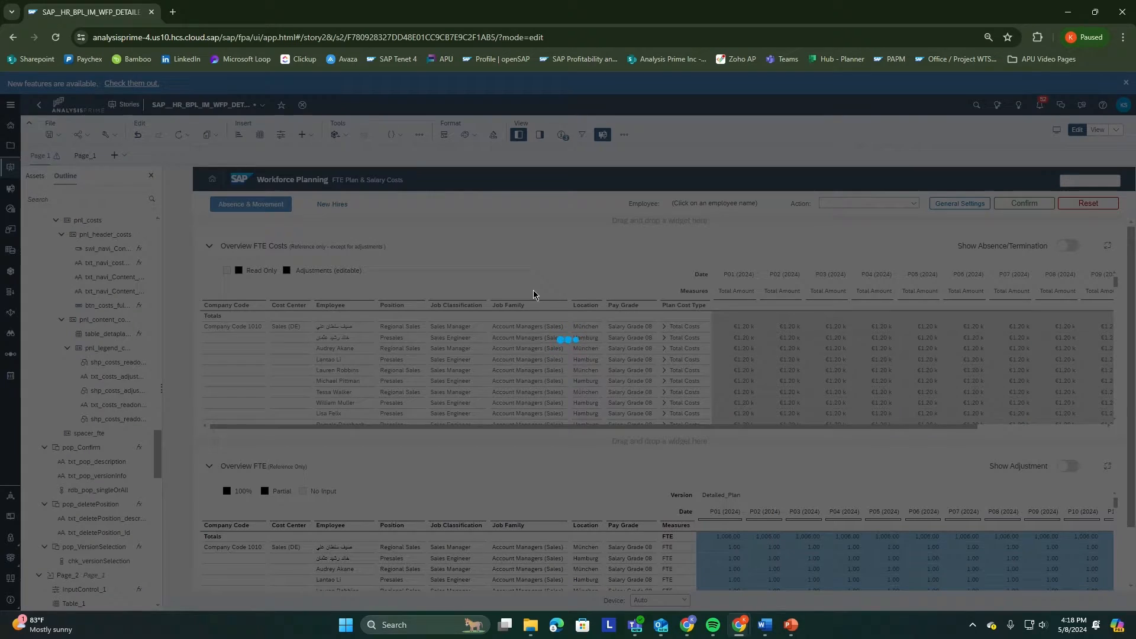
{"action": "left_click", "coordinate": [42, 155]}
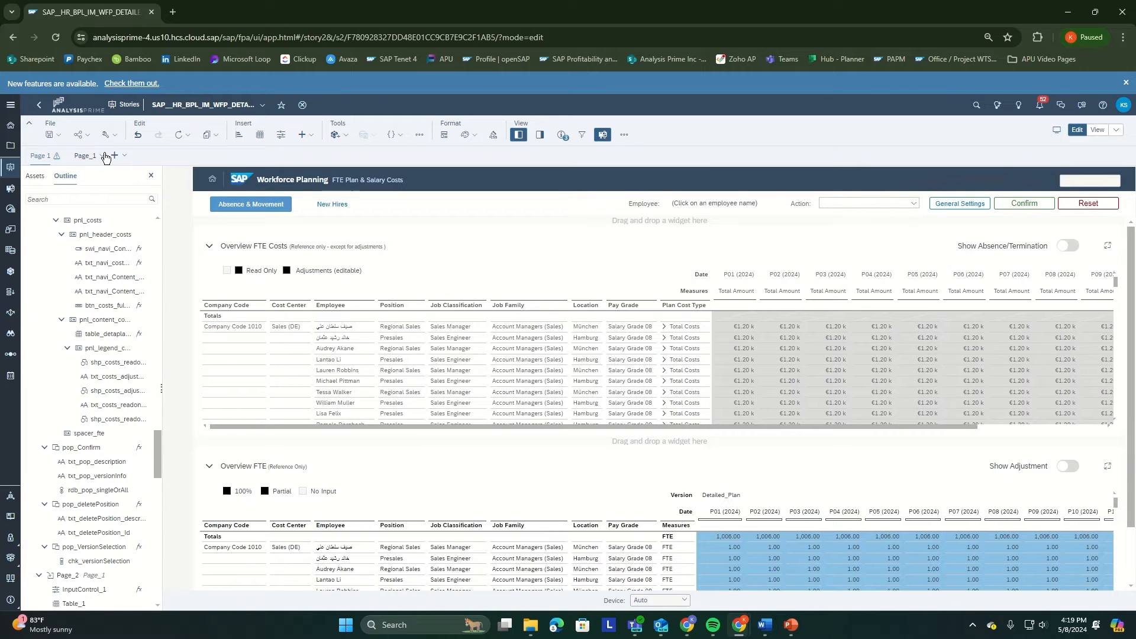
{"action": "mouse_move", "coordinate": [105, 158]}
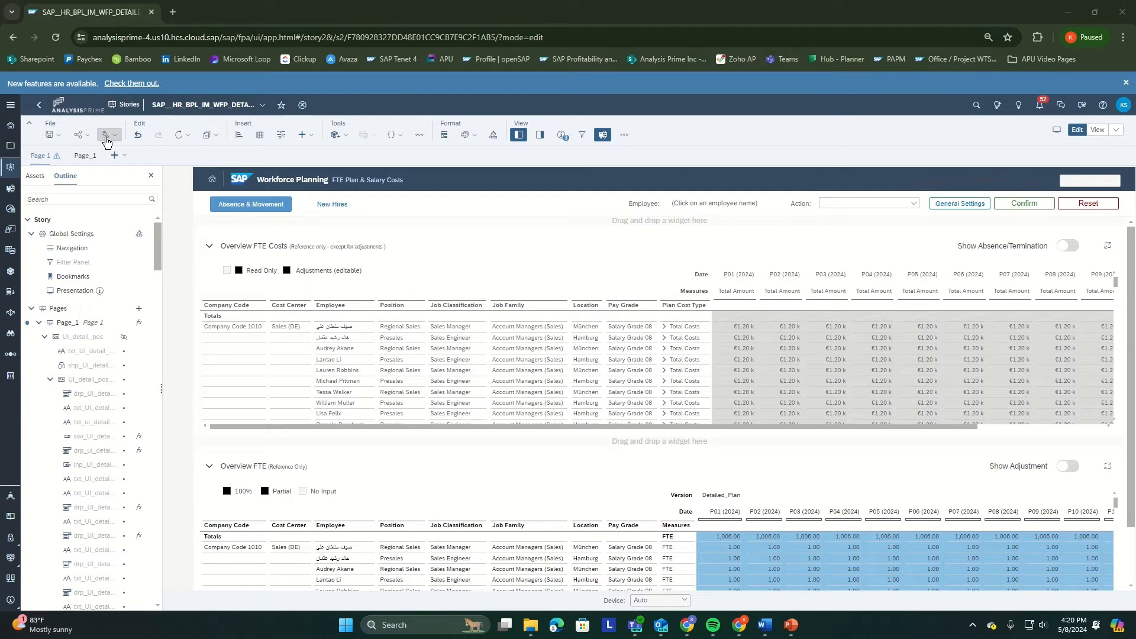
- Open Presentation Settings from the story menu, close it, then reopen it
{"action": "left_click", "coordinate": [114, 135]}
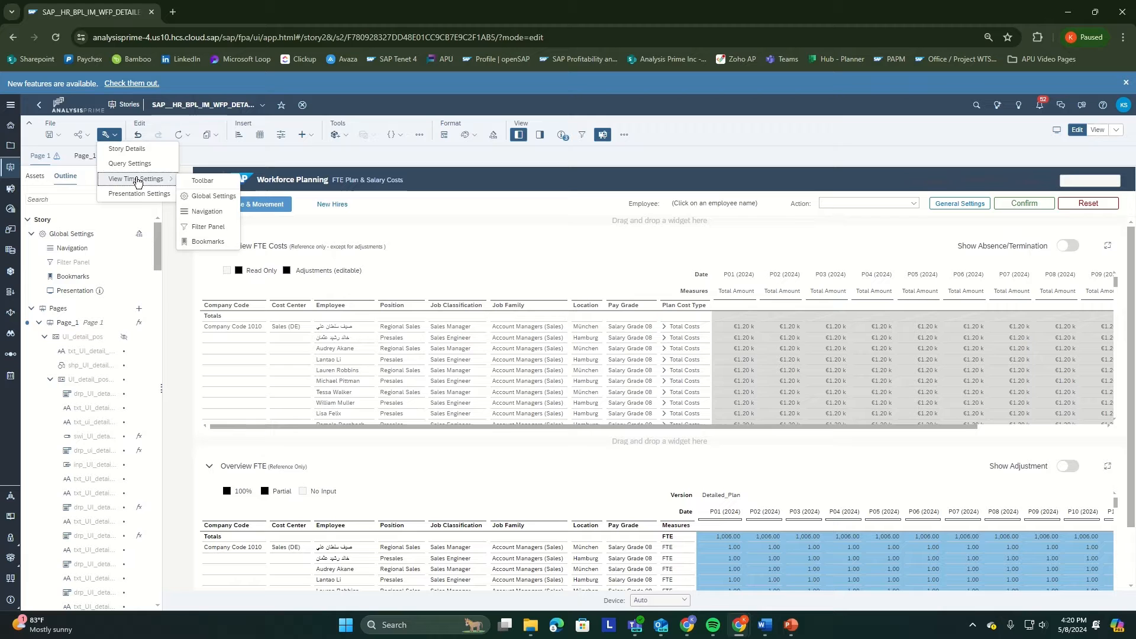
{"action": "left_click", "coordinate": [141, 194]}
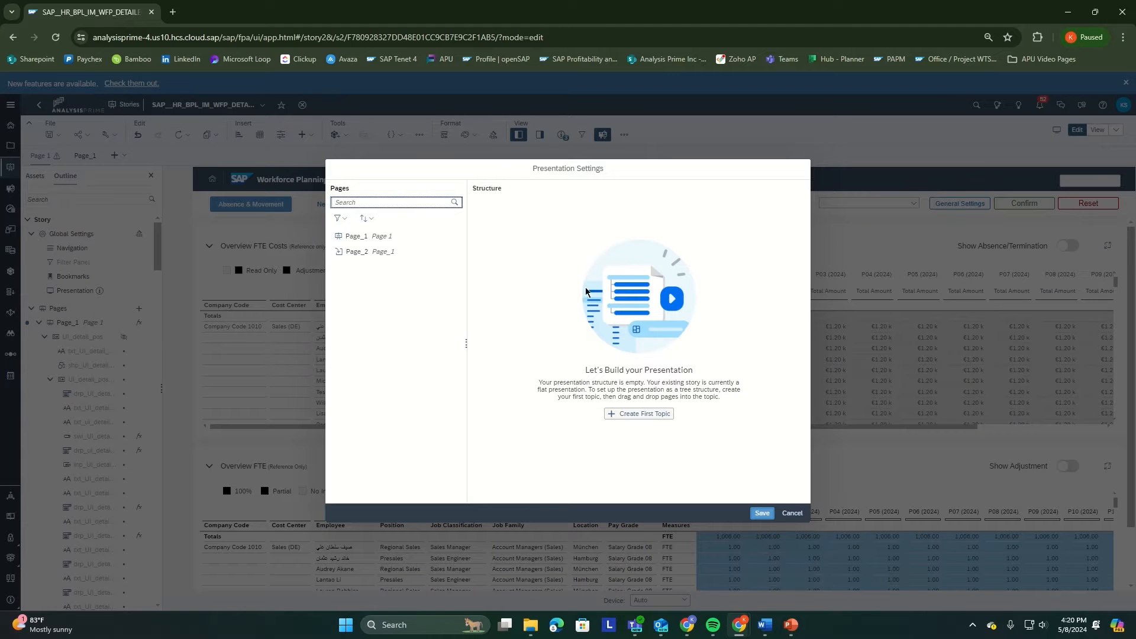
{"action": "left_click", "coordinate": [792, 513]}
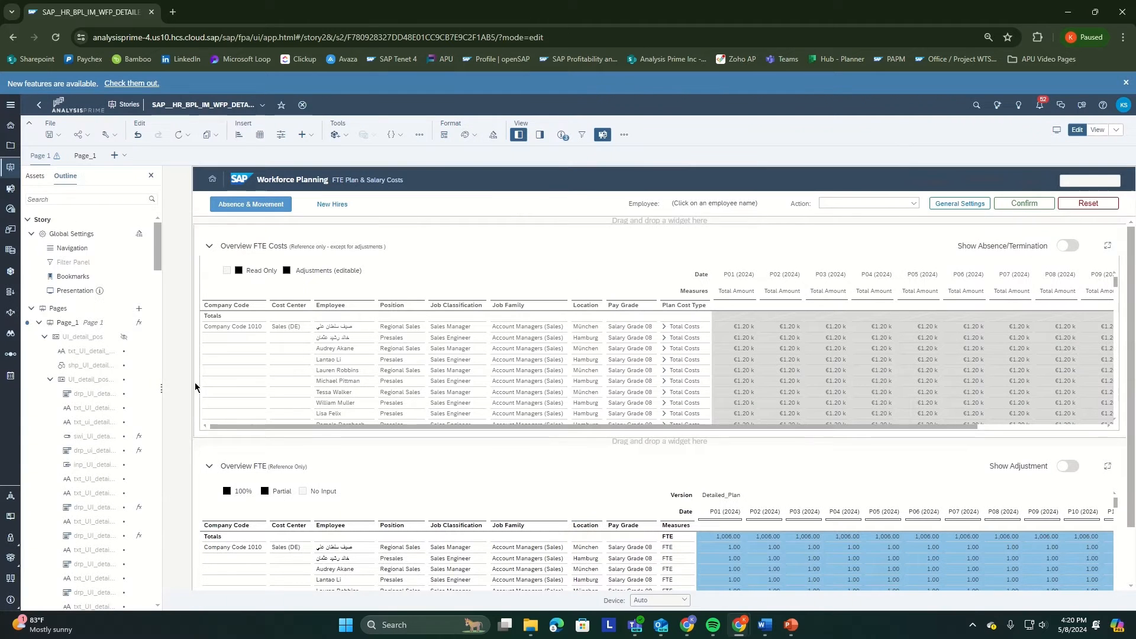
{"action": "left_click", "coordinate": [74, 290]}
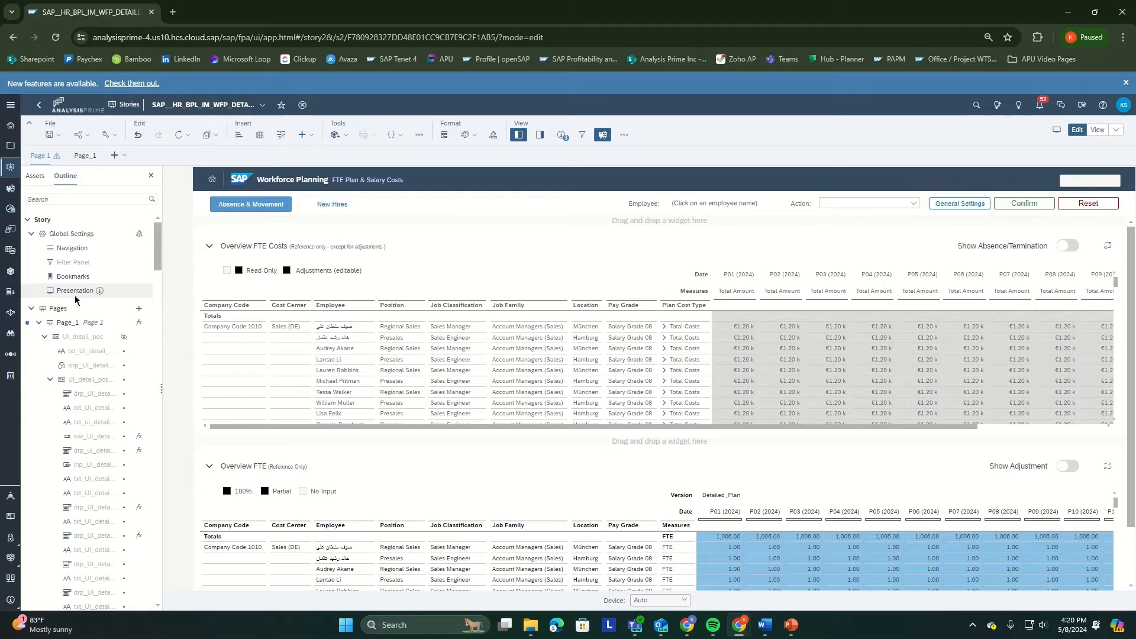
{"action": "left_click", "coordinate": [75, 291]}
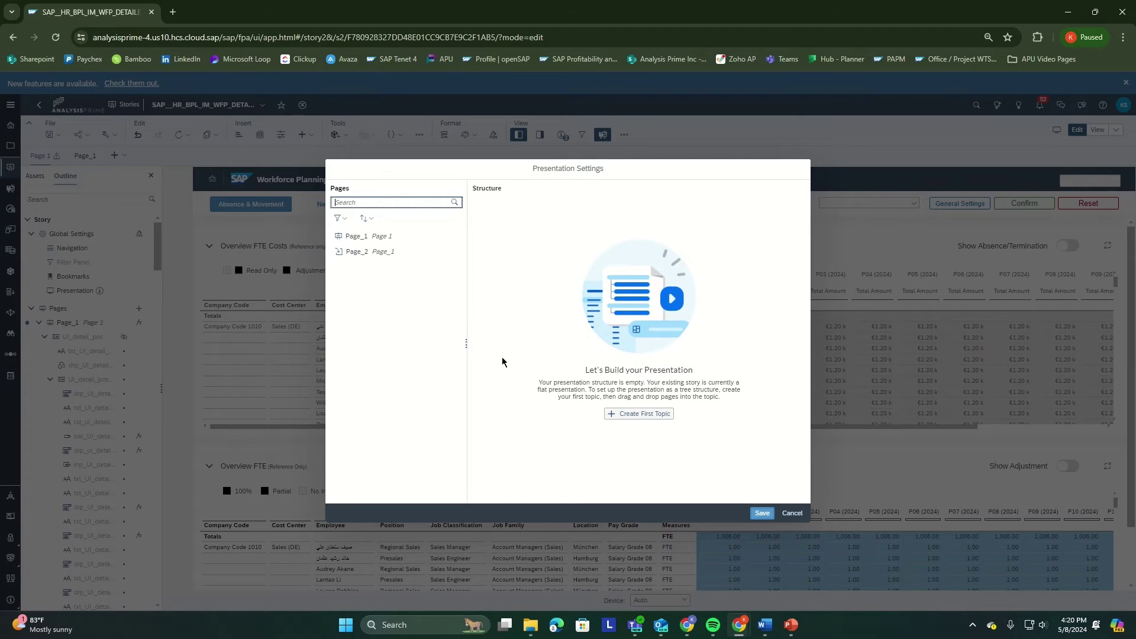
{"action": "mouse_move", "coordinate": [508, 268]}
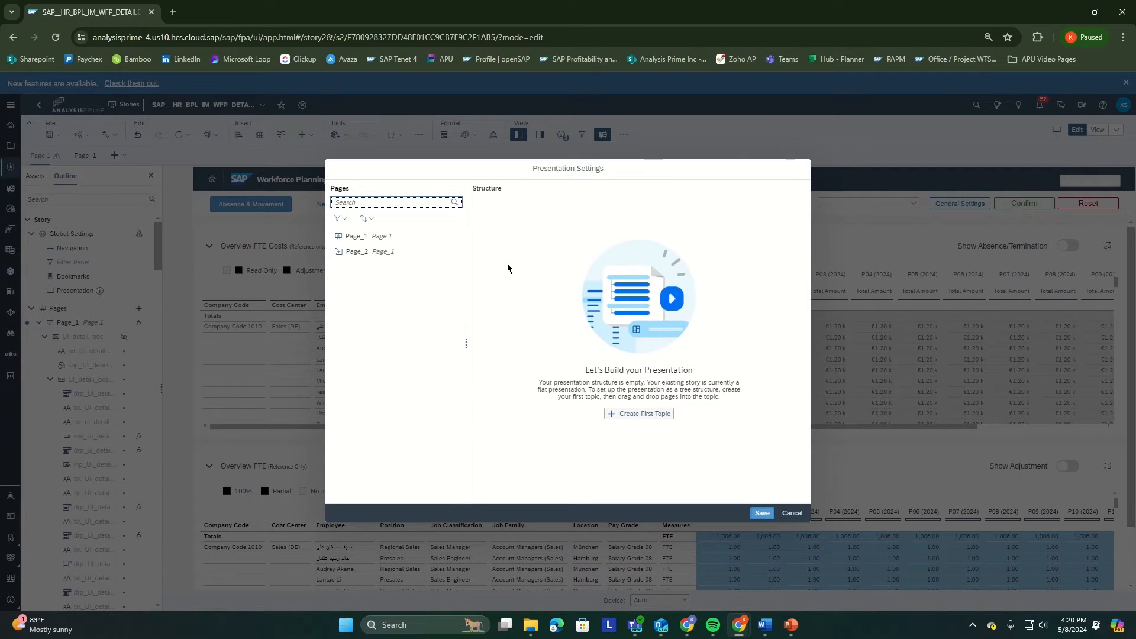
{"action": "mouse_move", "coordinate": [545, 4]}
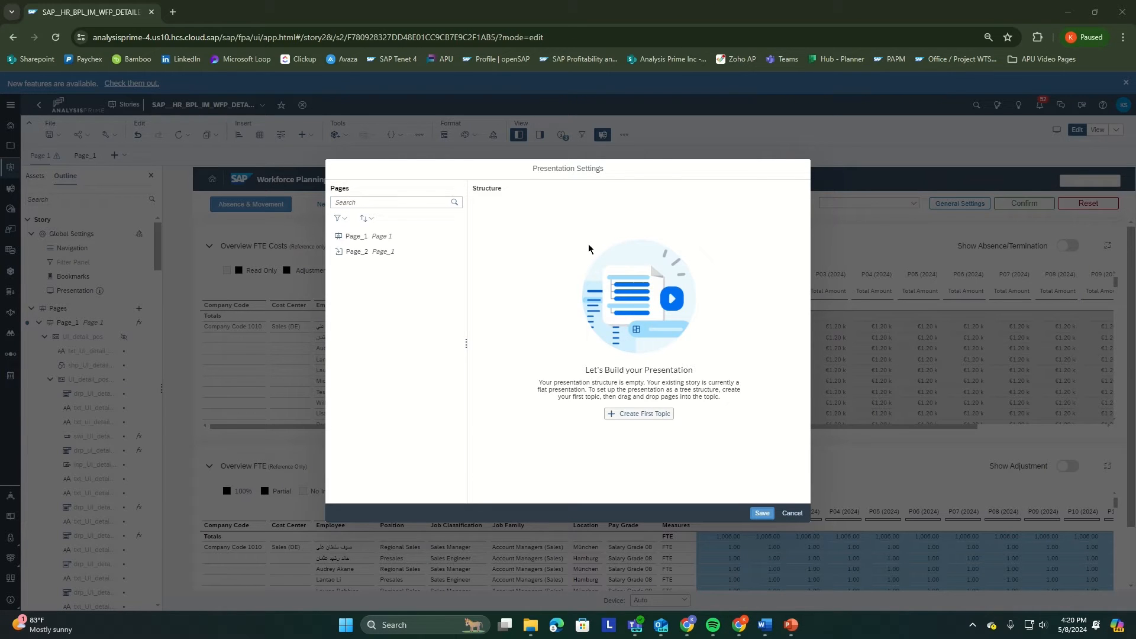
{"action": "mouse_move", "coordinate": [676, 384]}
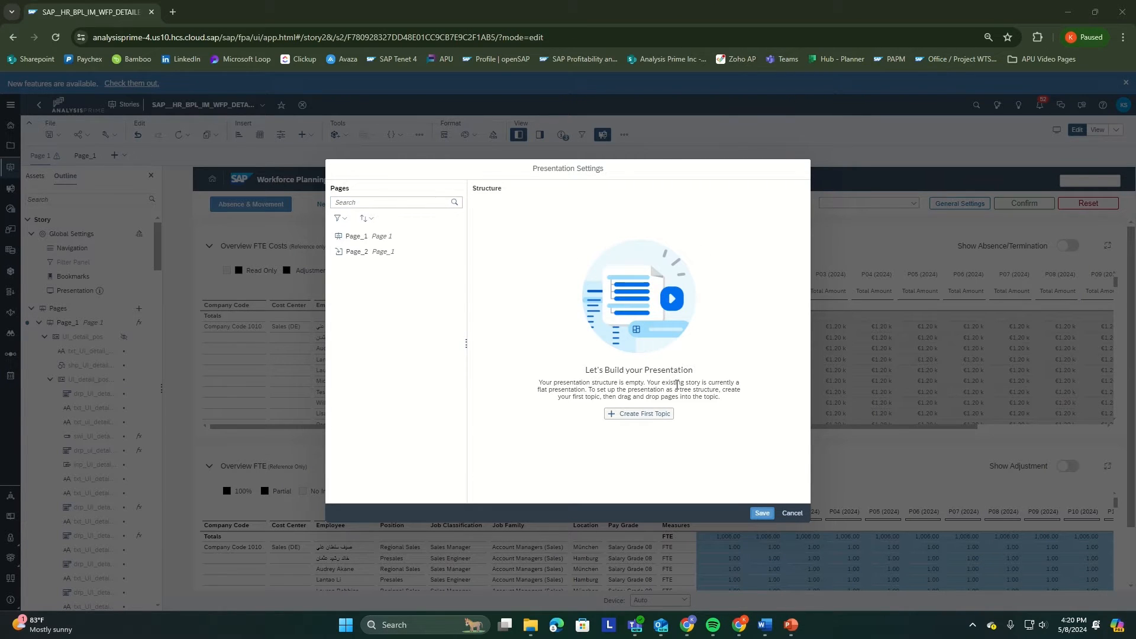
{"action": "mouse_move", "coordinate": [638, 413]}
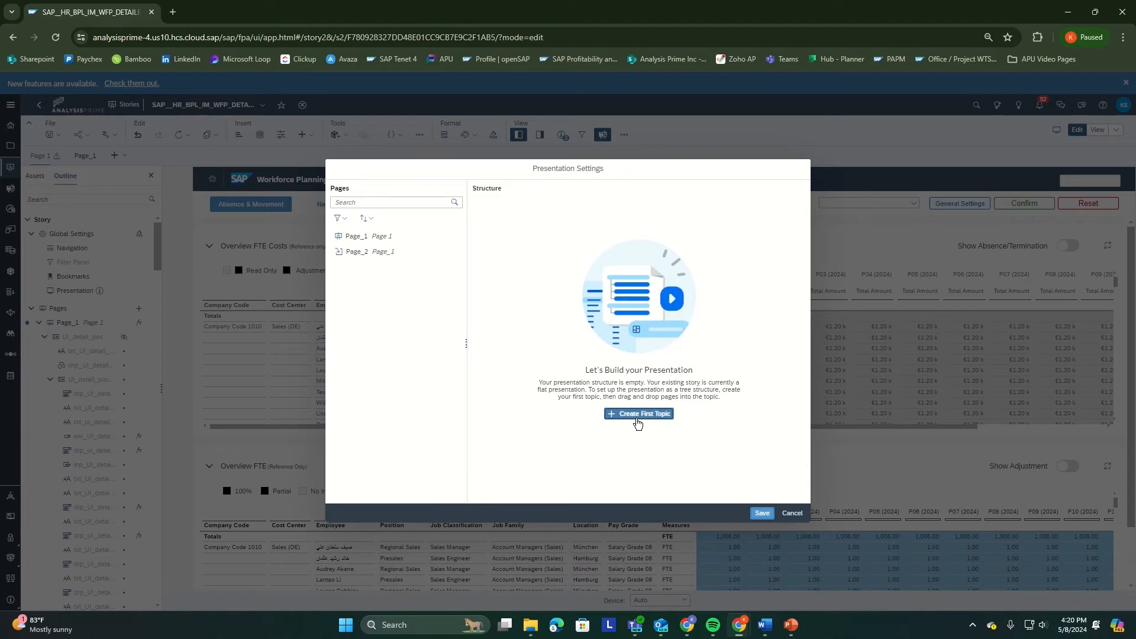
- Create a first topic named 'Financial Forecast' and drag Page 1 into it
{"action": "left_click", "coordinate": [638, 413]}
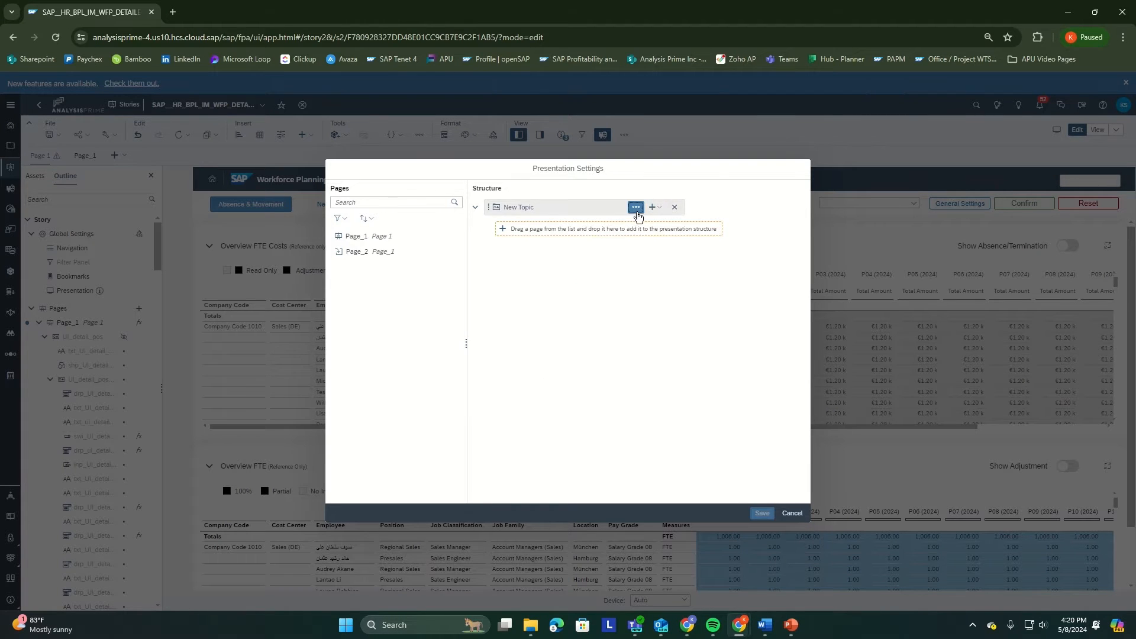
{"action": "double_click", "coordinate": [519, 206]}
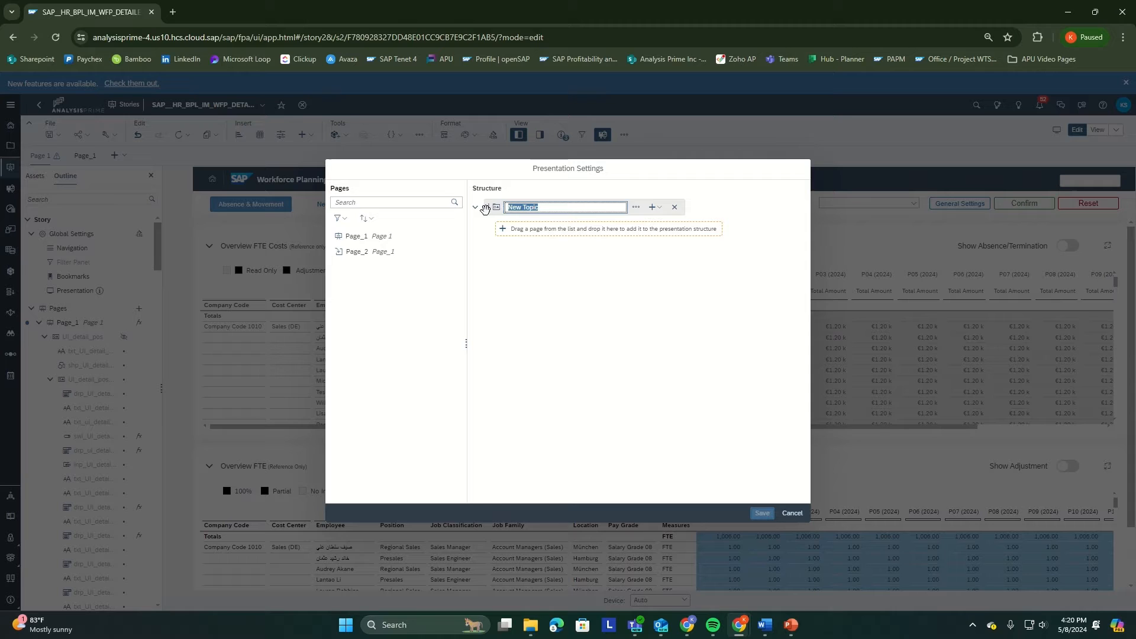
{"action": "type", "text": "Financial Forecast"}
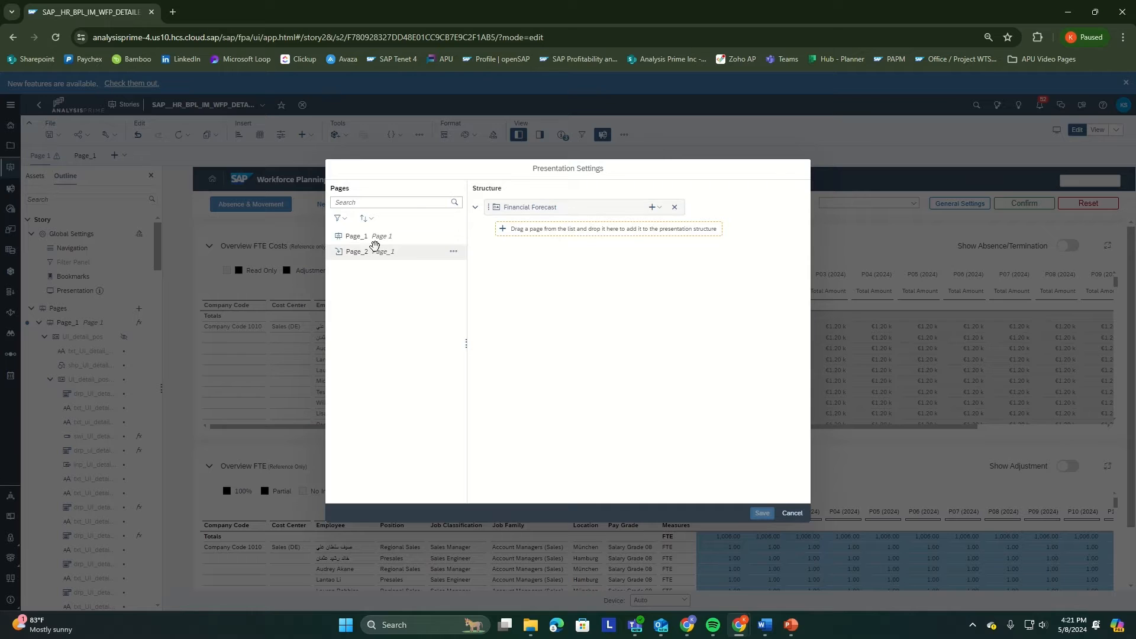
{"action": "left_click_drag", "start_coordinate": [356, 236], "coordinate": [558, 232]}
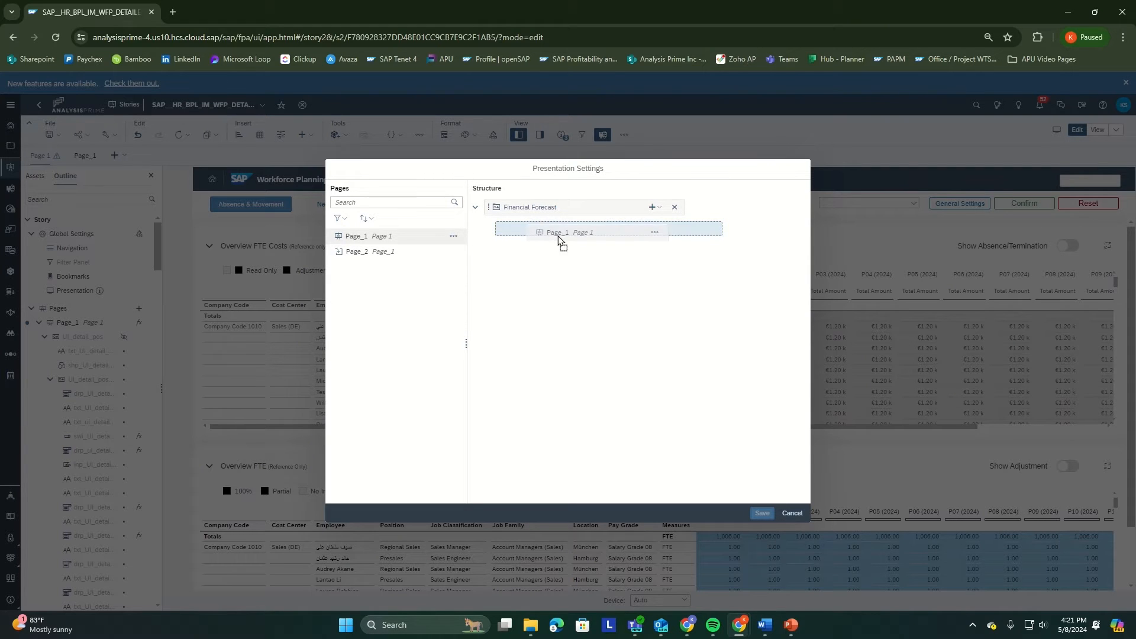
- Add a second topic after Financial Forecast with a subtopic under it
{"action": "left_click", "coordinate": [651, 207]}
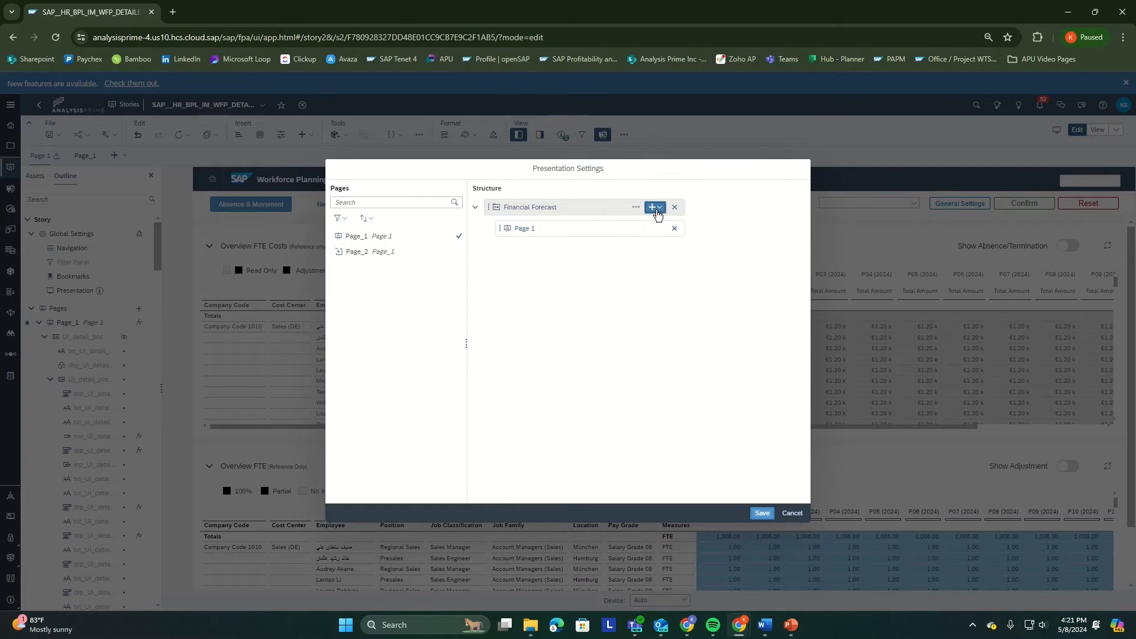
{"action": "left_click", "coordinate": [656, 207]}
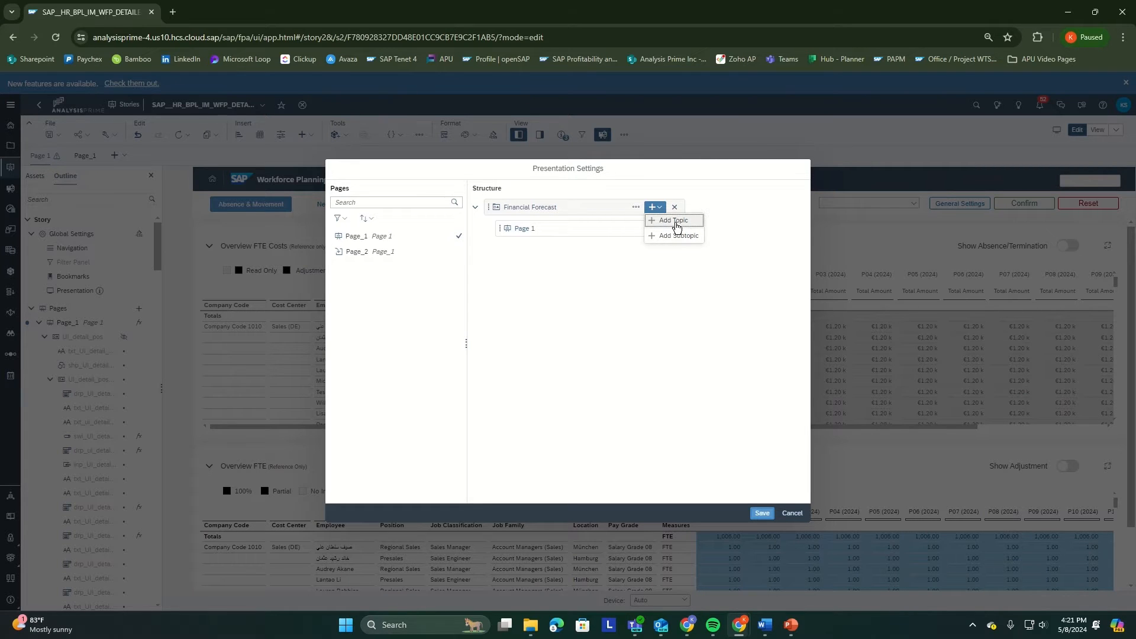
{"action": "left_click", "coordinate": [672, 220]}
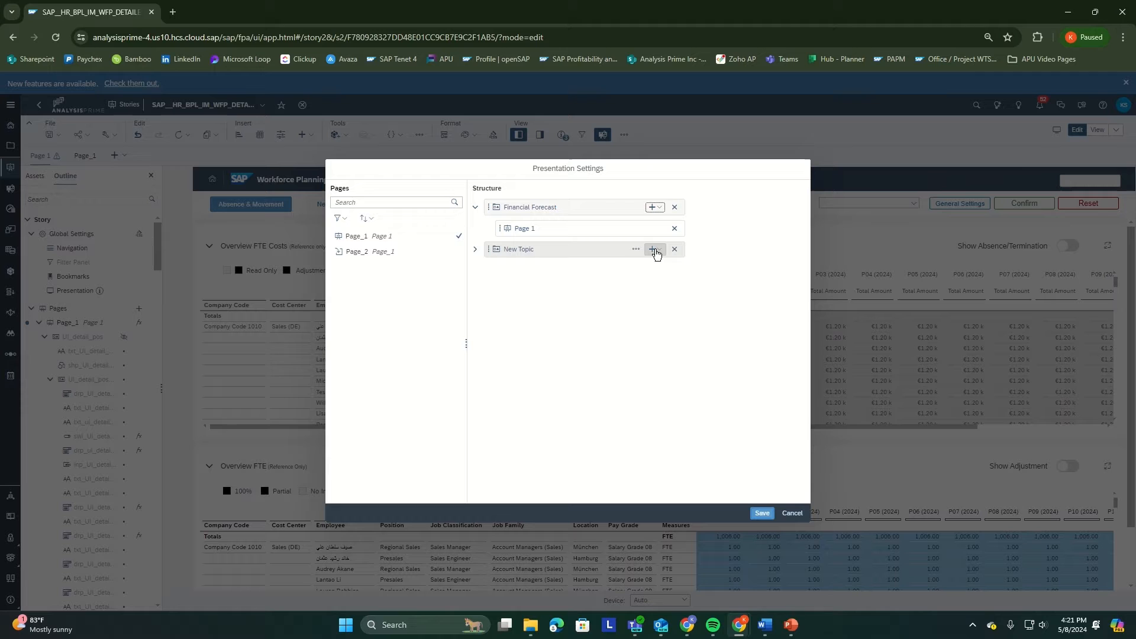
{"action": "left_click", "coordinate": [654, 249]}
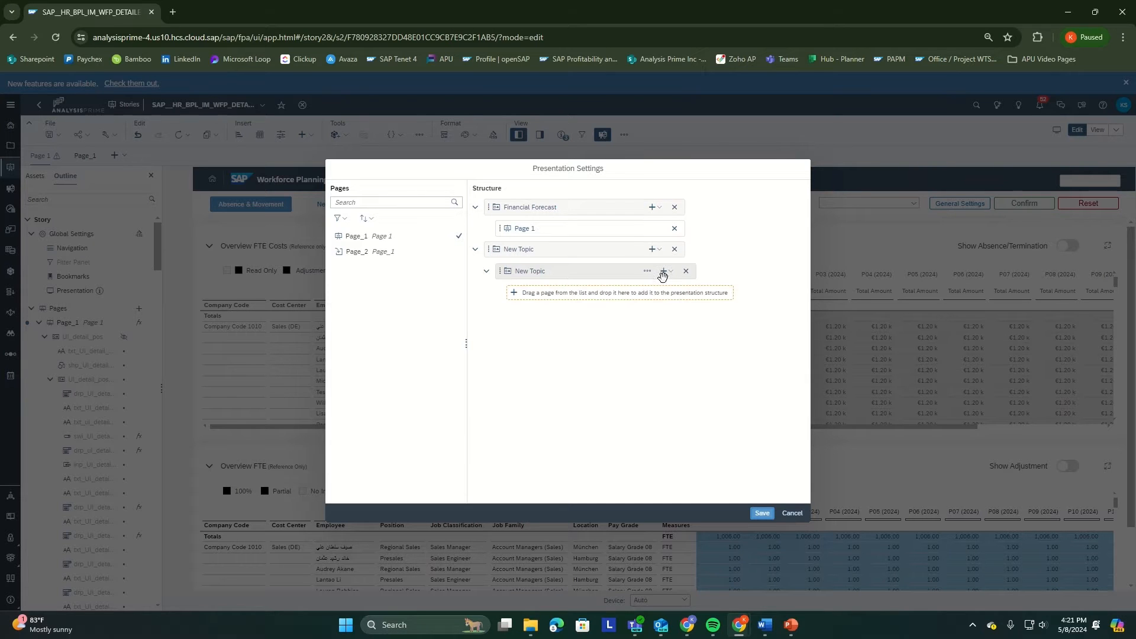
{"action": "mouse_move", "coordinate": [355, 266]}
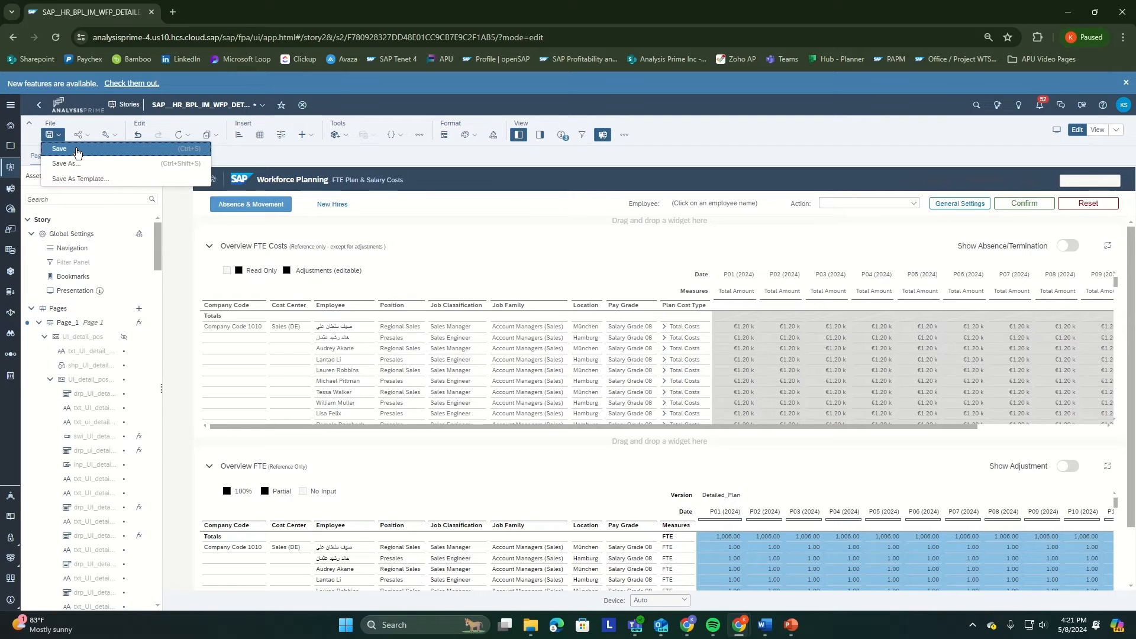
- Save the story and expand New Topic and its nested topic in present mode's navigation panel
{"action": "left_click", "coordinate": [59, 149]}
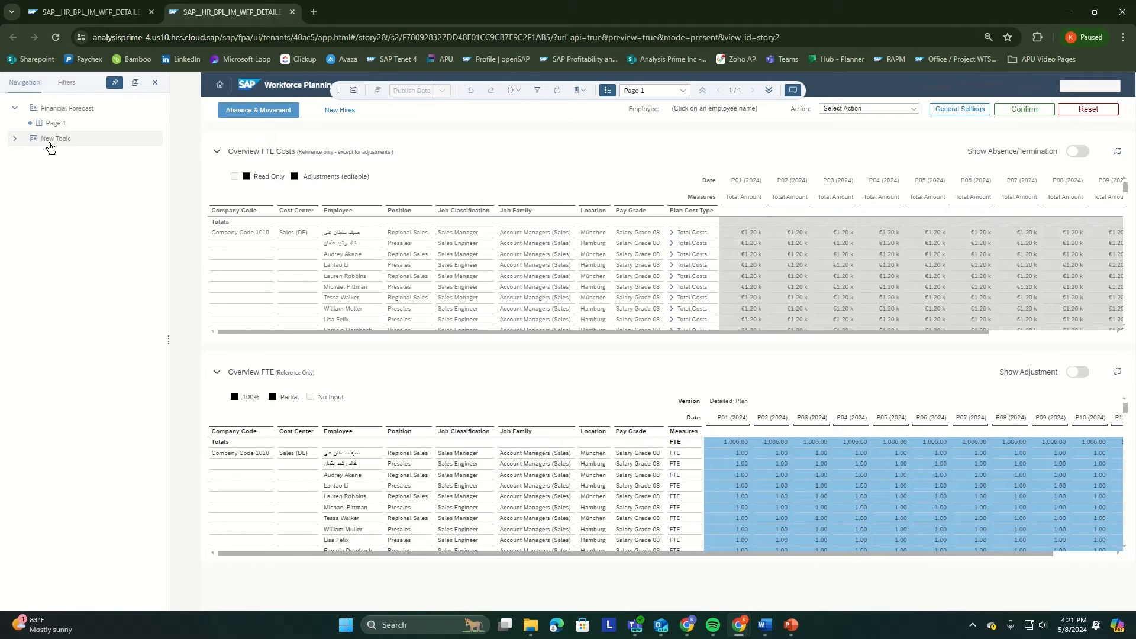
{"action": "left_click", "coordinate": [14, 138]}
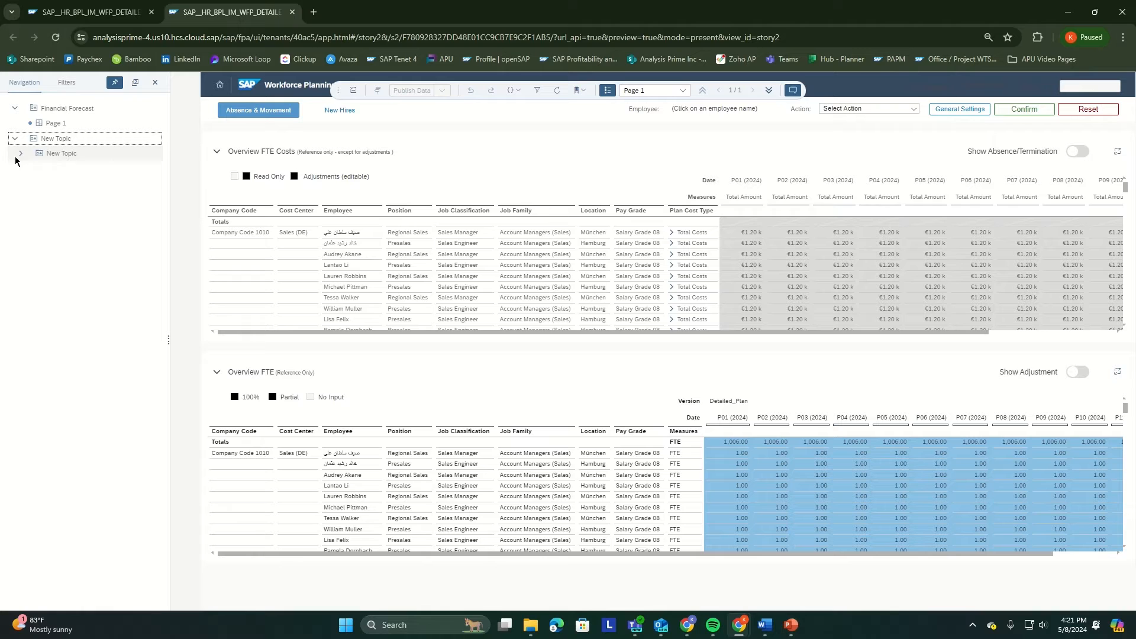
{"action": "left_click", "coordinate": [20, 153]}
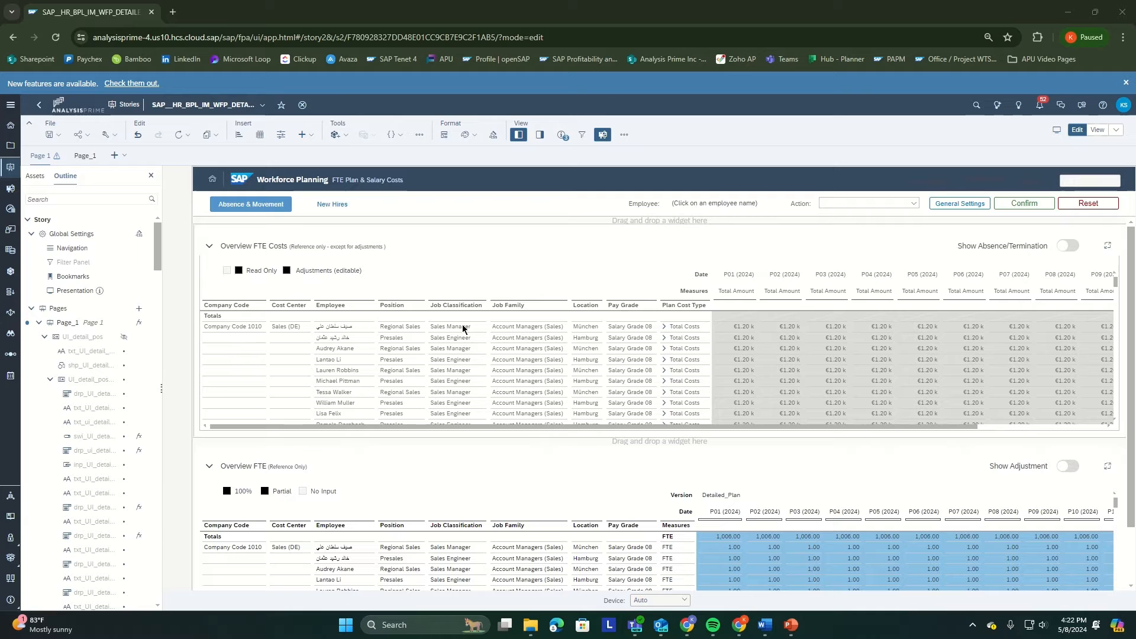
{"action": "mouse_move", "coordinate": [805, 180]}
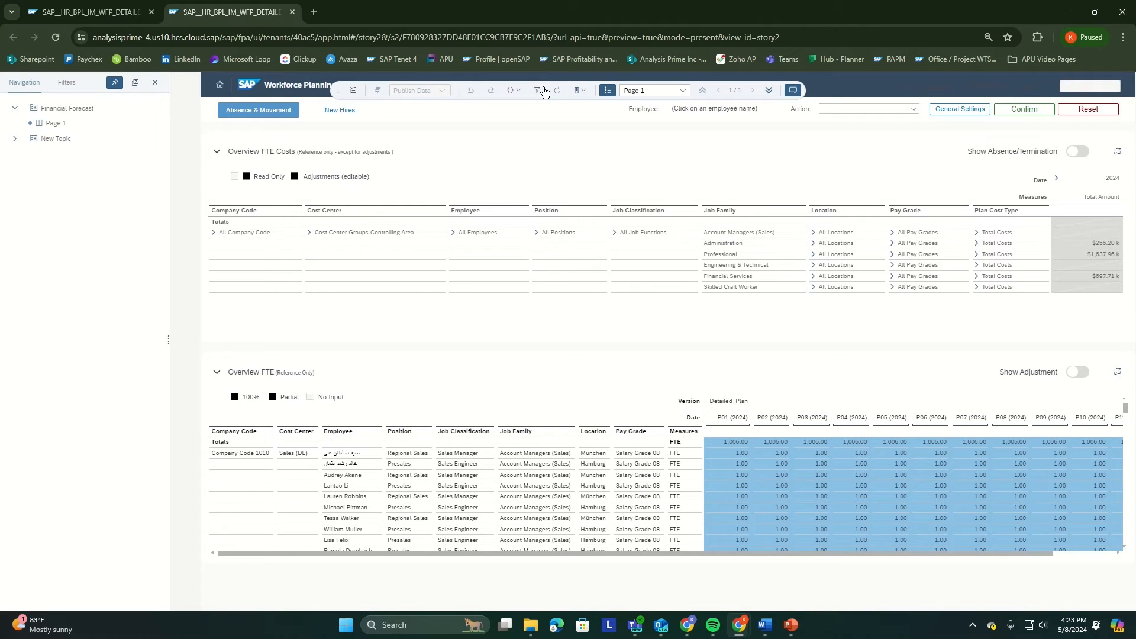
{"action": "mouse_move", "coordinate": [700, 99]}
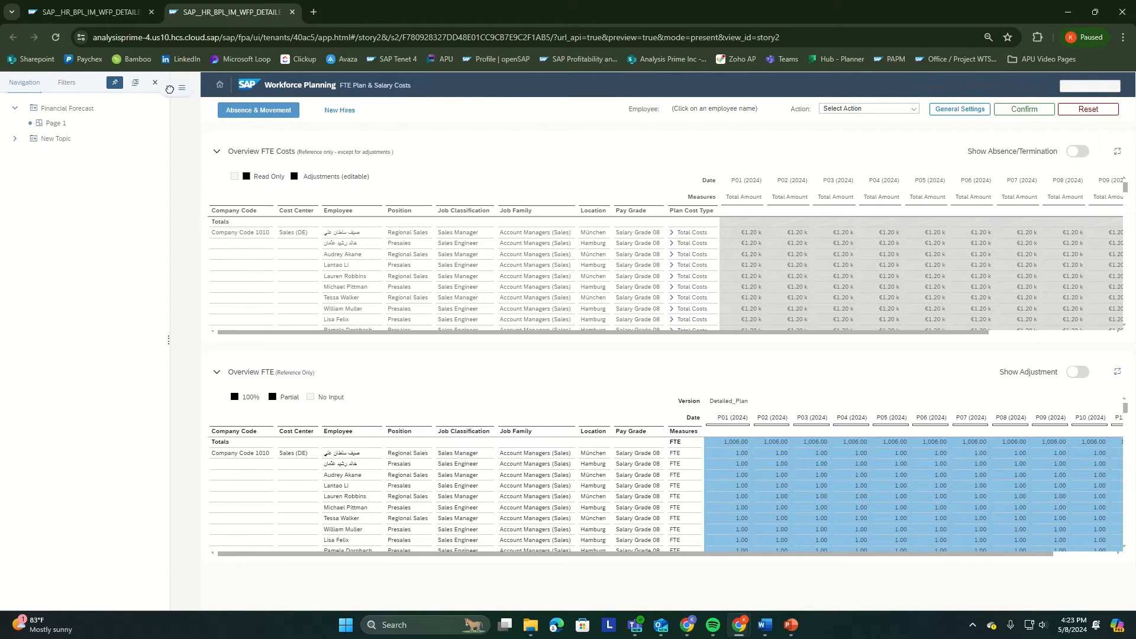
{"action": "mouse_move", "coordinate": [181, 90]}
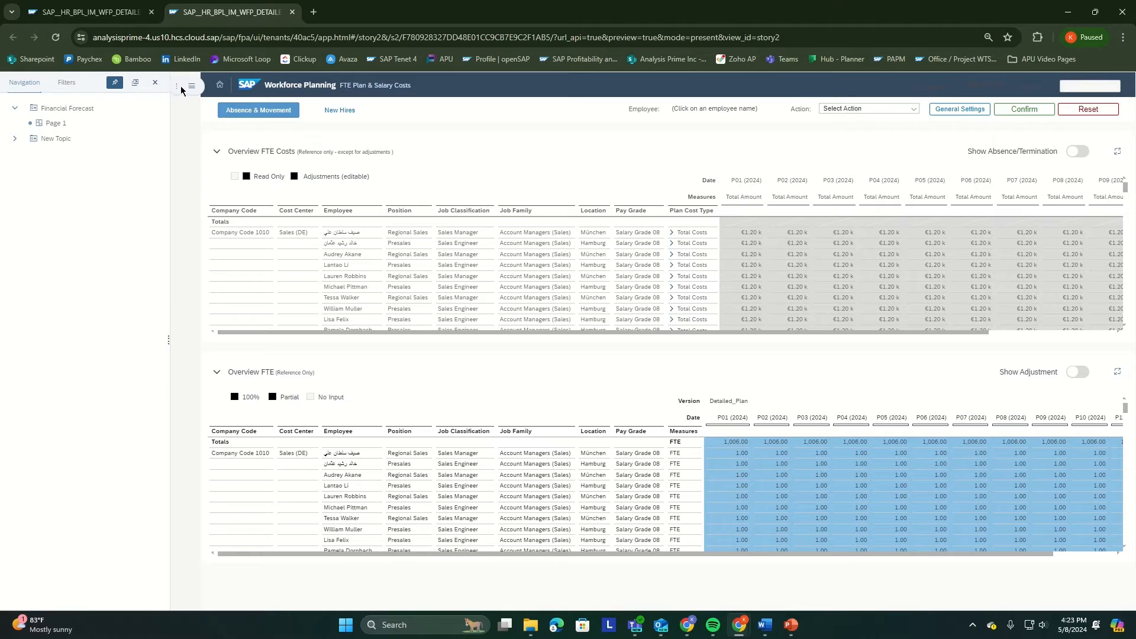
{"action": "left_click", "coordinate": [192, 85]}
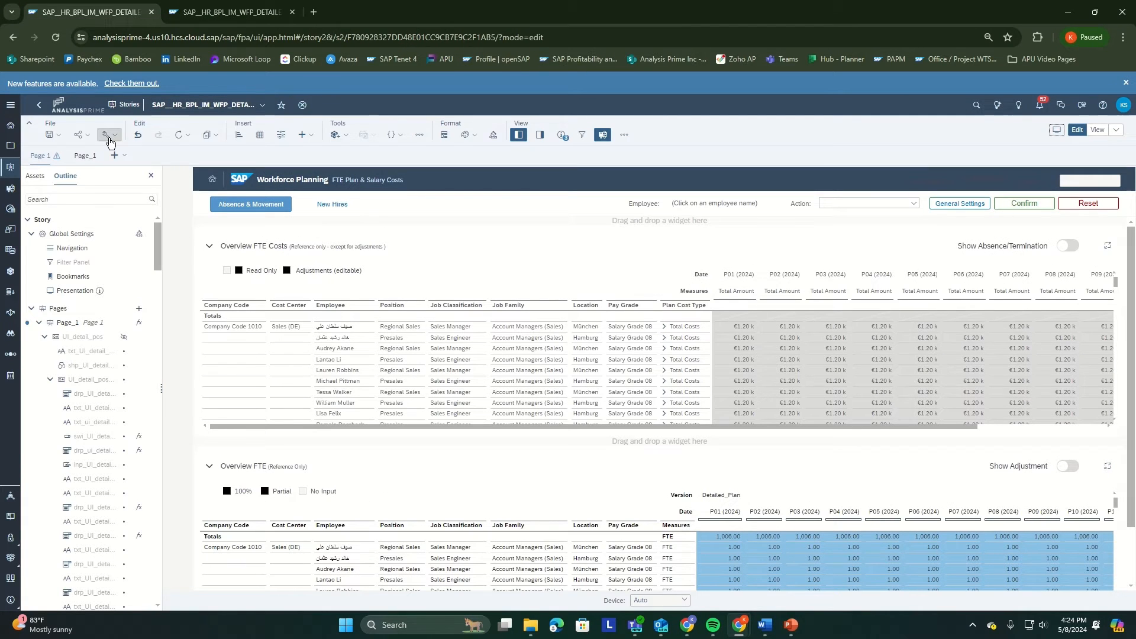
- In View Time Settings, make the present-mode toolbar fixed at the top of the screen
{"action": "left_click", "coordinate": [109, 135]}
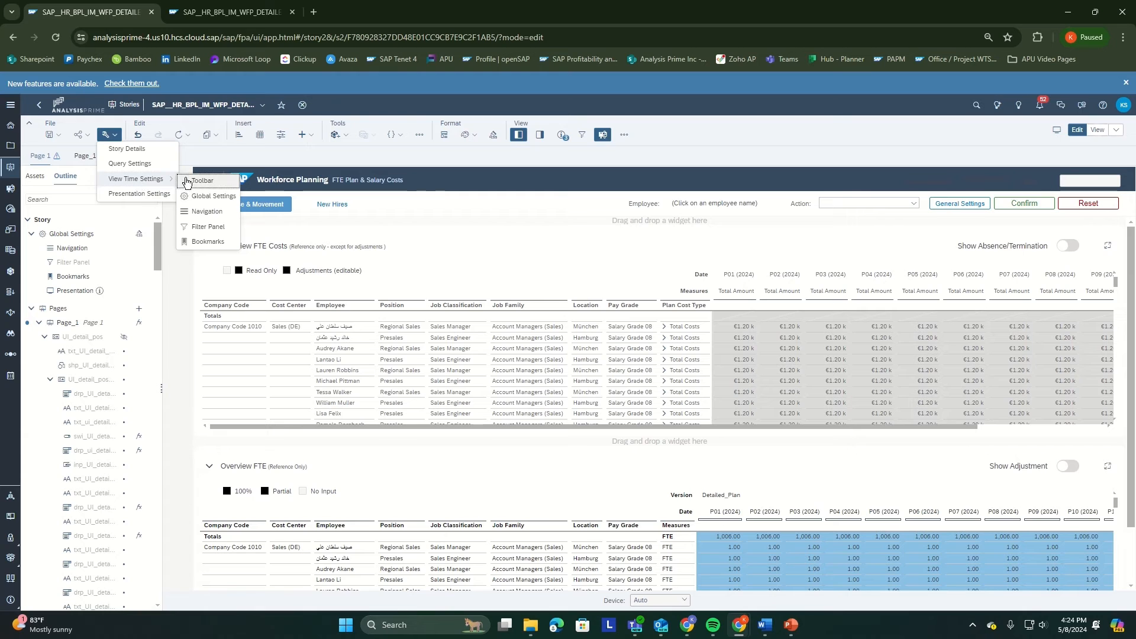
{"action": "left_click", "coordinate": [204, 180]}
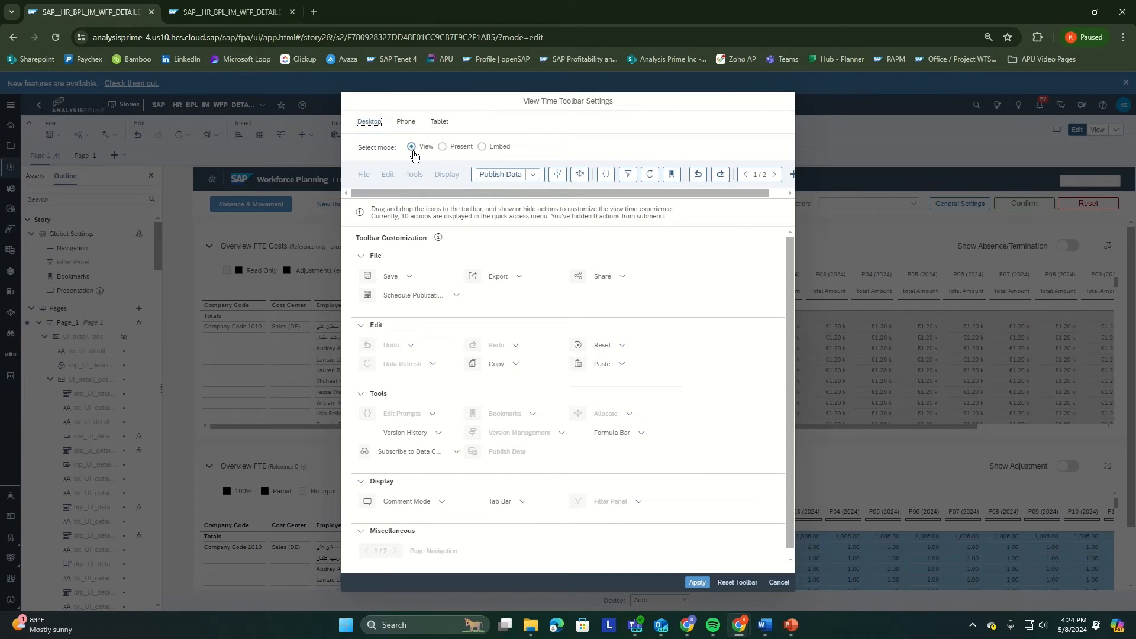
{"action": "mouse_move", "coordinate": [445, 160]}
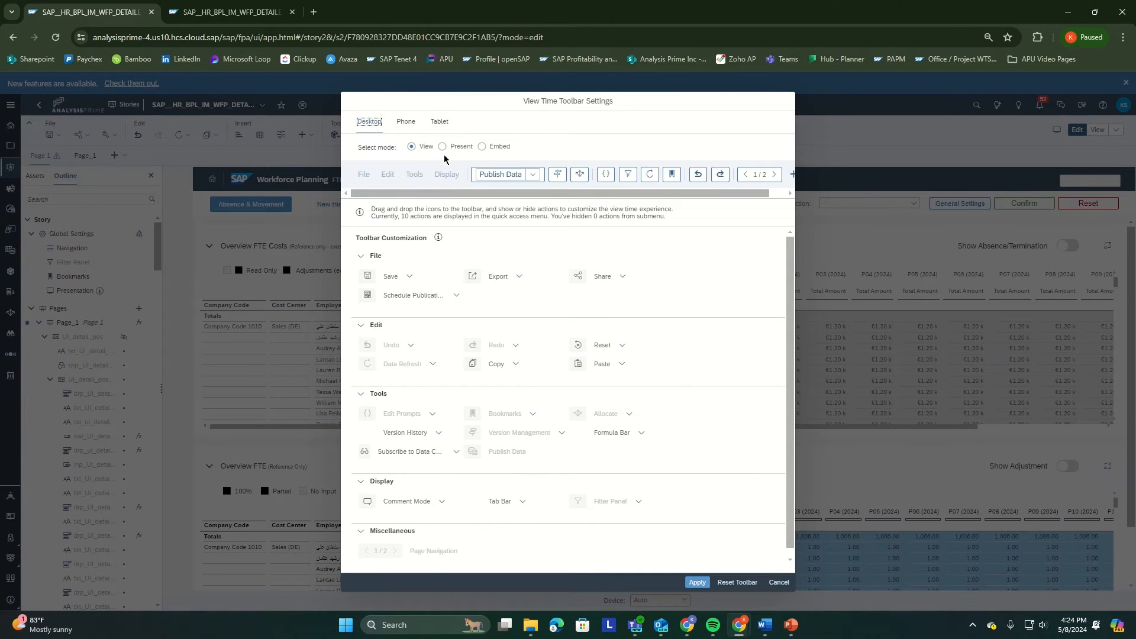
{"action": "left_click", "coordinate": [443, 146]}
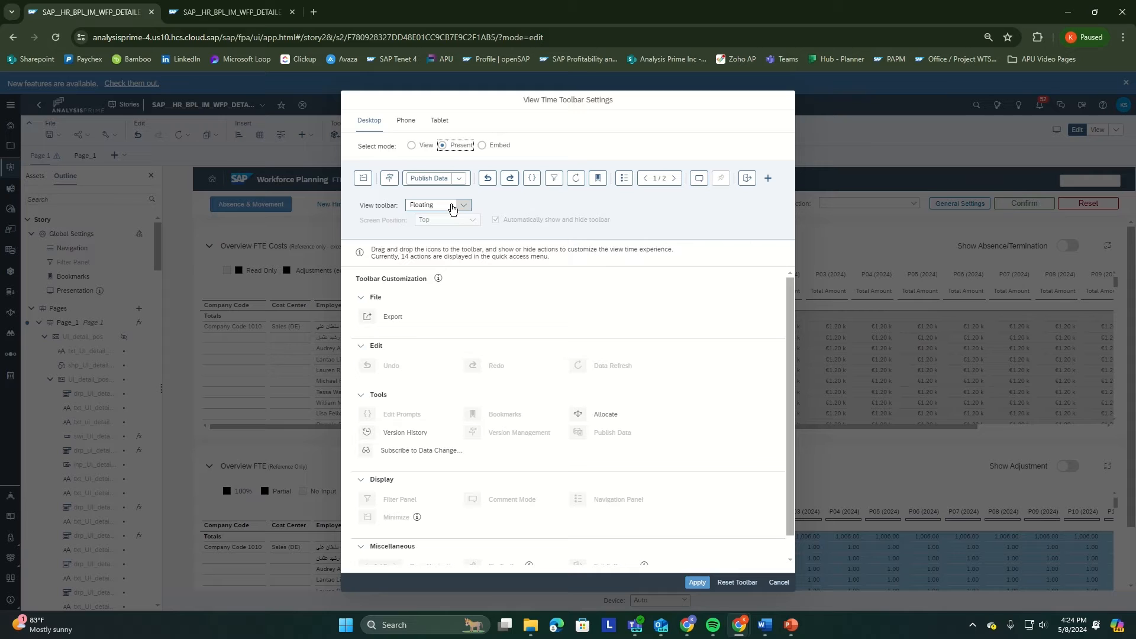
{"action": "left_click", "coordinate": [438, 205]}
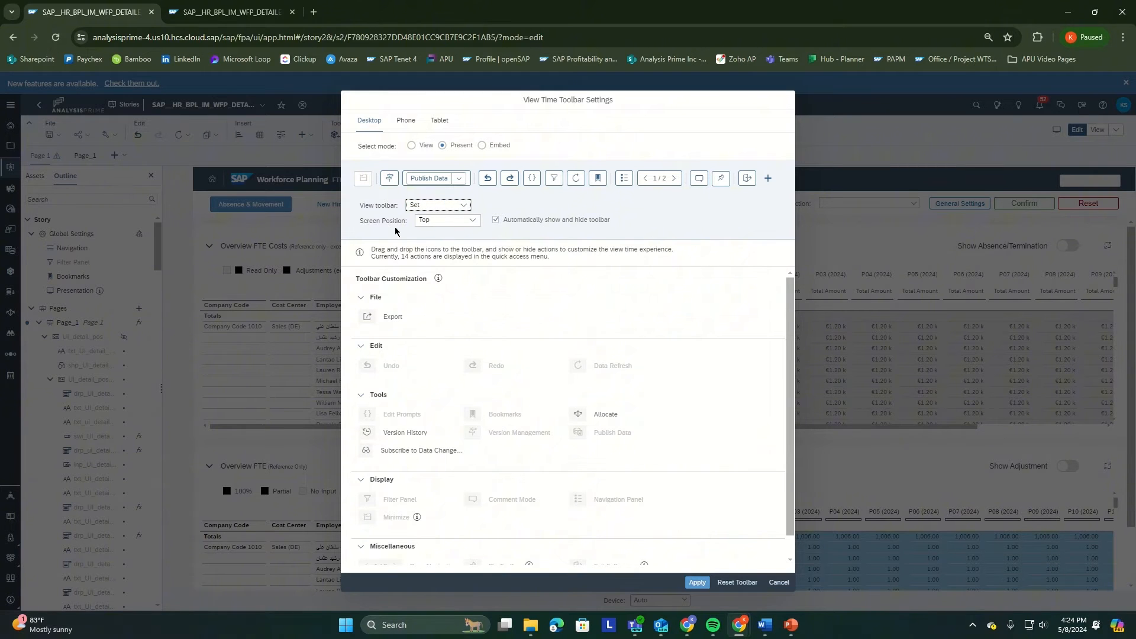
{"action": "left_click", "coordinate": [446, 221]}
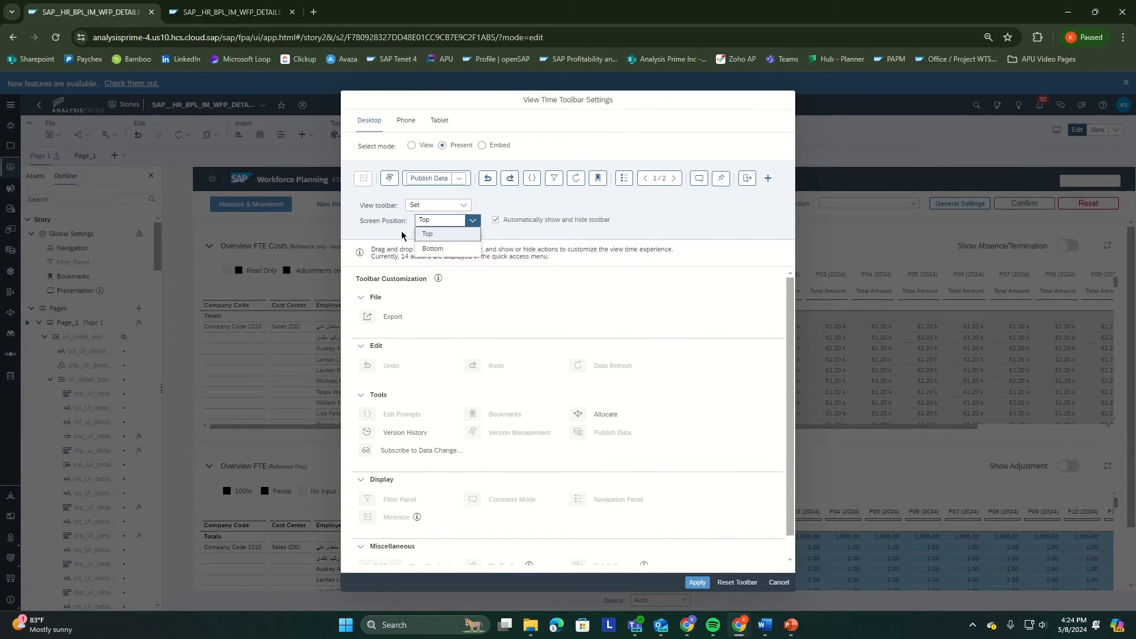
{"action": "left_click", "coordinate": [428, 234]}
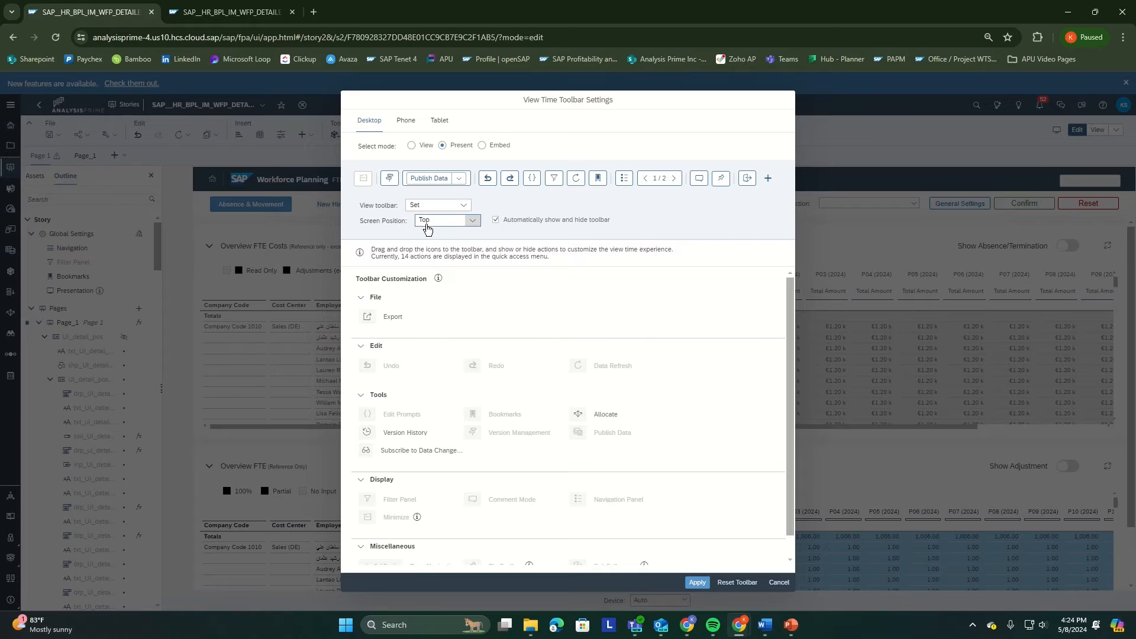
{"action": "mouse_move", "coordinate": [520, 232]}
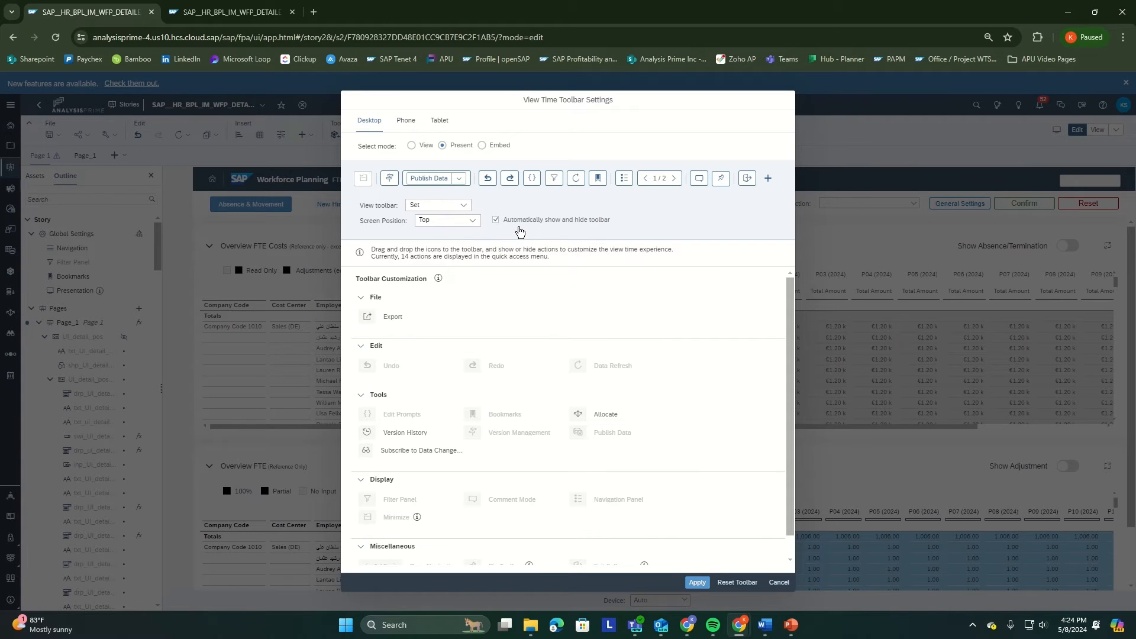
{"action": "mouse_move", "coordinate": [509, 229]}
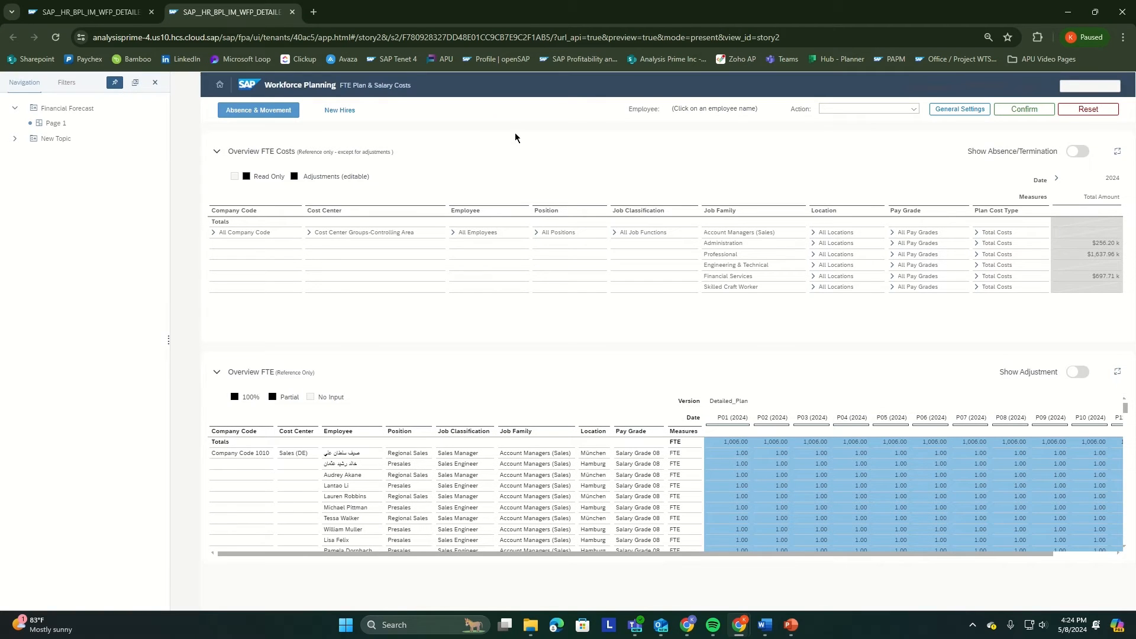
{"action": "mouse_move", "coordinate": [476, 97]}
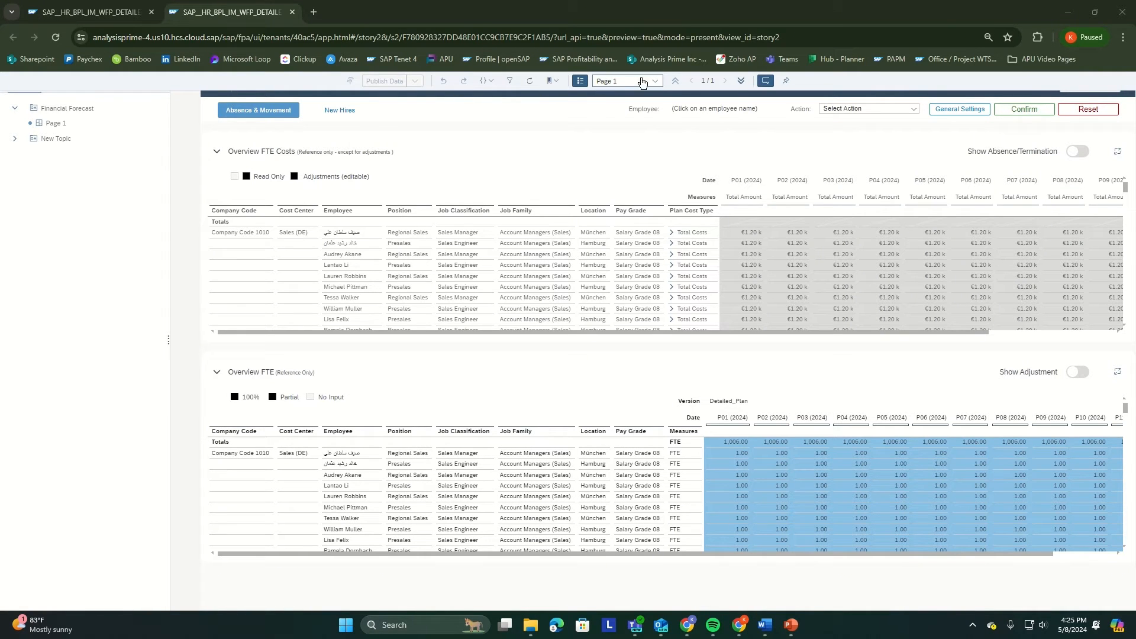
- Show and hide the story page list from the present-mode toolbar
{"action": "left_click", "coordinate": [786, 81]}
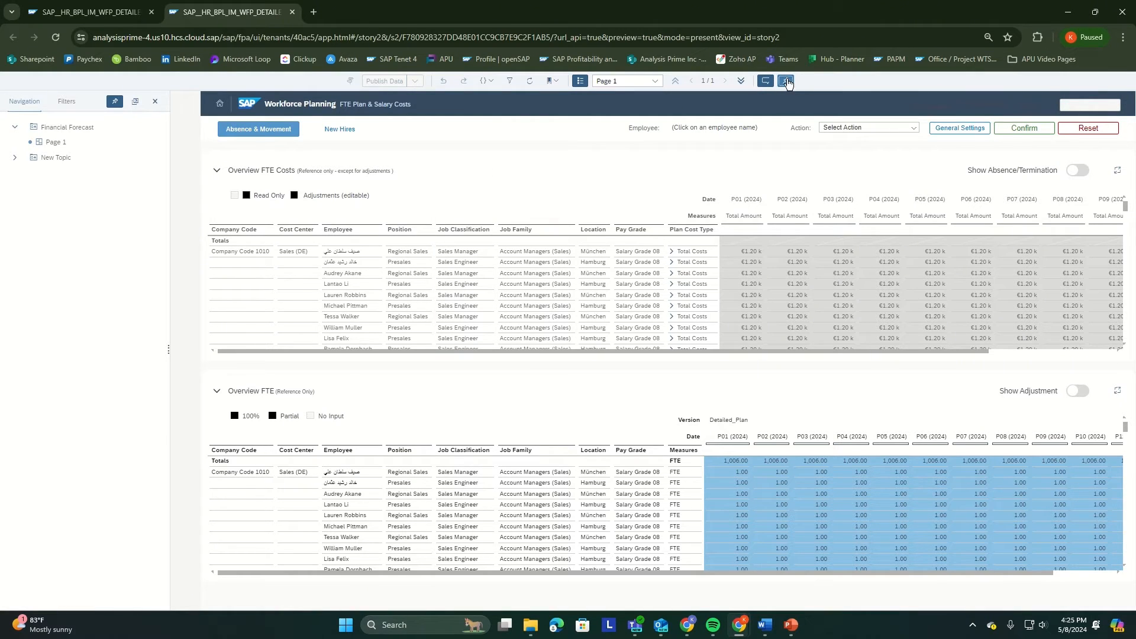
{"action": "left_click", "coordinate": [786, 81]}
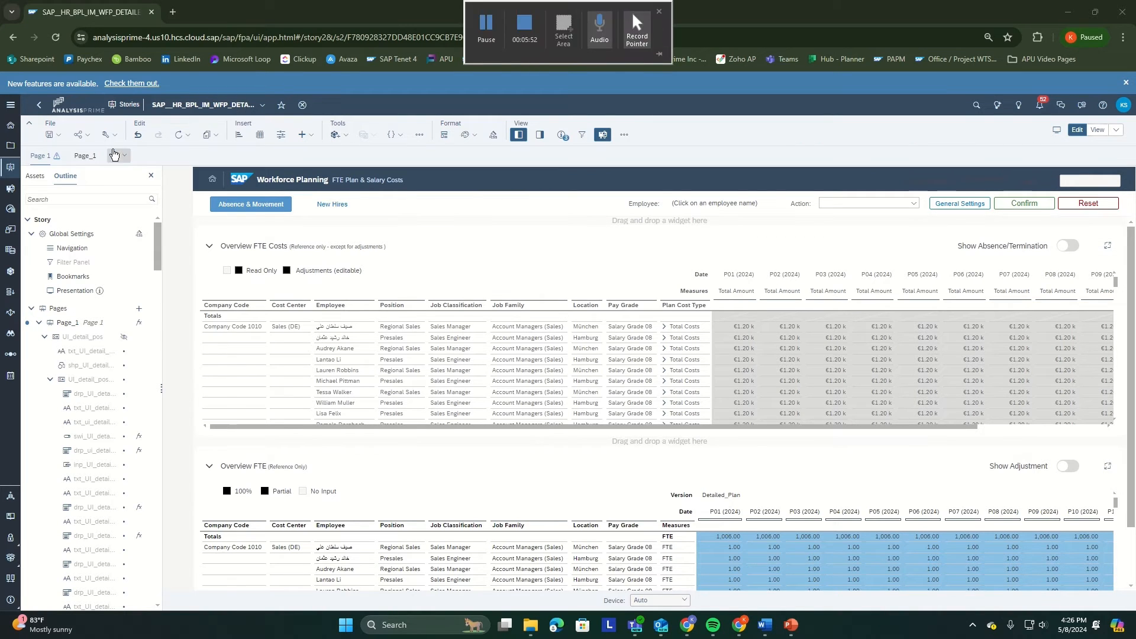
- Set the present-mode toolbar to the bottom without auto-hide and apply
{"action": "left_click", "coordinate": [107, 135]}
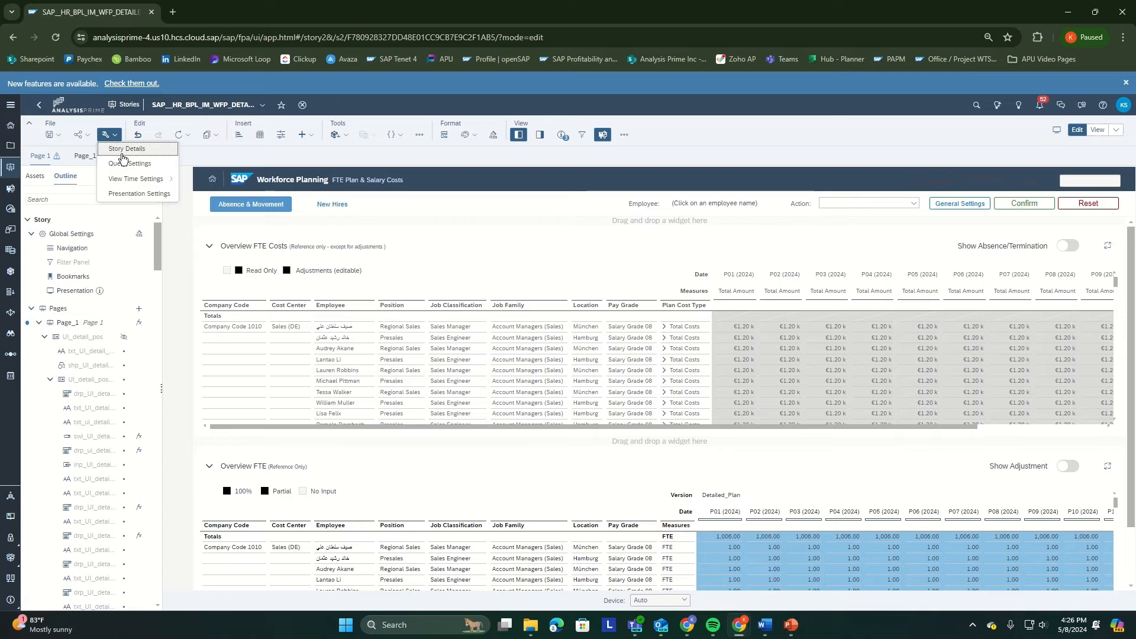
{"action": "mouse_move", "coordinate": [135, 179]}
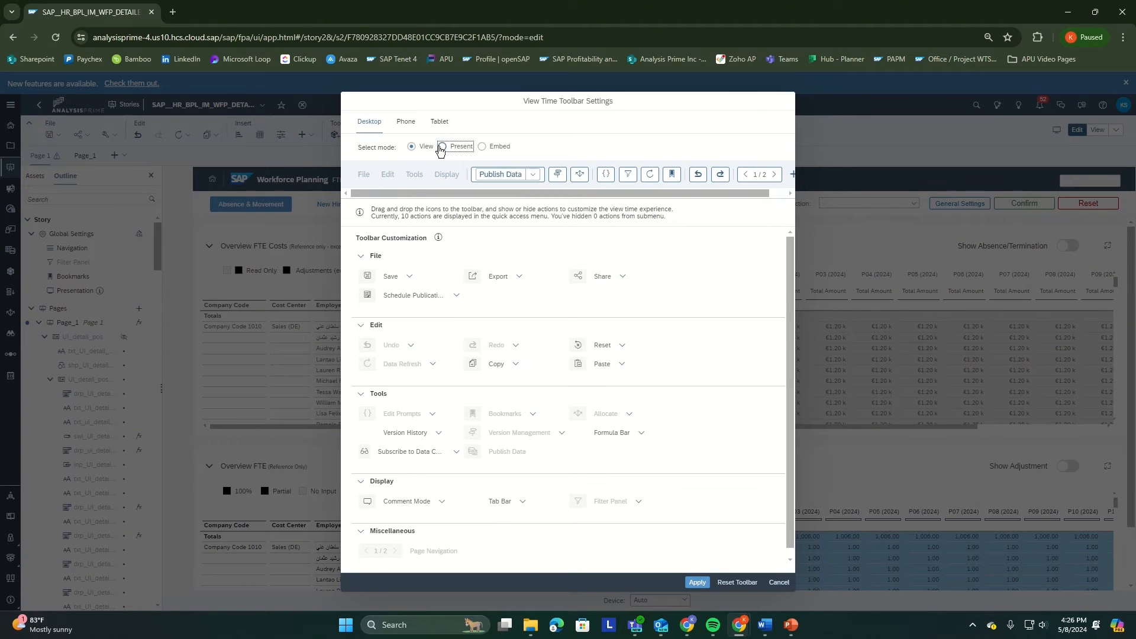
{"action": "left_click", "coordinate": [441, 145]}
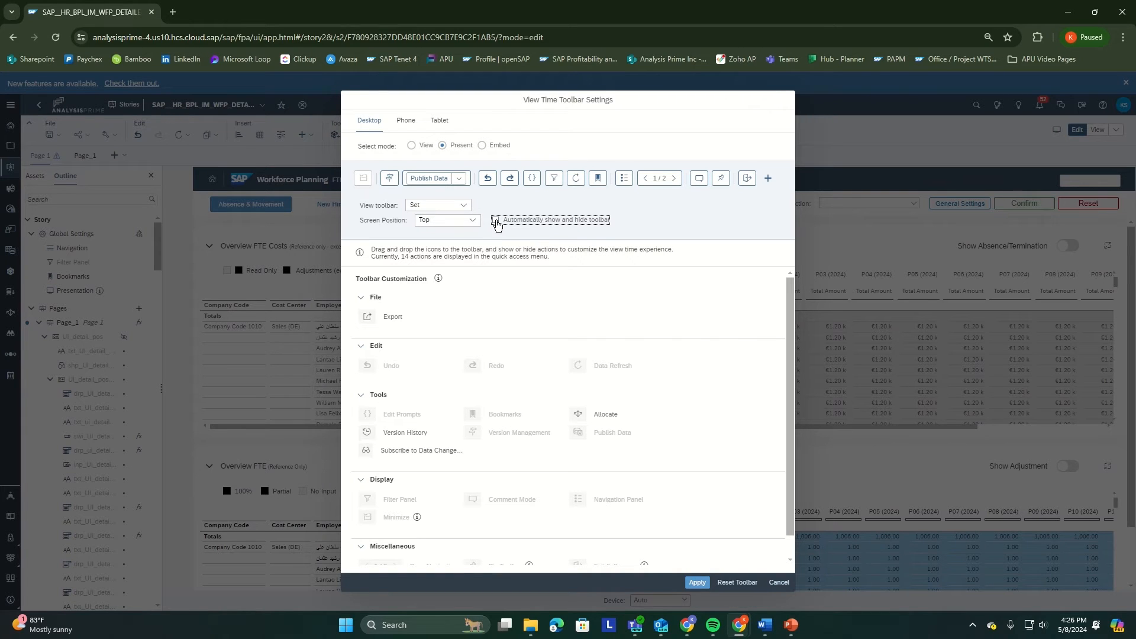
{"action": "left_click", "coordinate": [495, 220]}
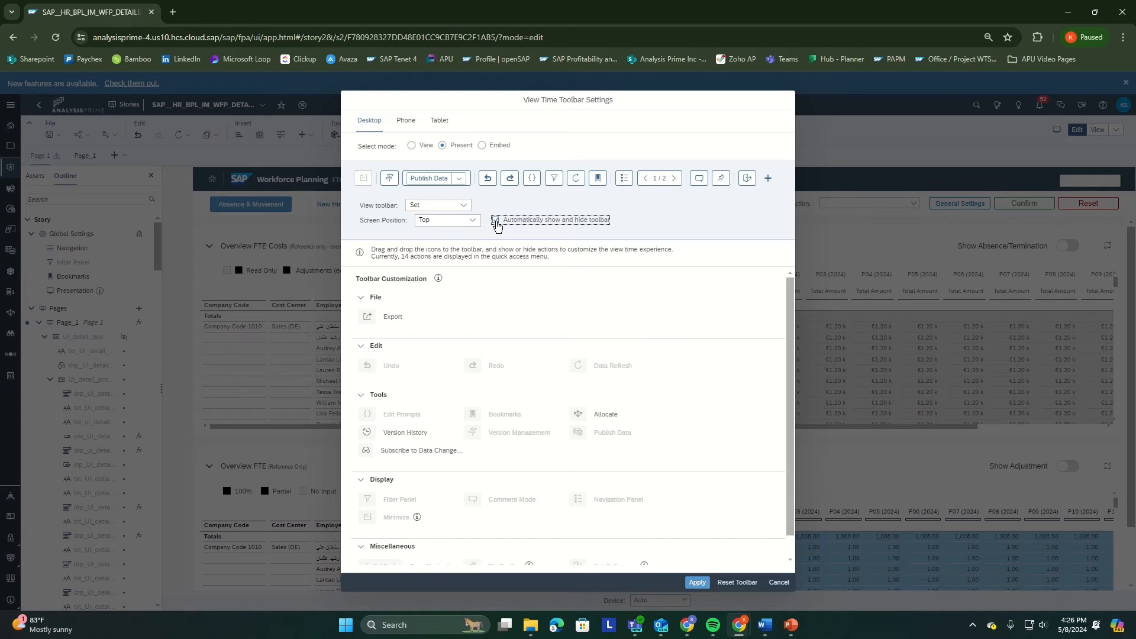
{"action": "left_click", "coordinate": [447, 221]}
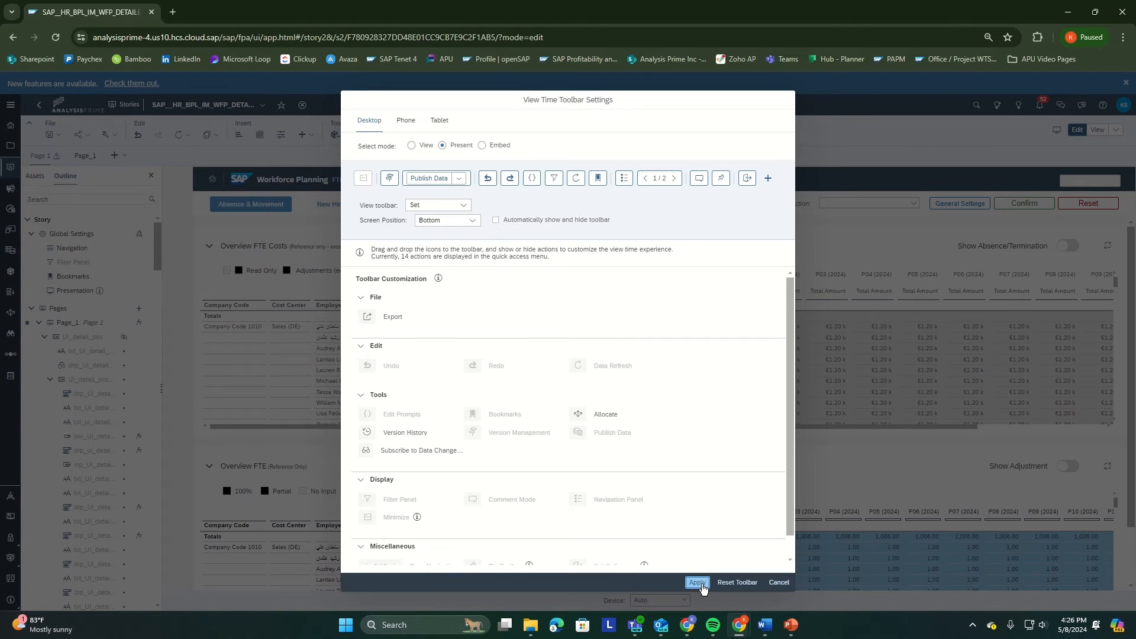
{"action": "left_click", "coordinate": [696, 582]}
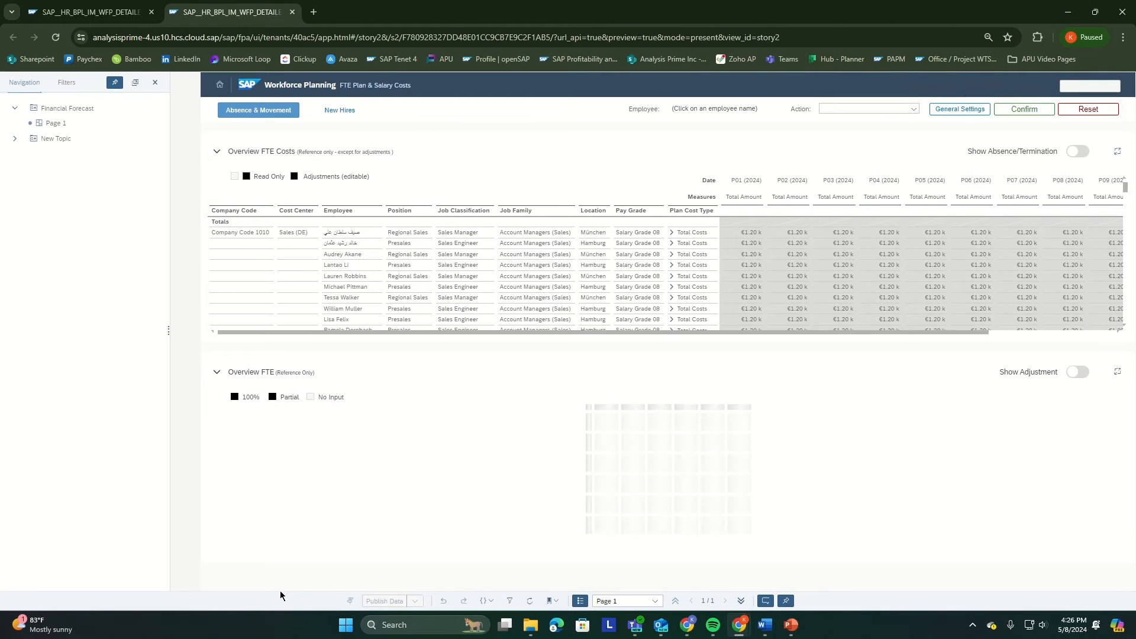
- Return from the present-mode preview to the story's edit view
{"action": "left_click", "coordinate": [785, 600]}
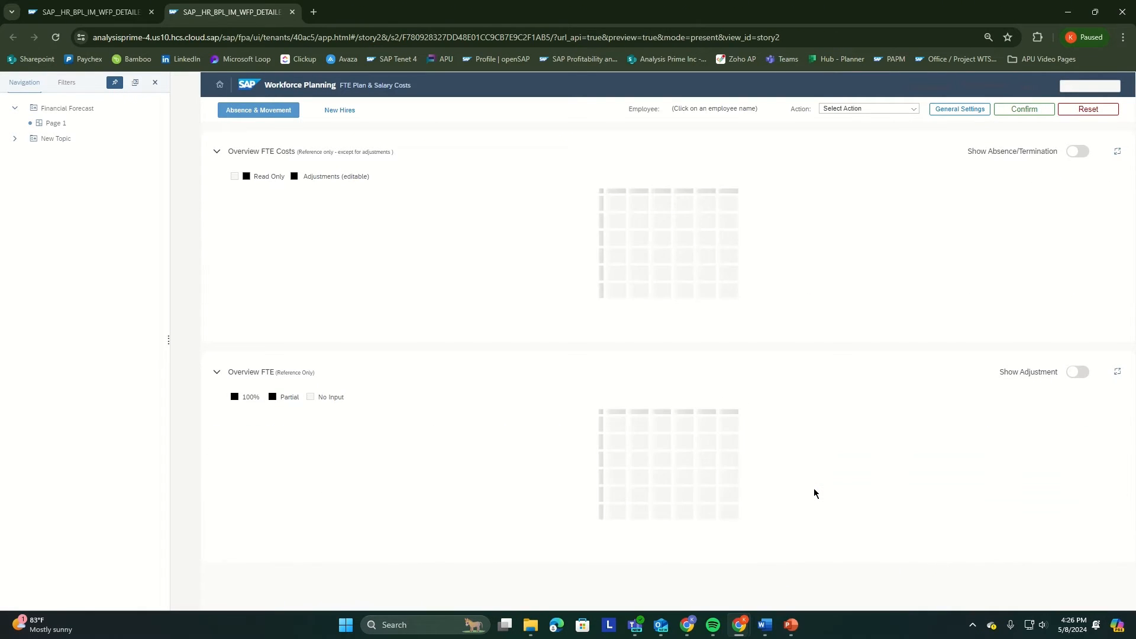
{"action": "mouse_move", "coordinate": [689, 238]}
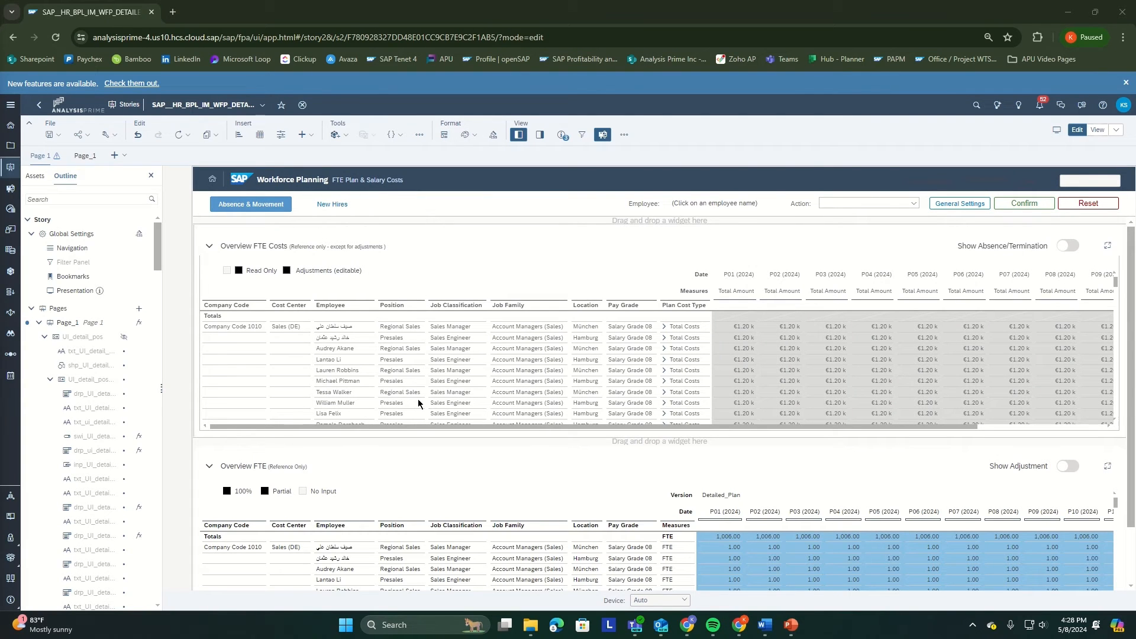
{"action": "mouse_move", "coordinate": [433, 386]}
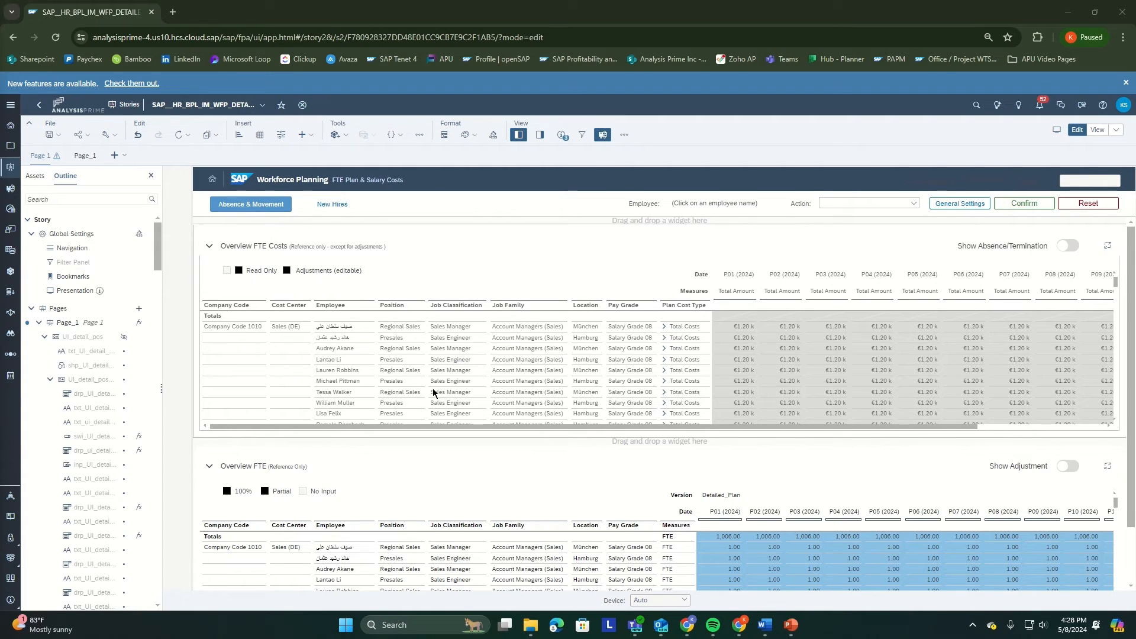
{"action": "mouse_move", "coordinate": [395, 382]}
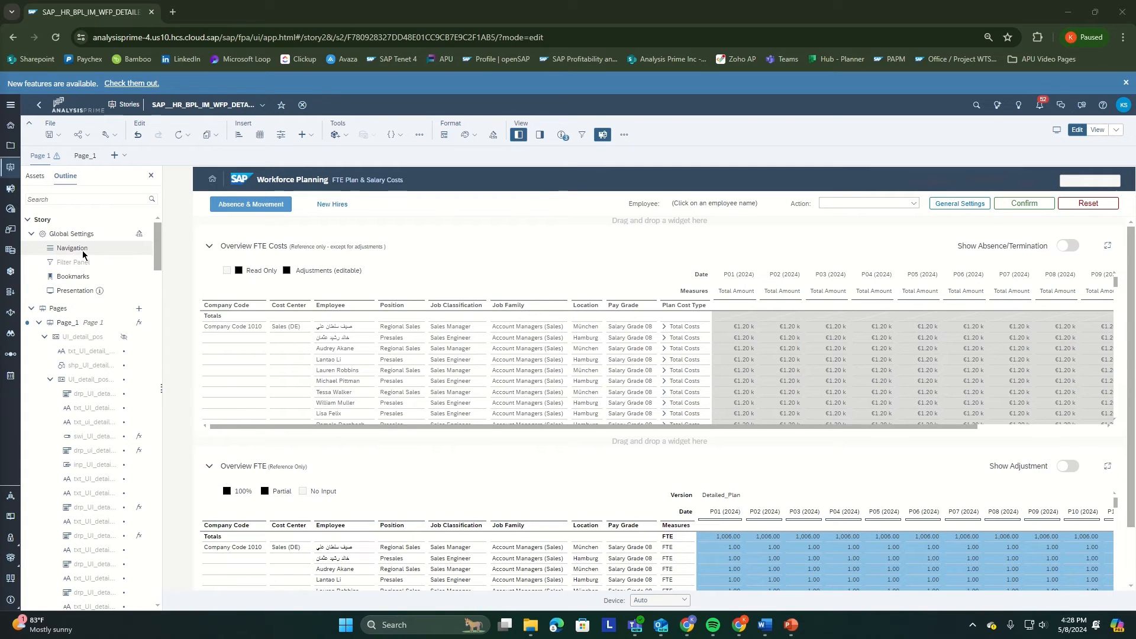
- In Global Settings > Navigation, set Default View Mode to Present Mode with the panel Collapsed
{"action": "left_click", "coordinate": [71, 248]}
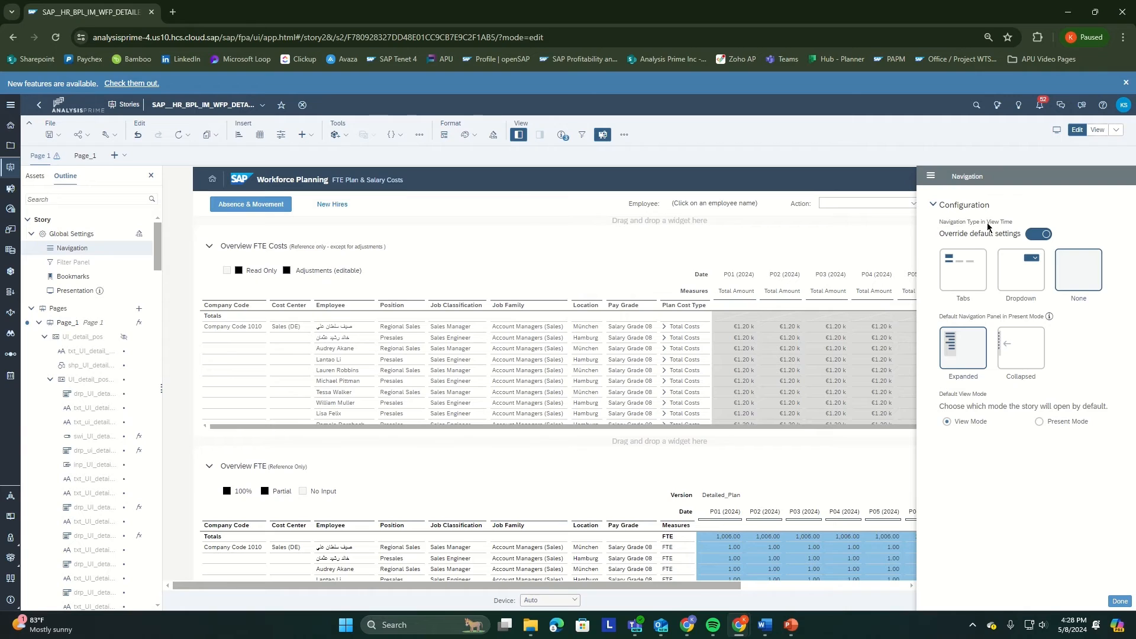
{"action": "mouse_move", "coordinate": [1044, 302]}
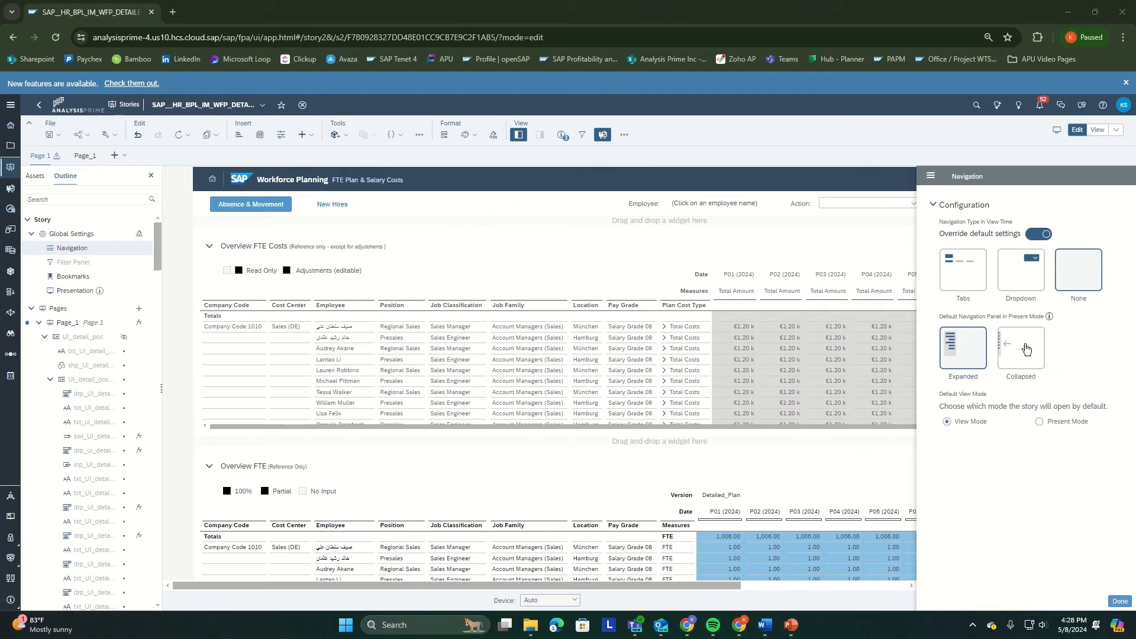
{"action": "mouse_move", "coordinate": [967, 432]}
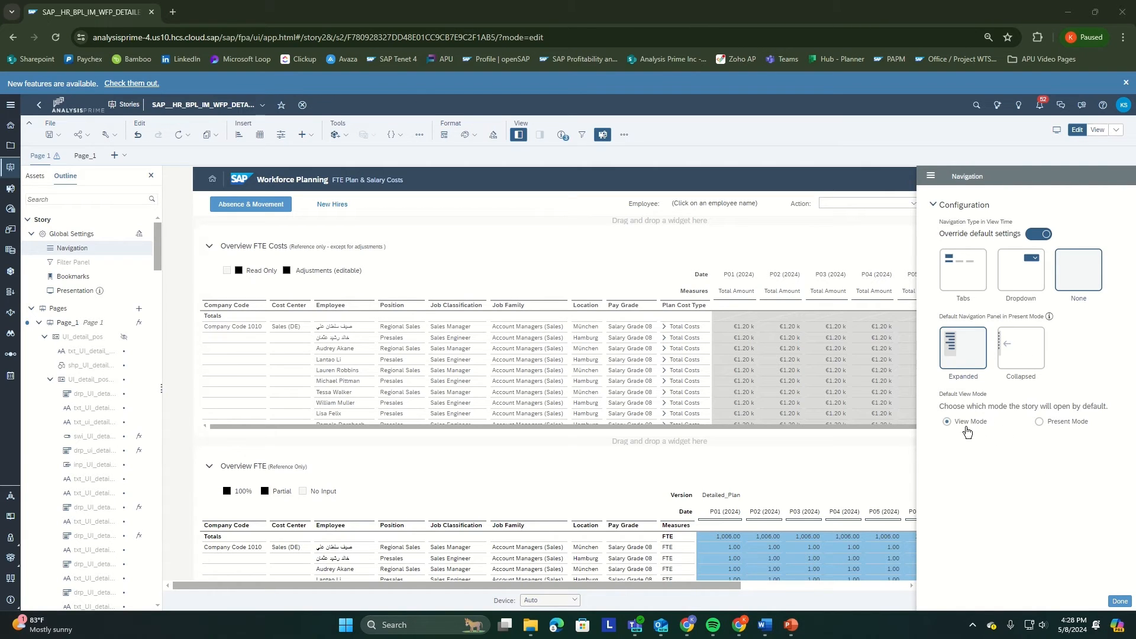
{"action": "mouse_move", "coordinate": [1041, 328]}
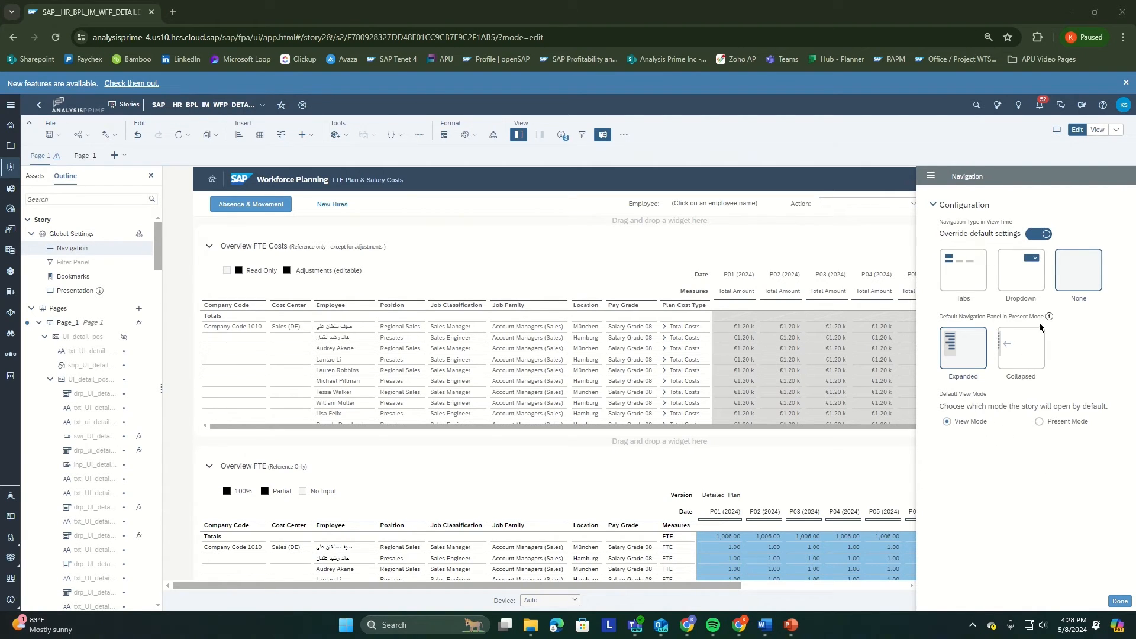
{"action": "left_click", "coordinate": [1039, 421]}
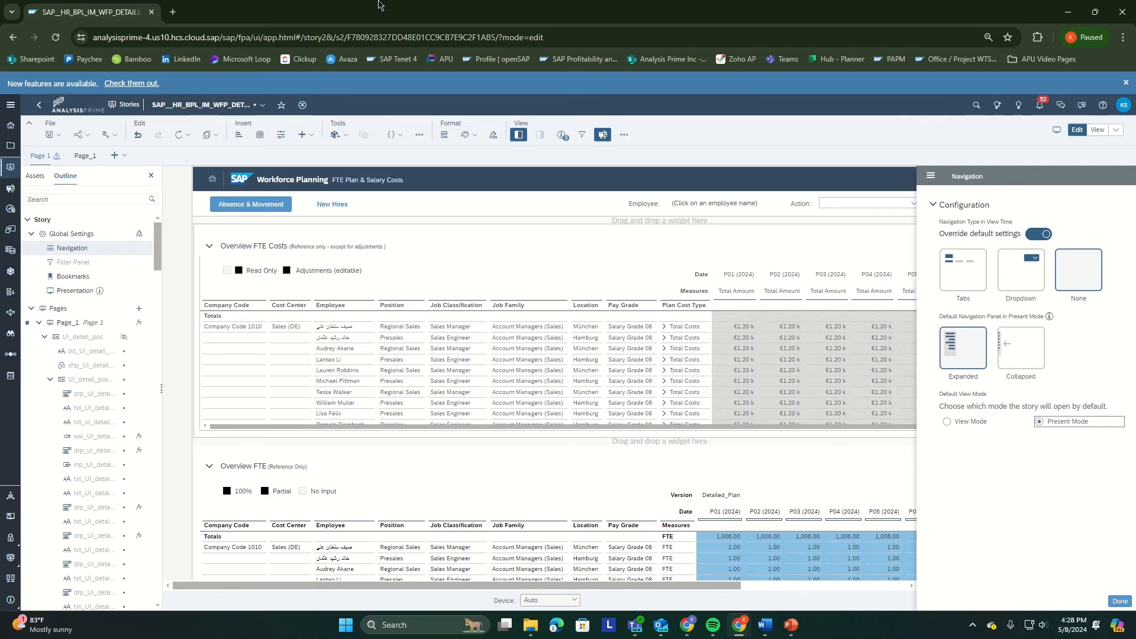
{"action": "left_click", "coordinate": [947, 421]}
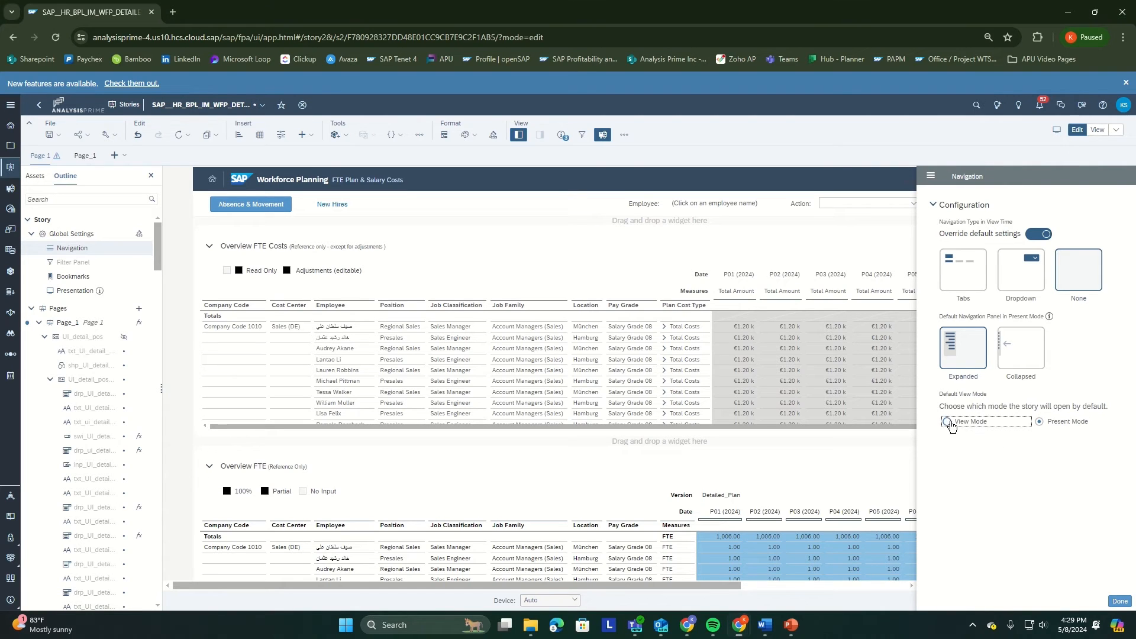
{"action": "left_click", "coordinate": [1038, 421]}
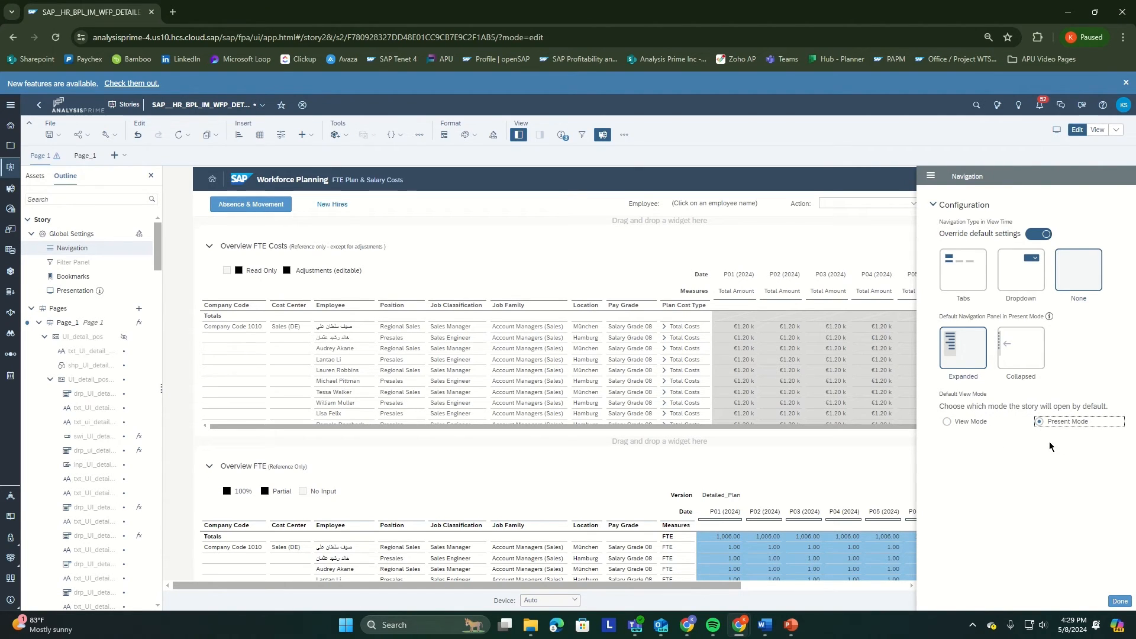
{"action": "mouse_move", "coordinate": [1053, 418]}
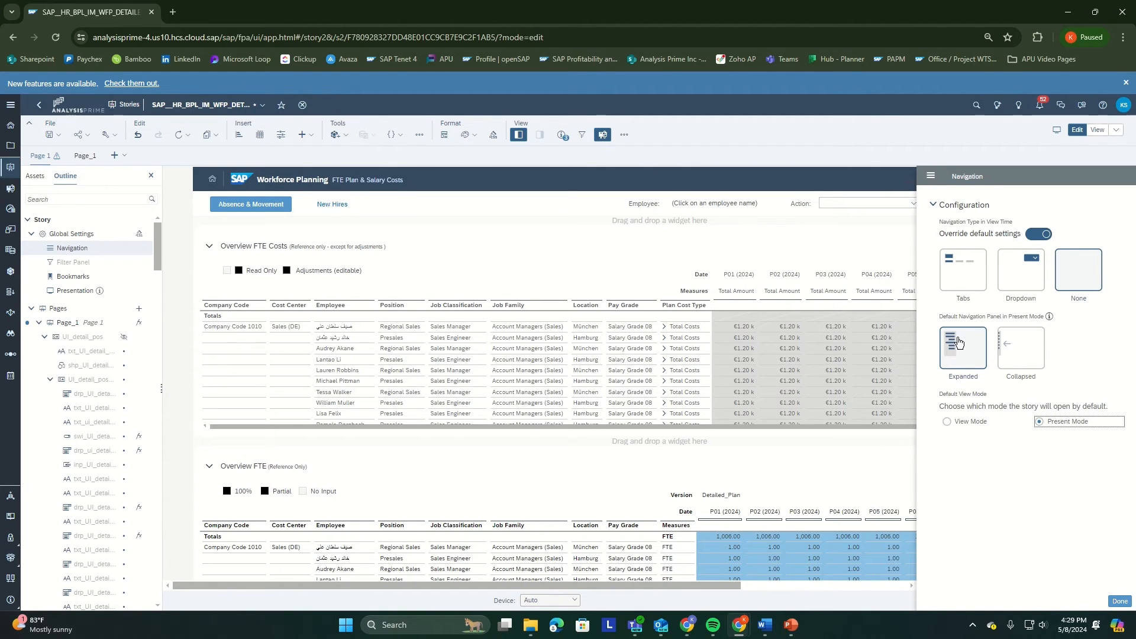
{"action": "mouse_move", "coordinate": [973, 348]}
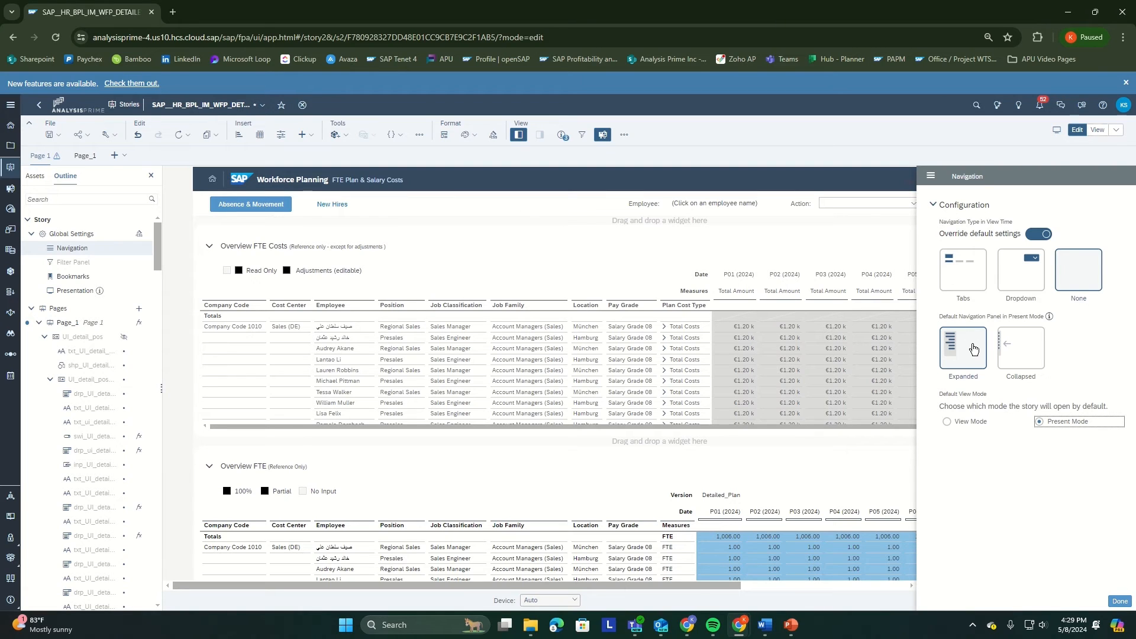
{"action": "mouse_move", "coordinate": [1006, 362]}
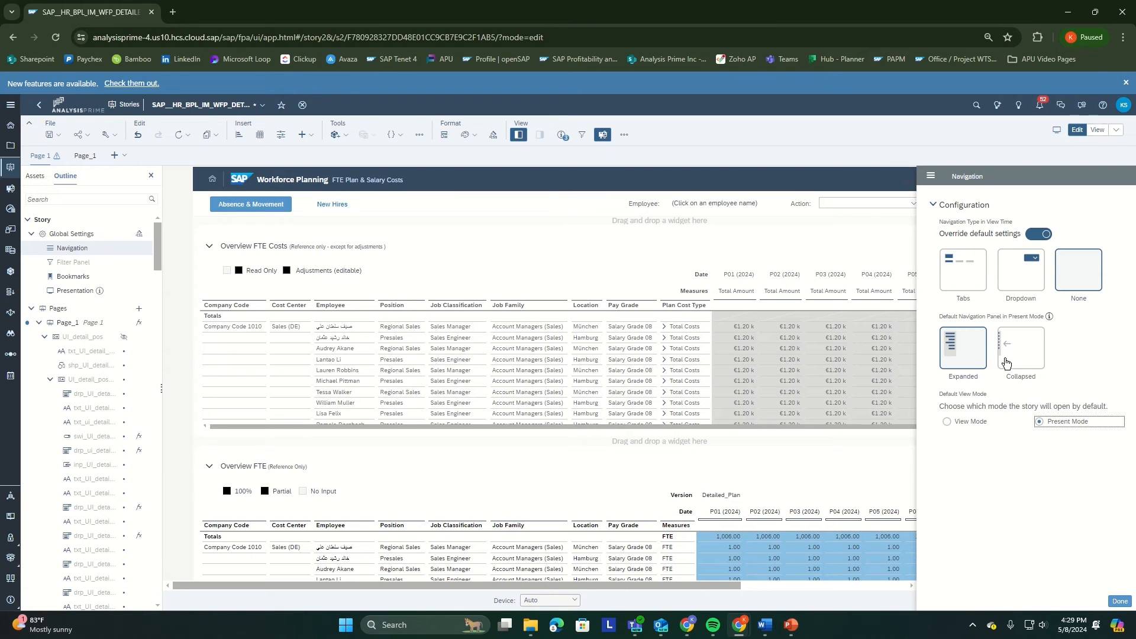
{"action": "left_click", "coordinate": [1020, 348]}
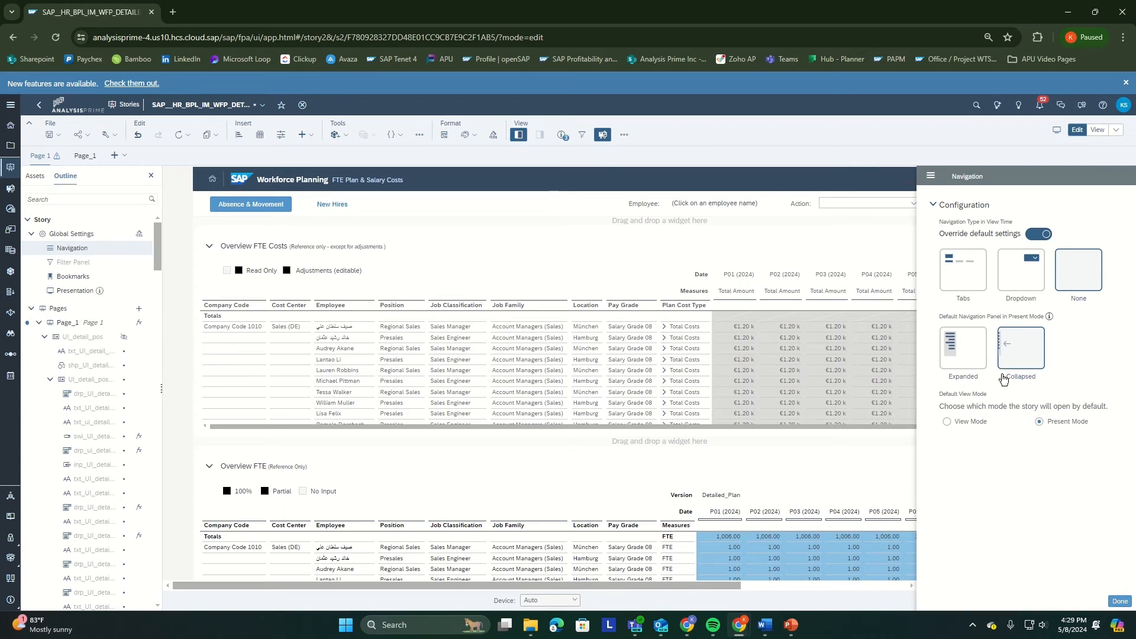
{"action": "mouse_move", "coordinate": [1047, 373]}
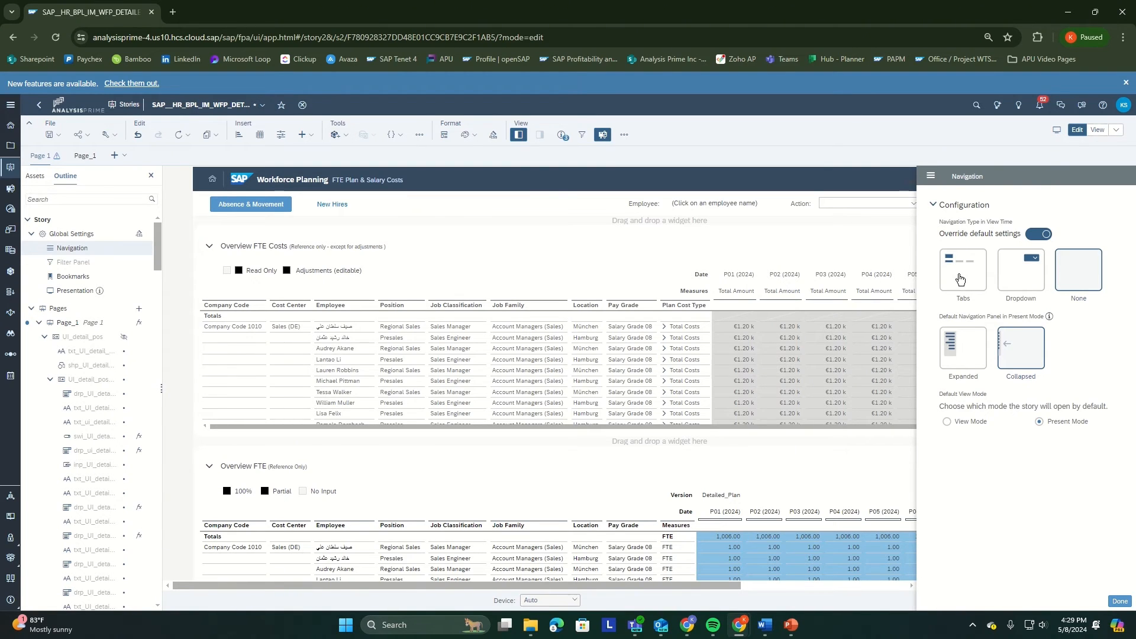
{"action": "mouse_move", "coordinate": [1021, 279]}
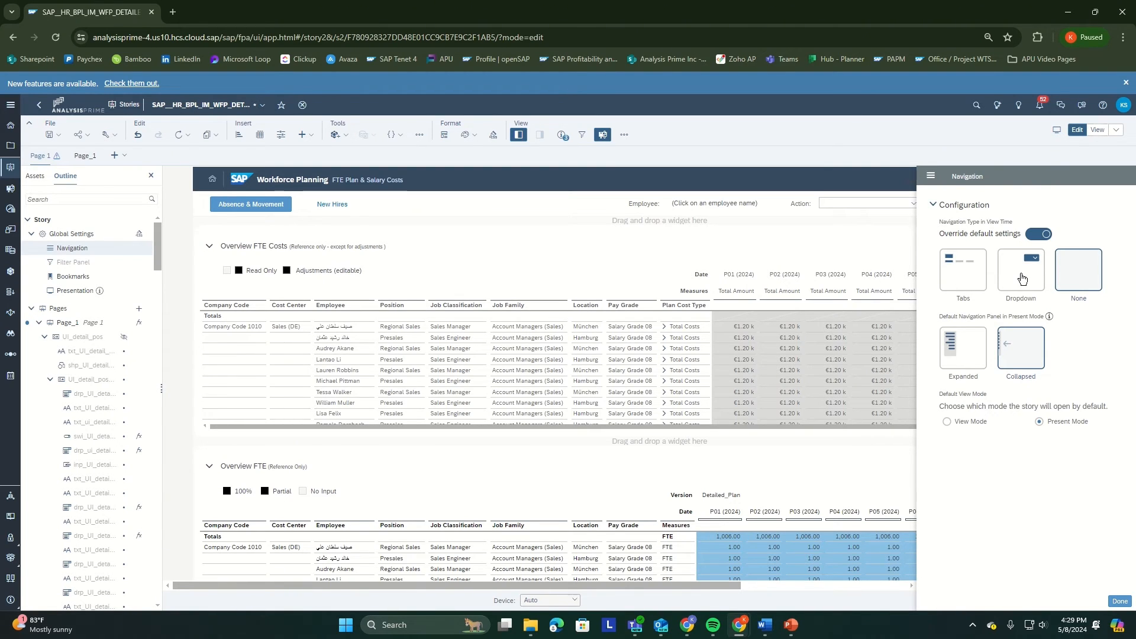
{"action": "mouse_move", "coordinate": [975, 362]}
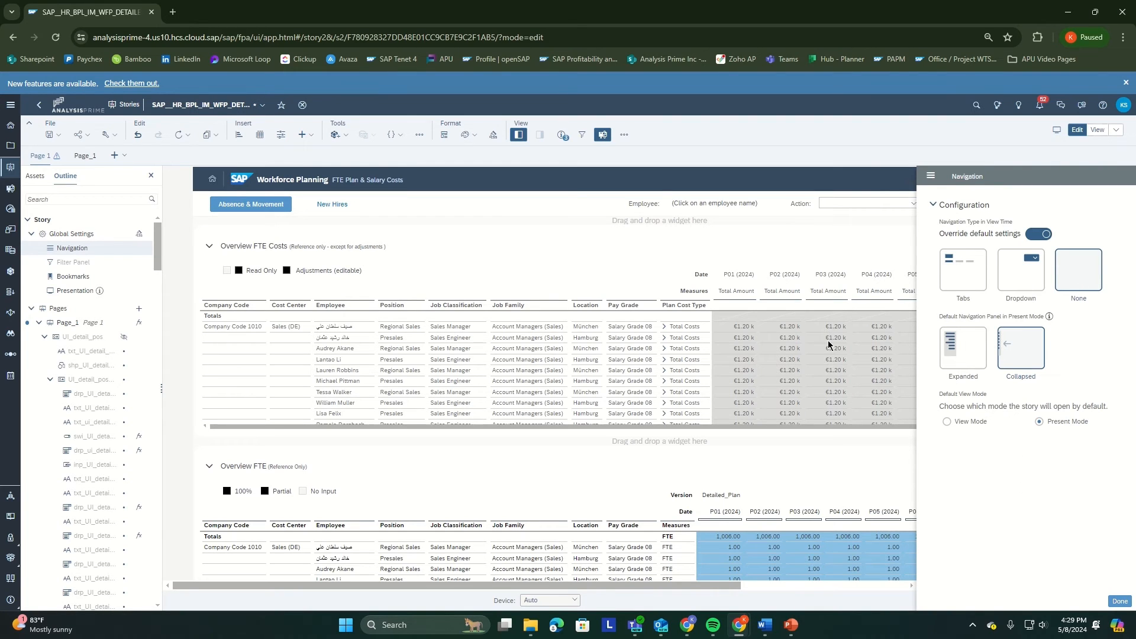
{"action": "mouse_move", "coordinate": [960, 269]}
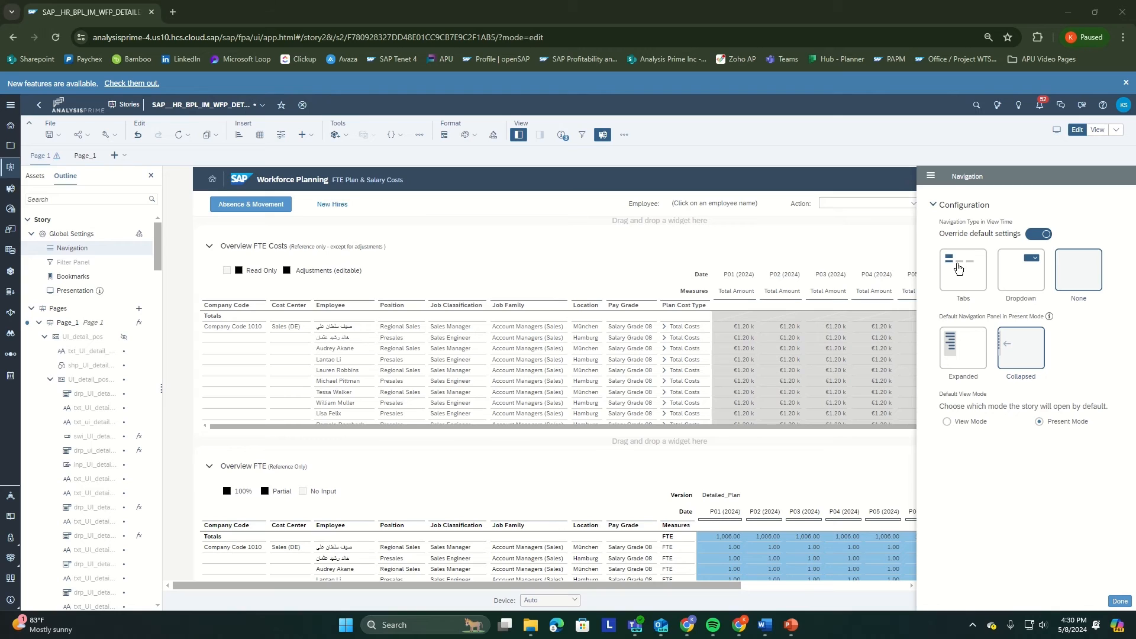
{"action": "mouse_move", "coordinate": [1002, 330]}
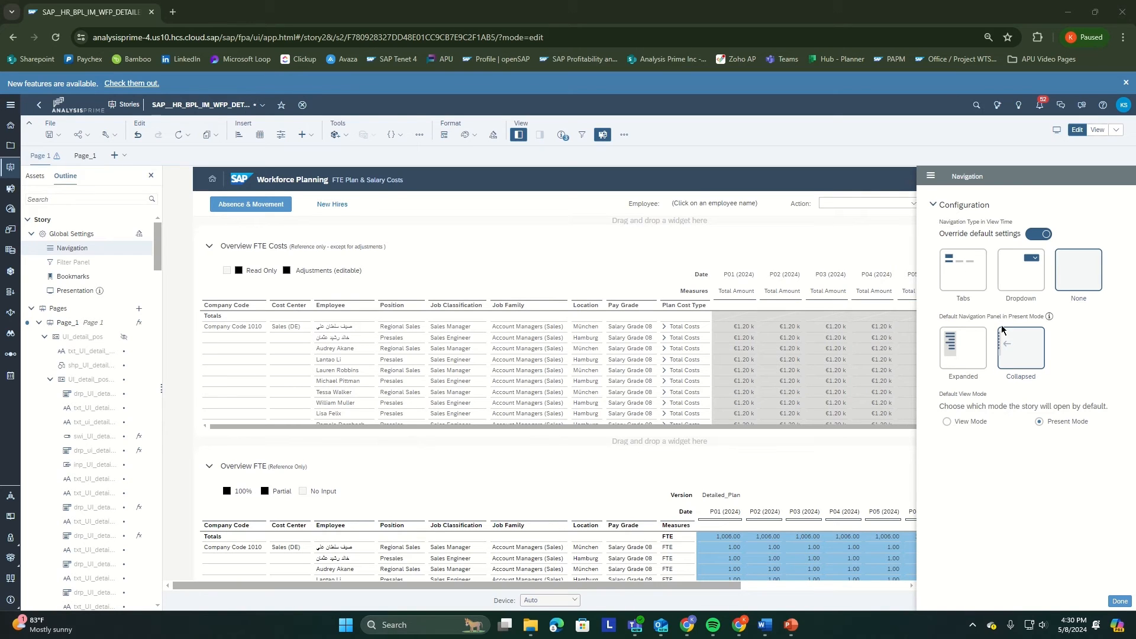
{"action": "mouse_move", "coordinate": [863, 160]}
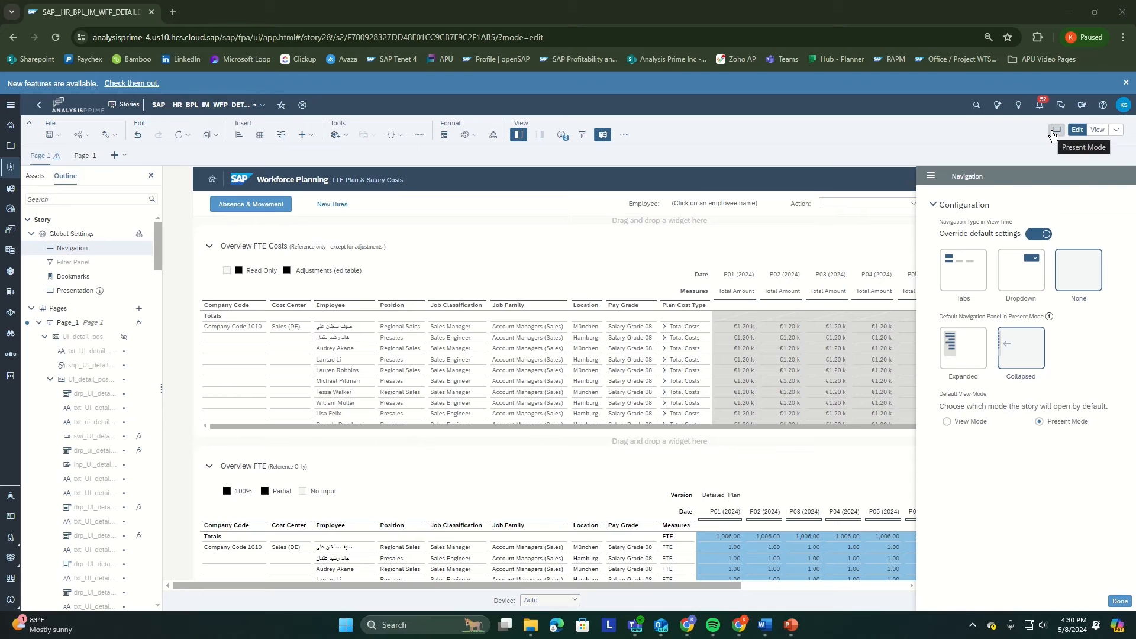
{"action": "mouse_move", "coordinate": [934, 167]}
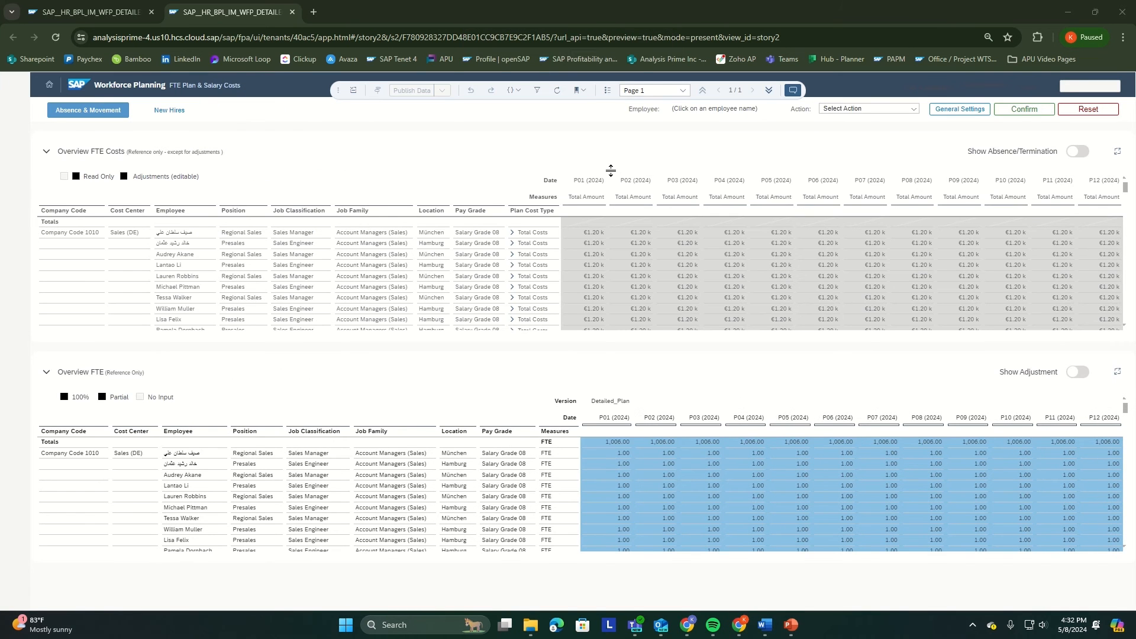
{"action": "mouse_move", "coordinate": [536, 146]}
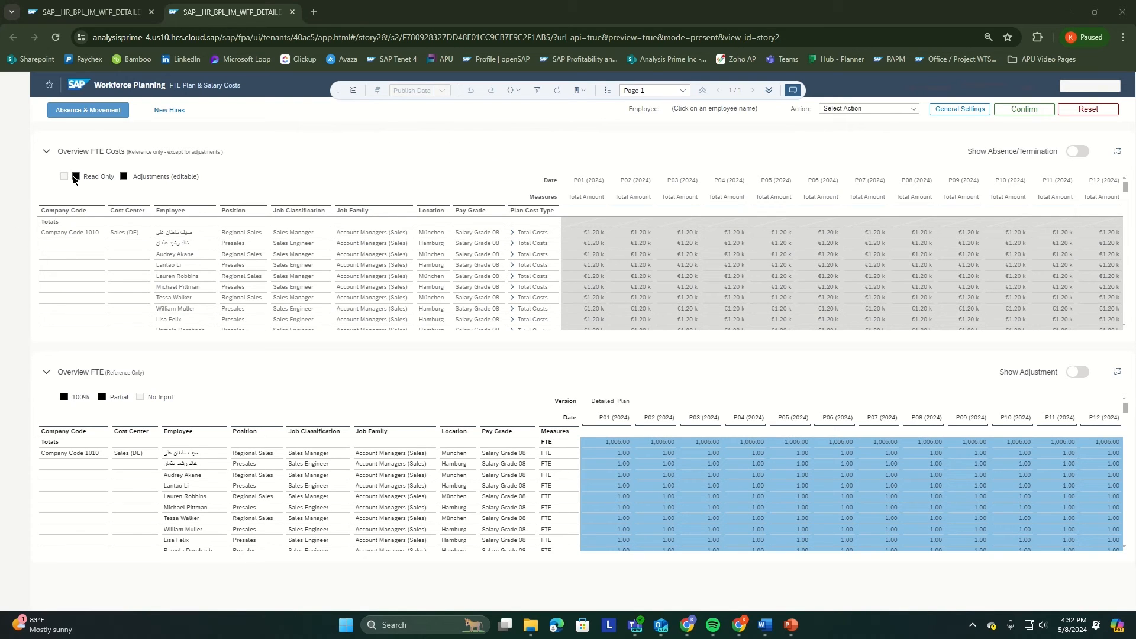
{"action": "mouse_move", "coordinate": [20, 242]}
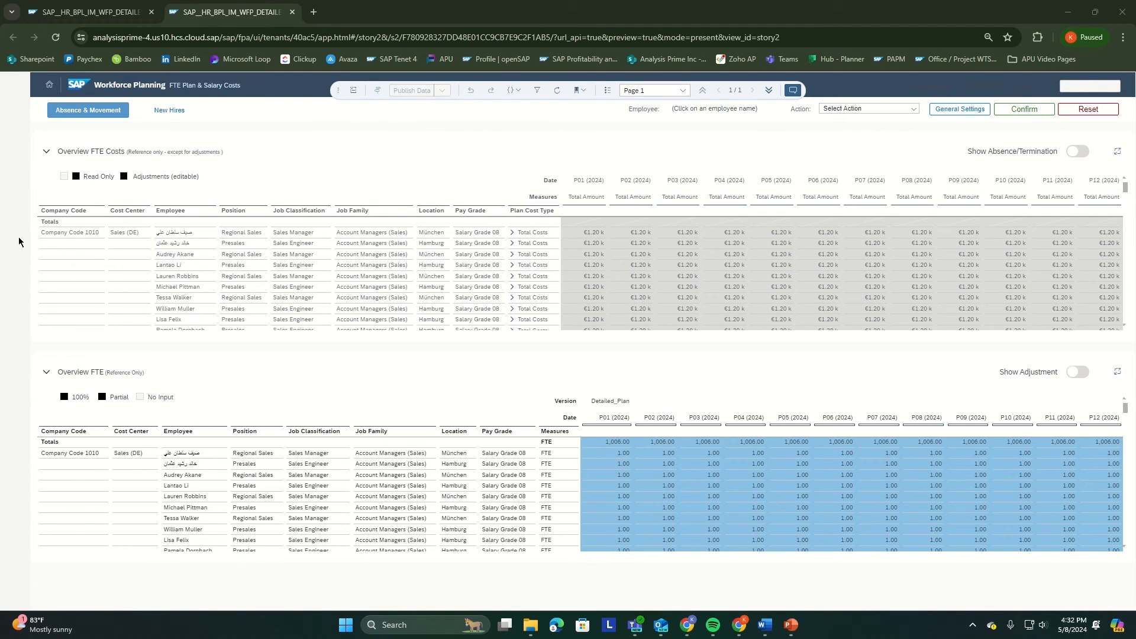
{"action": "mouse_move", "coordinate": [72, 263]}
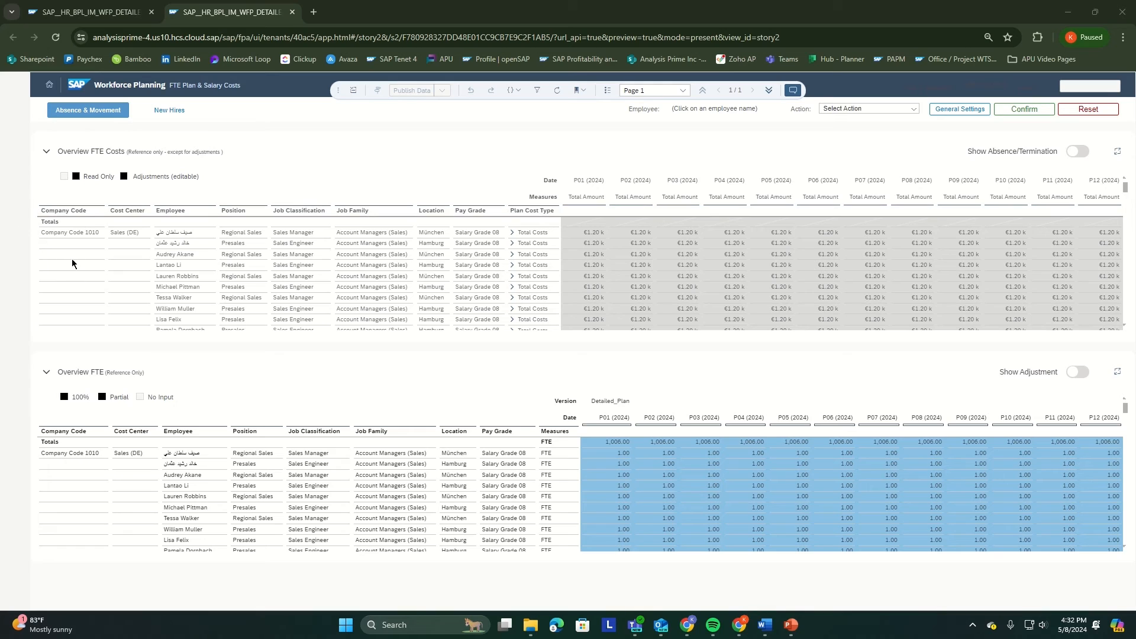
{"action": "mouse_move", "coordinate": [53, 219]}
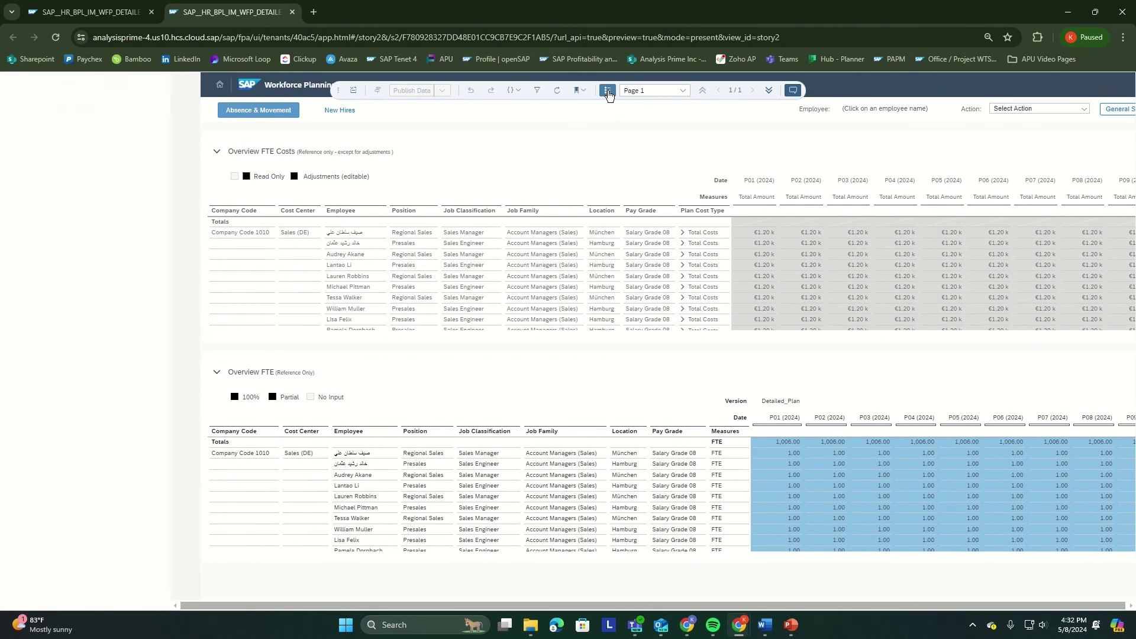
- Show the navigation panel, close it with the X, then reopen it pinned from the toolbar
{"action": "left_click", "coordinate": [607, 90]}
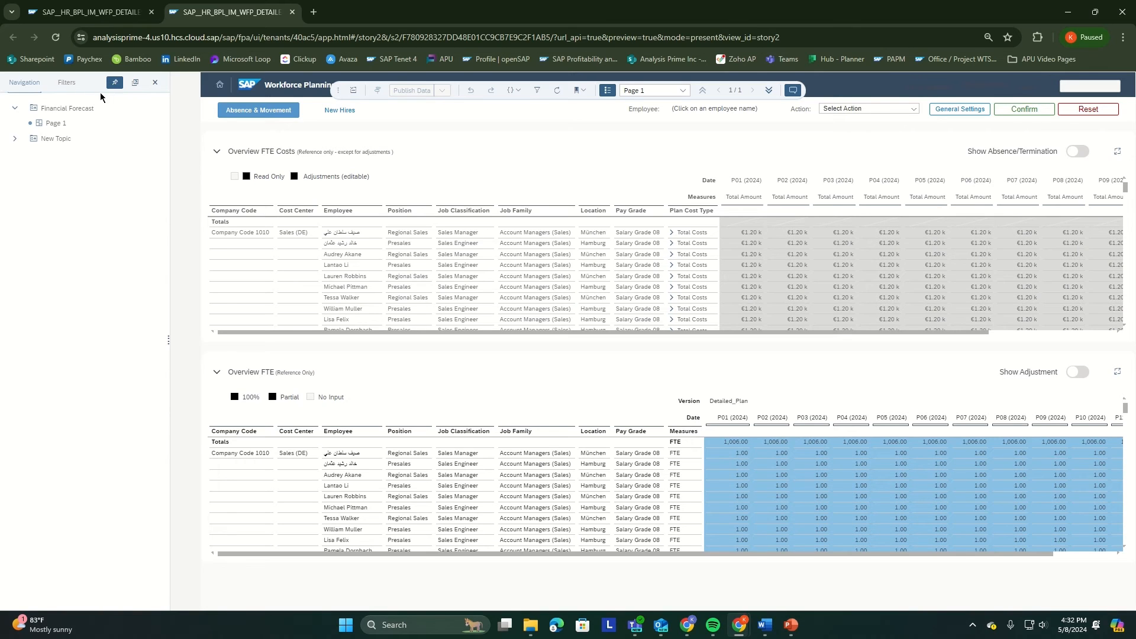
{"action": "mouse_move", "coordinate": [208, 138]}
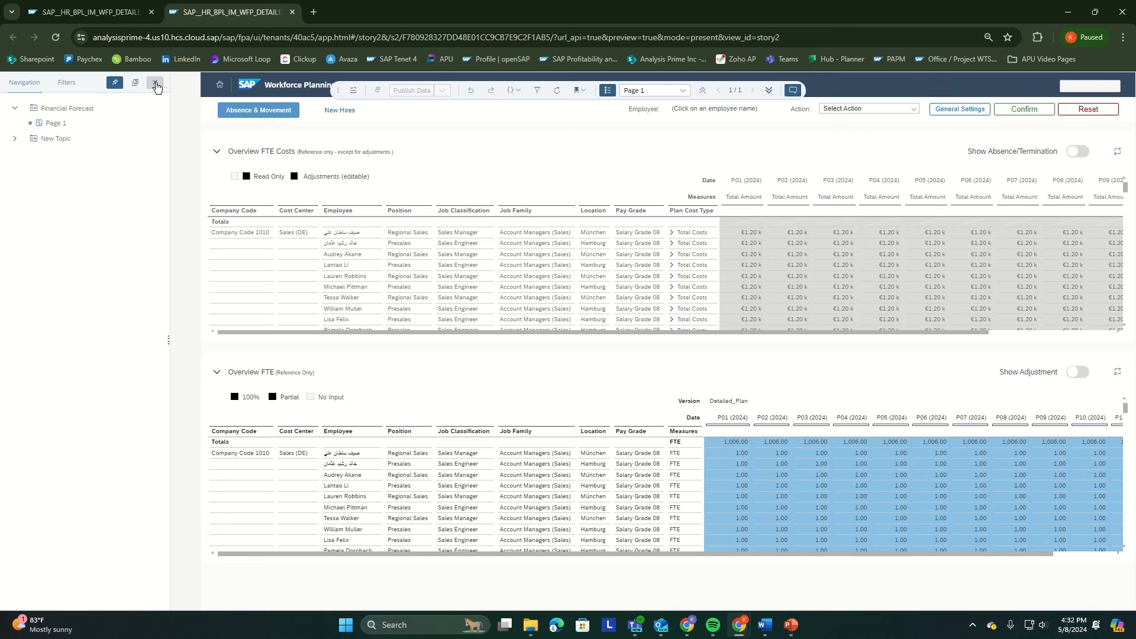
{"action": "left_click", "coordinate": [155, 83]}
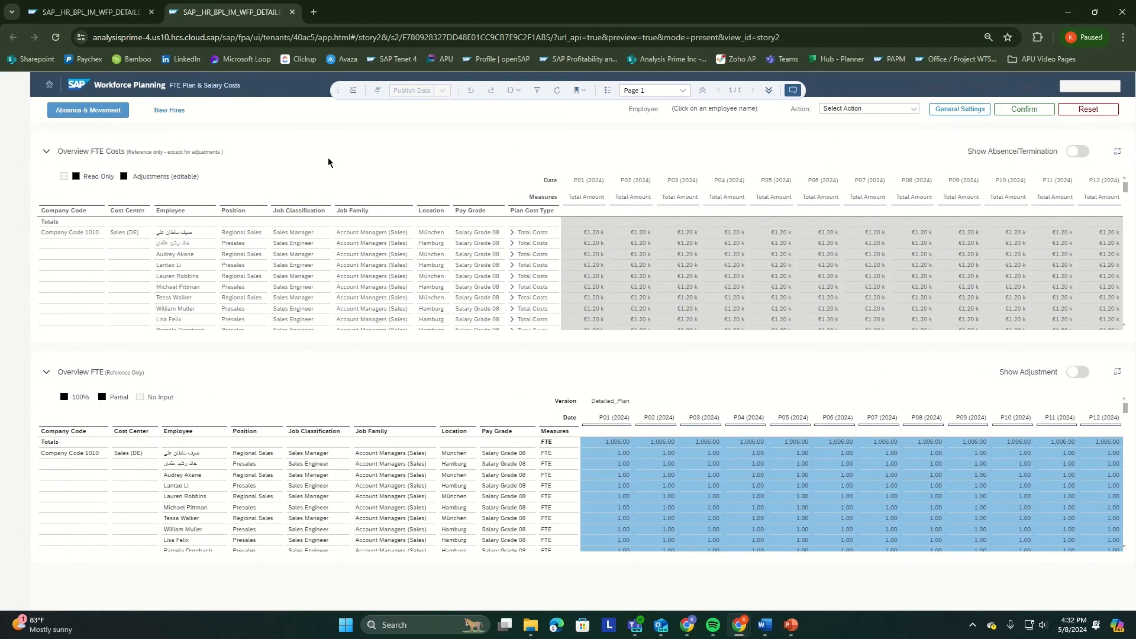
{"action": "mouse_move", "coordinate": [594, 109]}
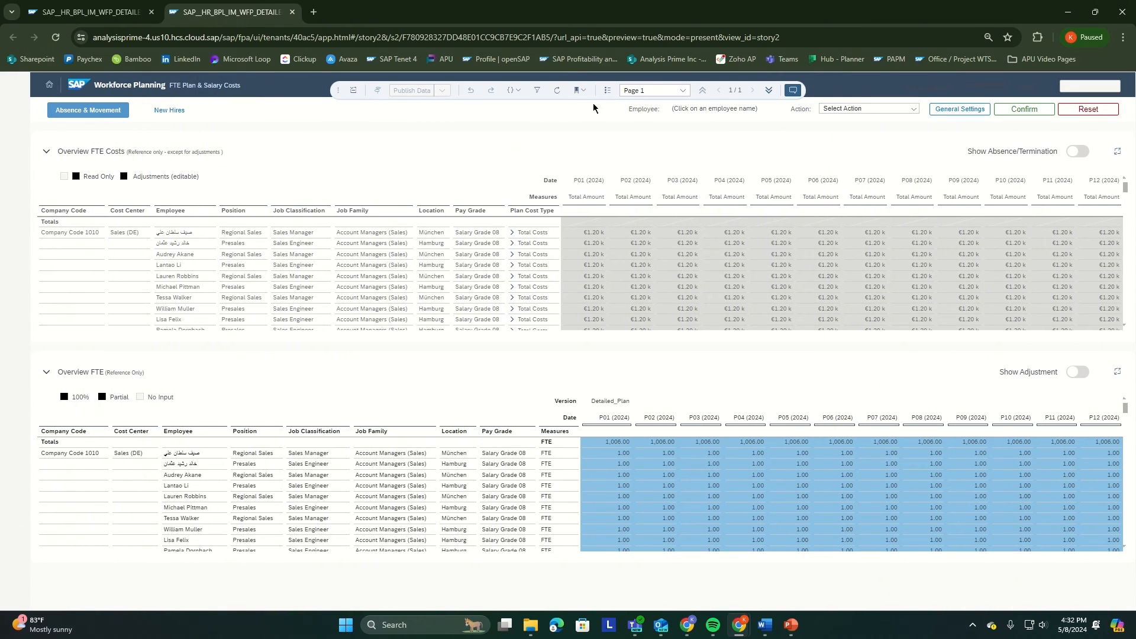
{"action": "left_click", "coordinate": [606, 90]}
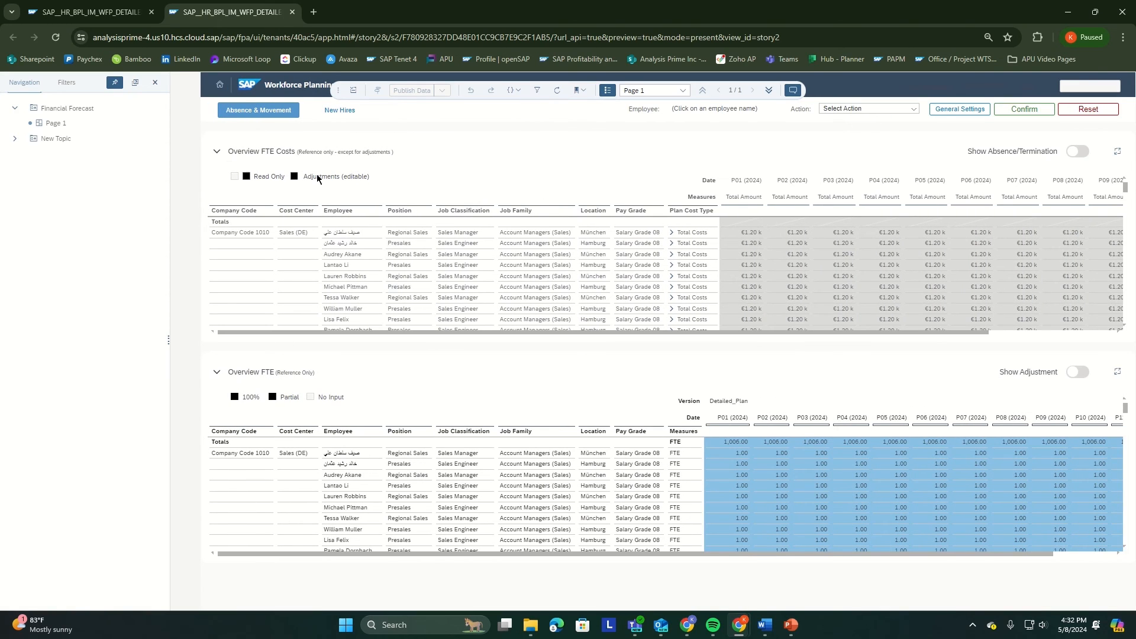
{"action": "mouse_move", "coordinate": [129, 92]}
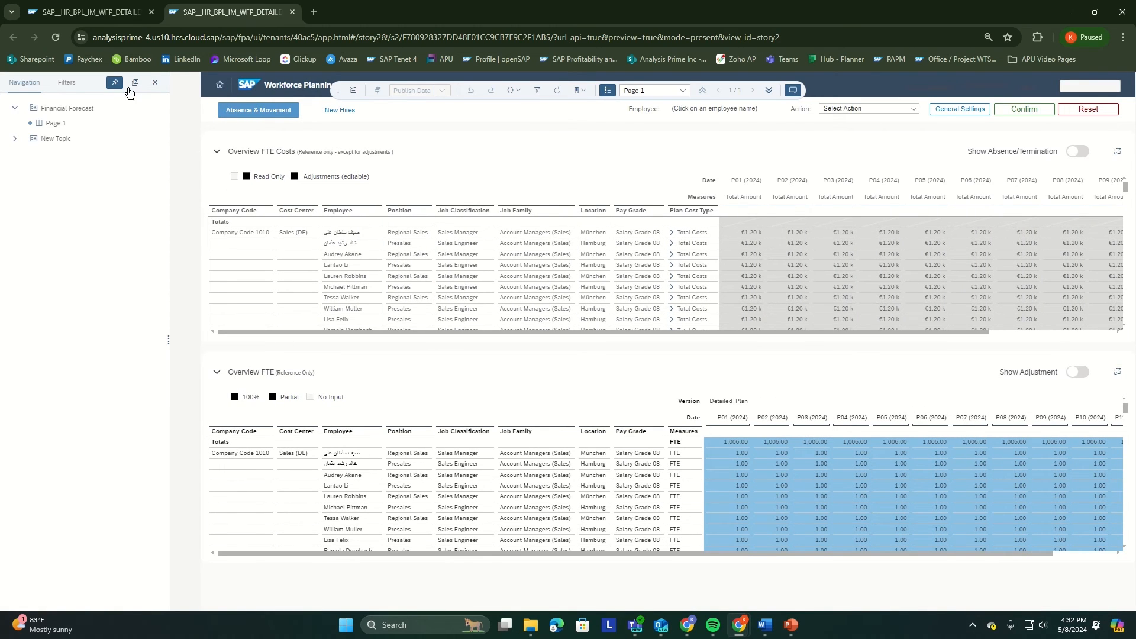
{"action": "mouse_move", "coordinate": [115, 82]}
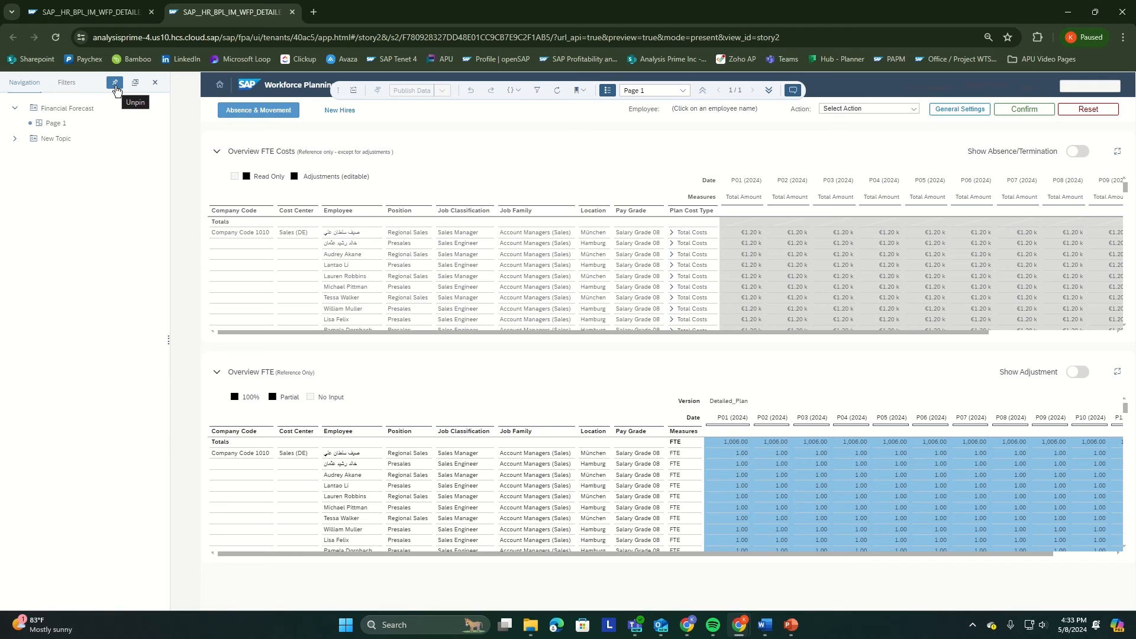
- Unpin the navigation panel so it overlays the story, dismiss it, then reopen it
{"action": "left_click", "coordinate": [114, 82]}
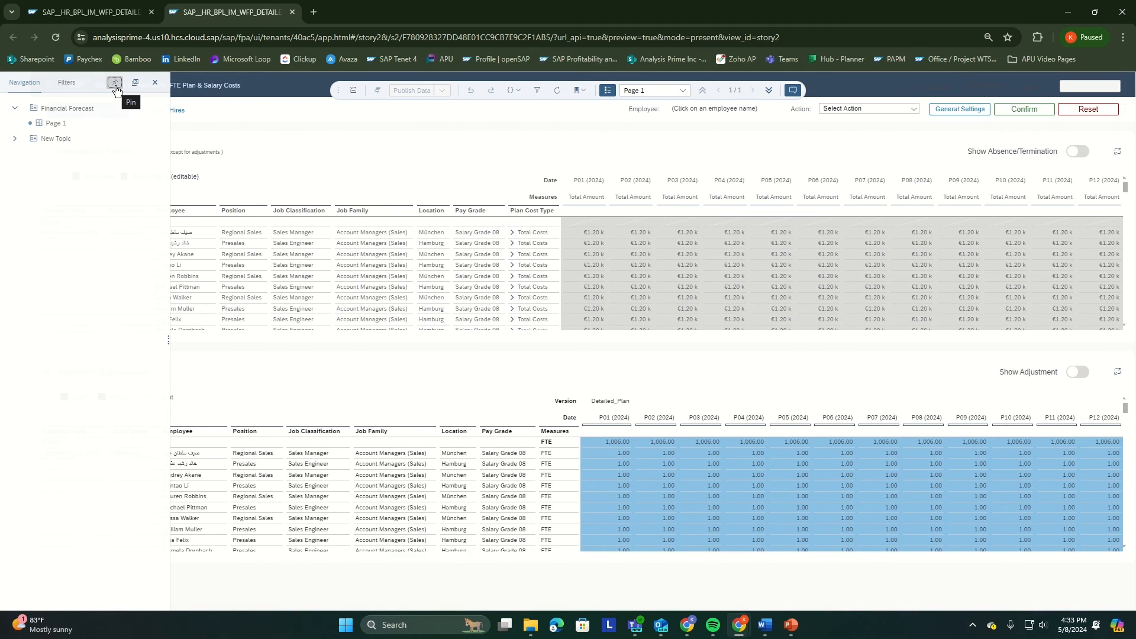
{"action": "mouse_move", "coordinate": [363, 183]}
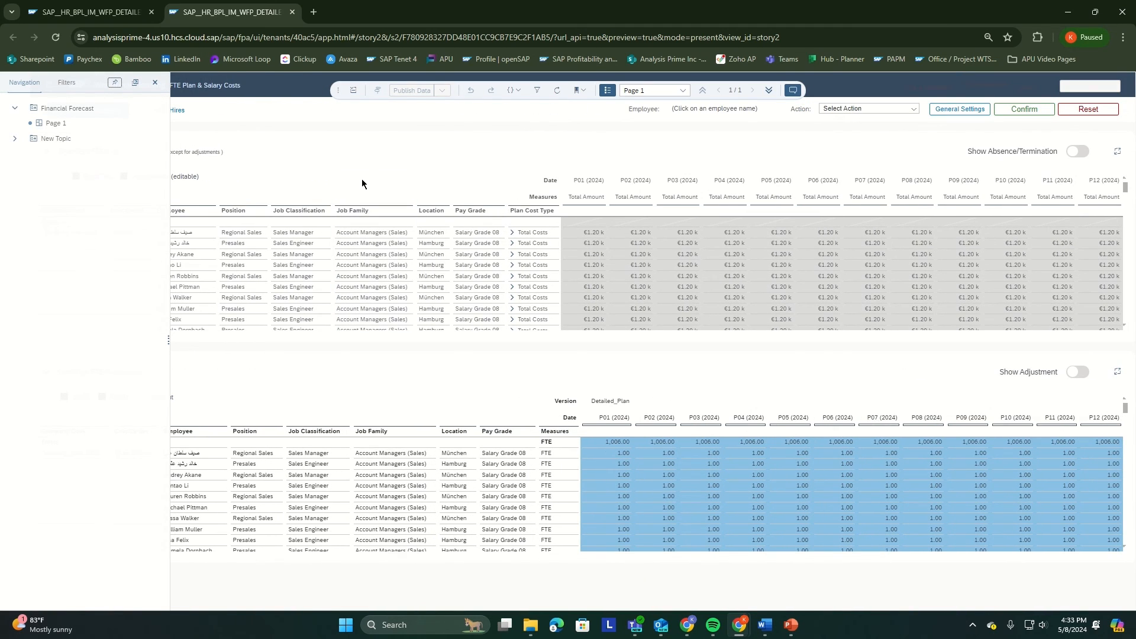
{"action": "left_click", "coordinate": [154, 82]}
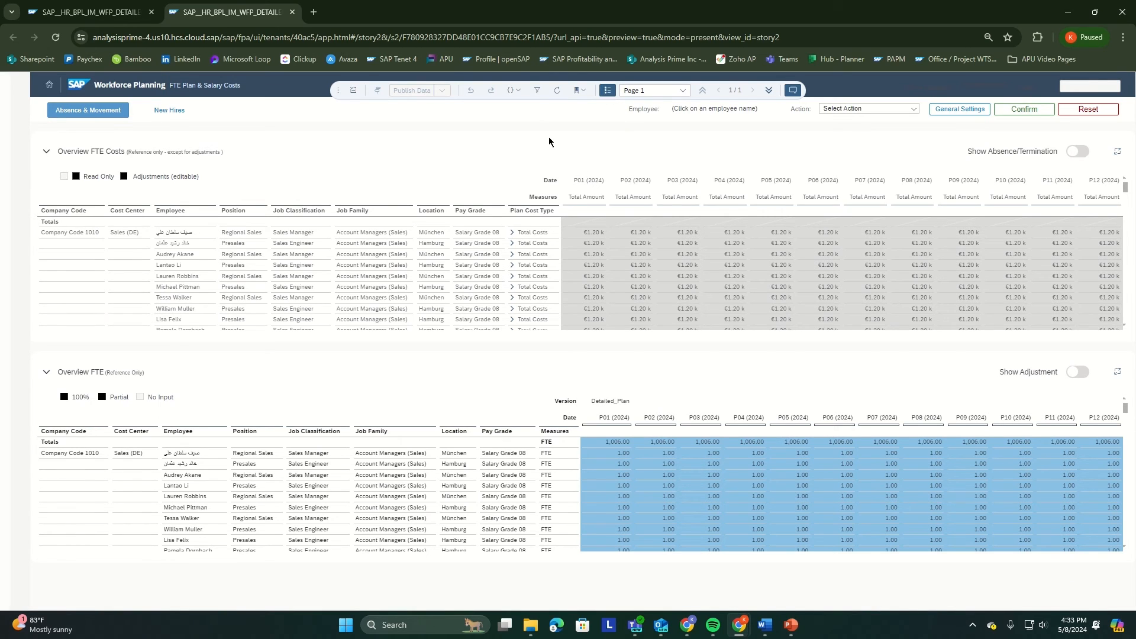
{"action": "left_click", "coordinate": [49, 85]}
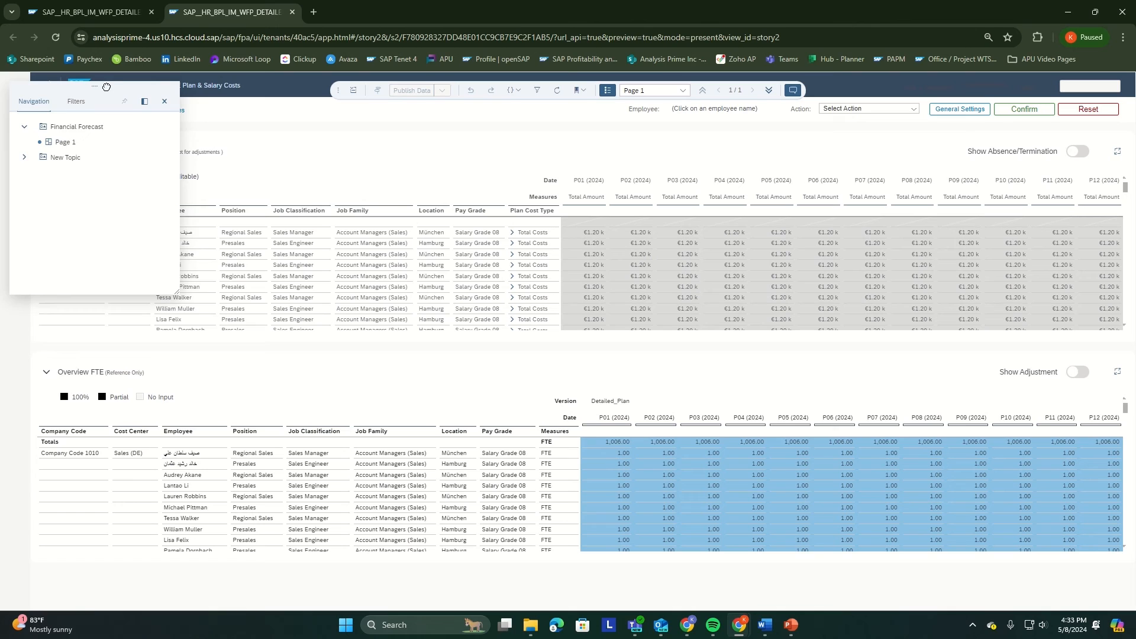
- Drag the floating panel across the story, then Attach and Pin it beside the story
{"action": "left_click_drag", "start_coordinate": [94, 102], "coordinate": [393, 170]}
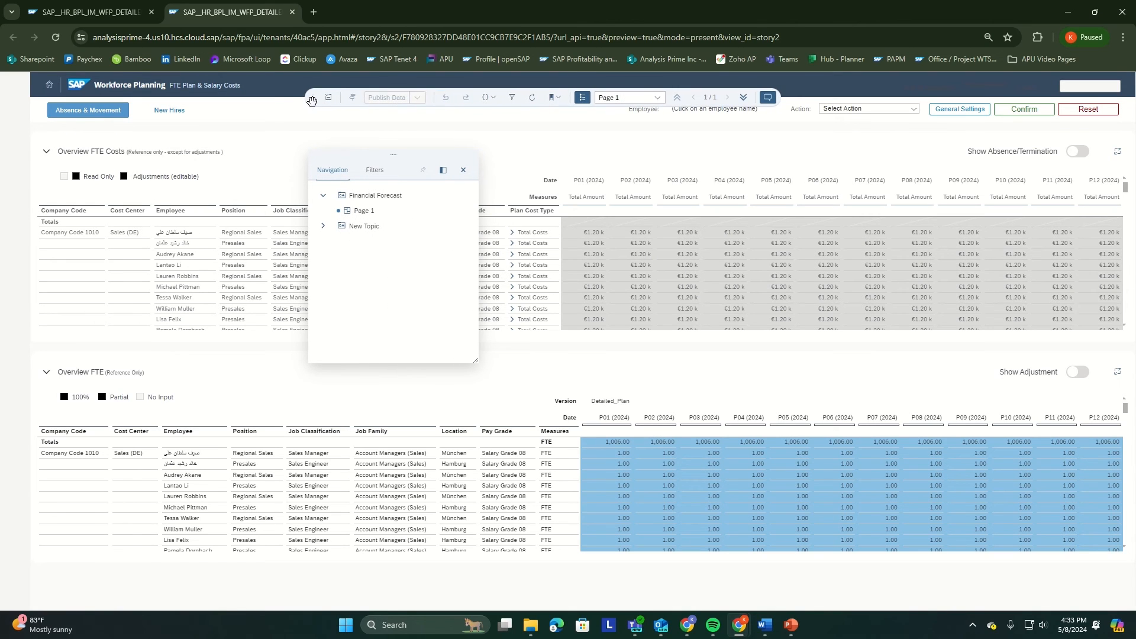
{"action": "left_click_drag", "start_coordinate": [393, 154], "coordinate": [410, 149]}
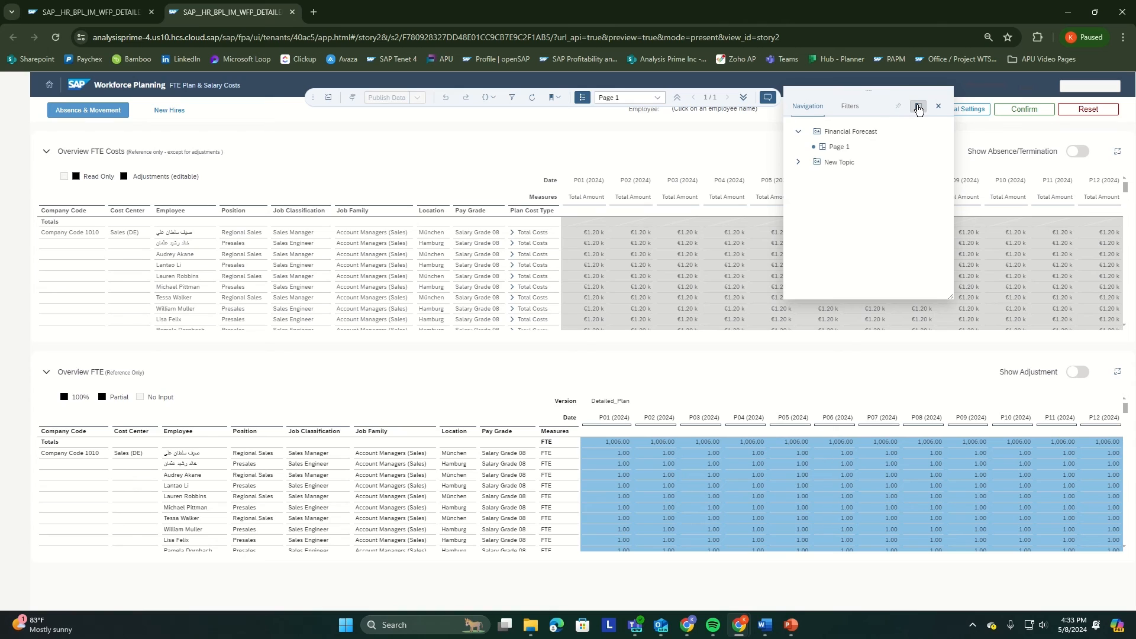
{"action": "left_click", "coordinate": [897, 106]}
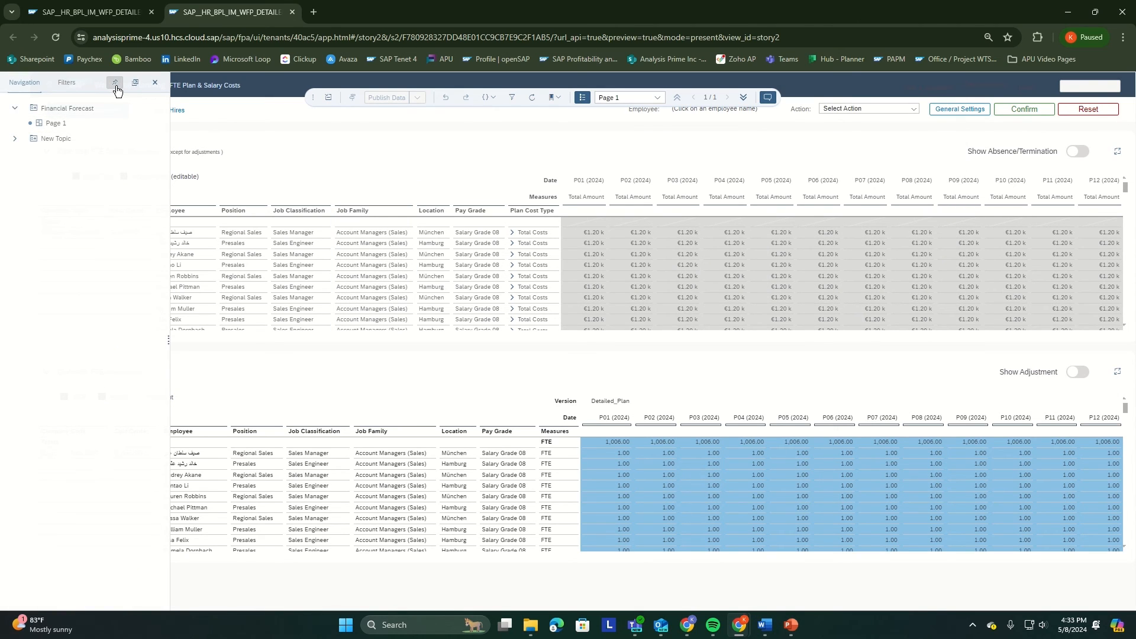
{"action": "left_click", "coordinate": [115, 82]}
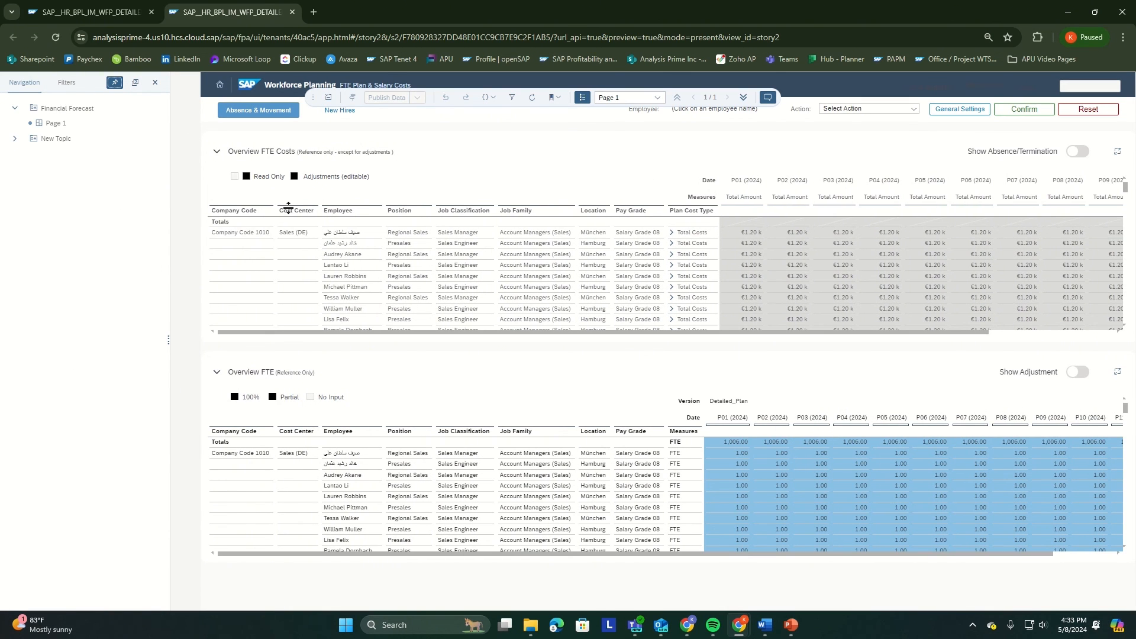
{"action": "mouse_move", "coordinate": [360, 274]}
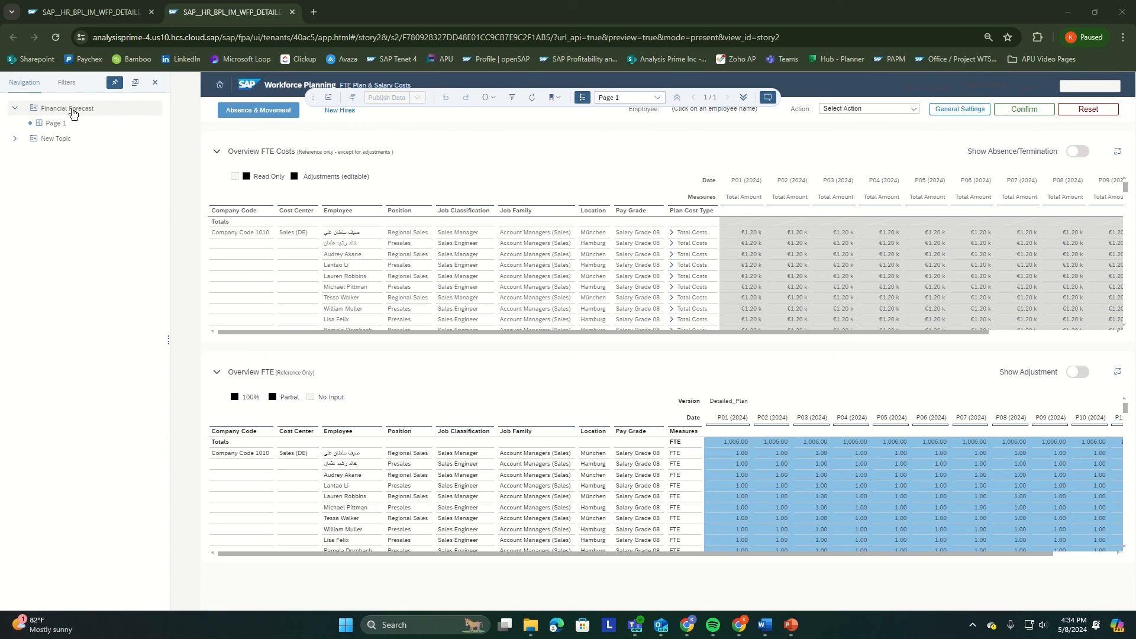
{"action": "mouse_move", "coordinate": [61, 96]}
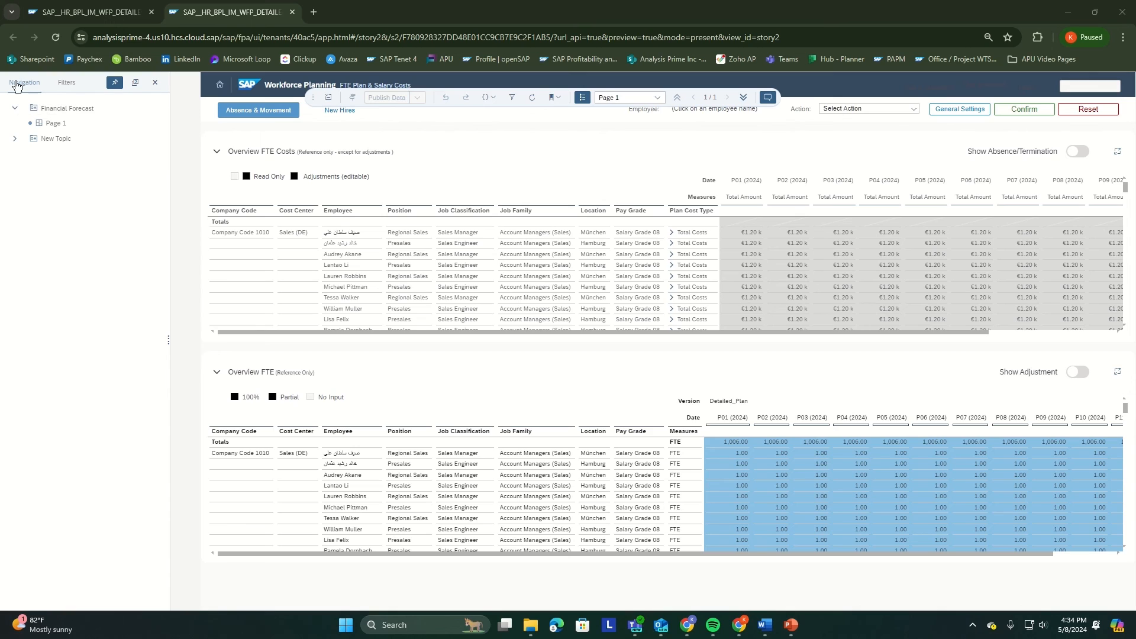
- Expand New Topic, open its Page_1 and show the Filters tab for that page
{"action": "left_click", "coordinate": [14, 138]}
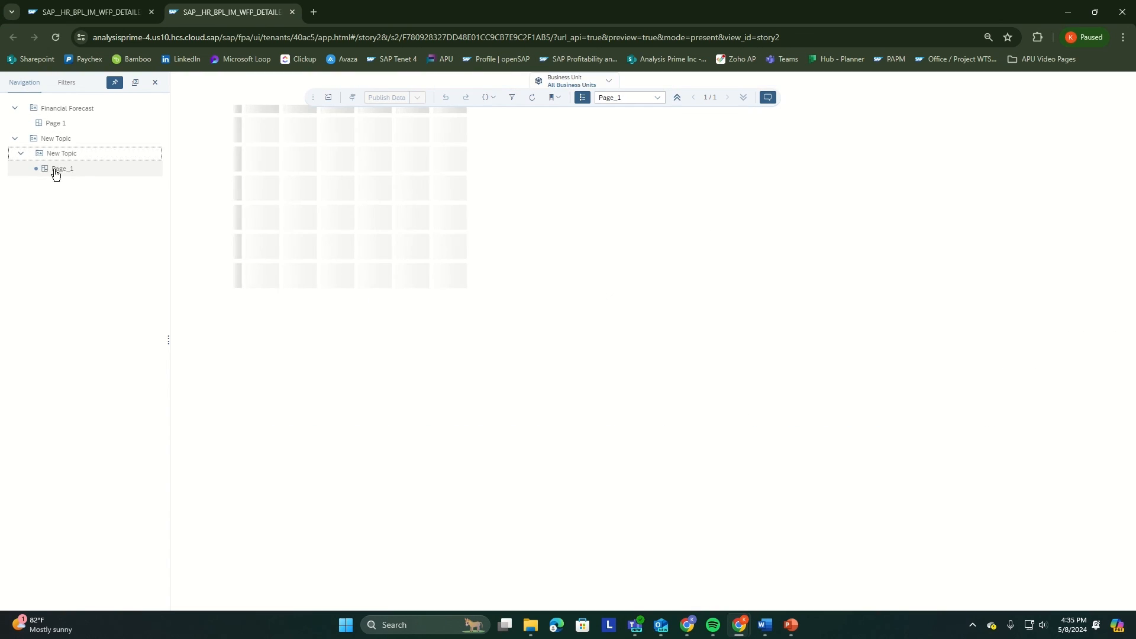
{"action": "left_click", "coordinate": [61, 153]}
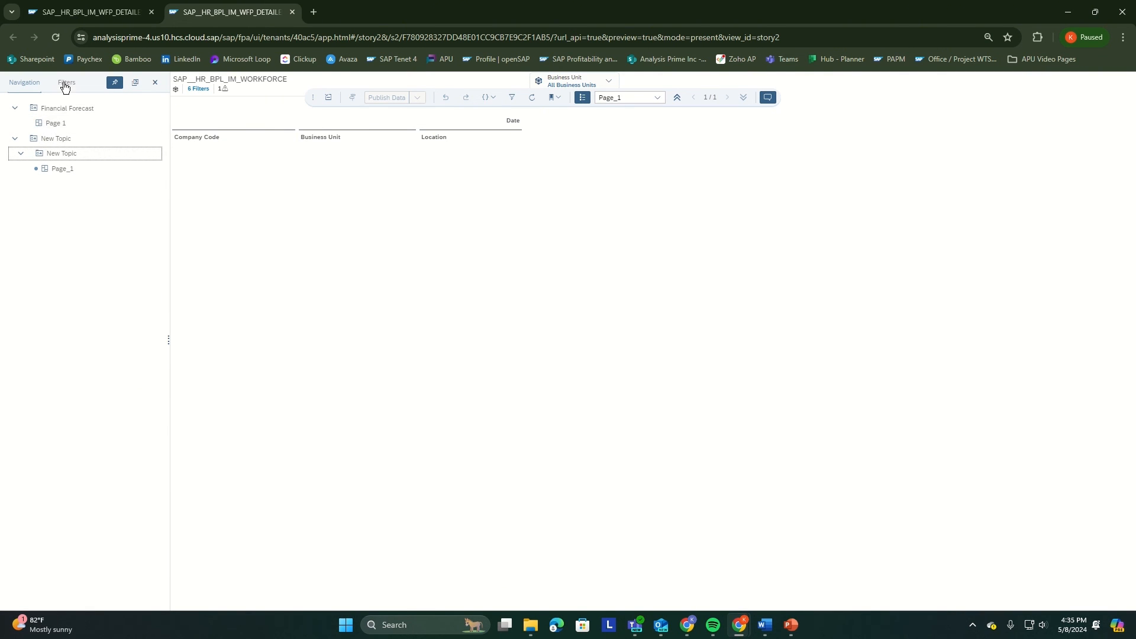
{"action": "left_click", "coordinate": [66, 82]}
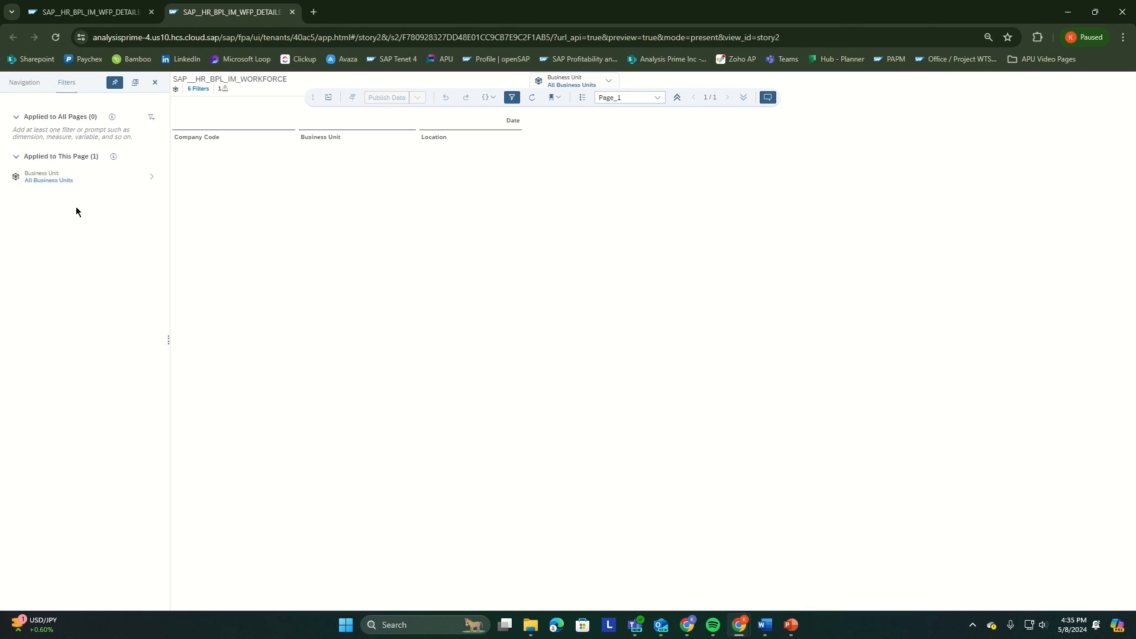
{"action": "mouse_move", "coordinate": [76, 228]}
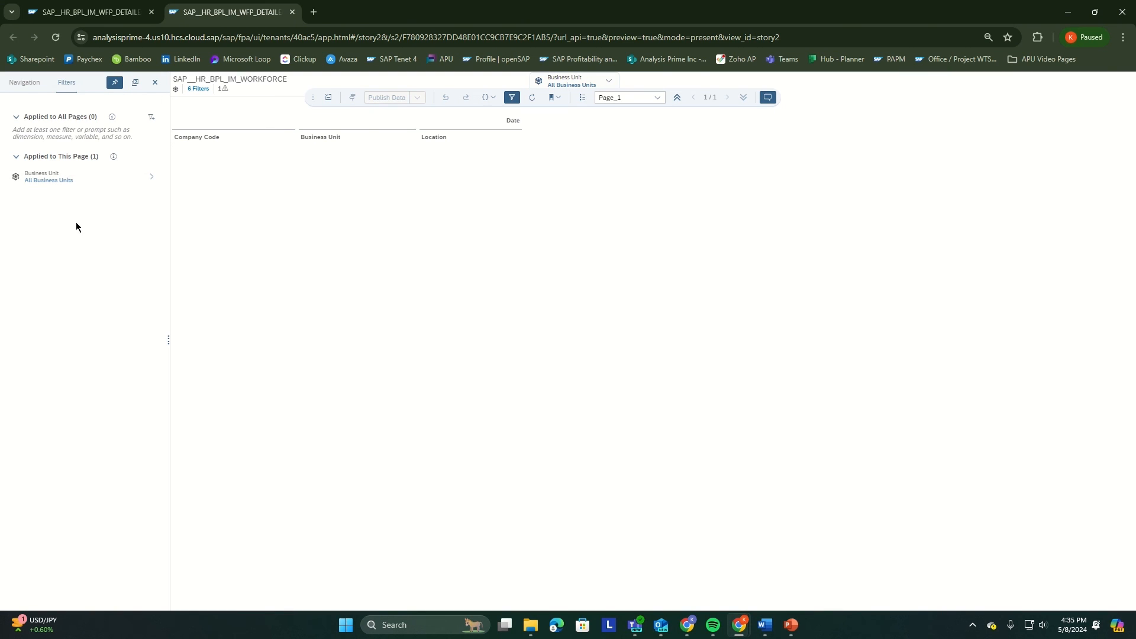
{"action": "mouse_move", "coordinate": [81, 179]}
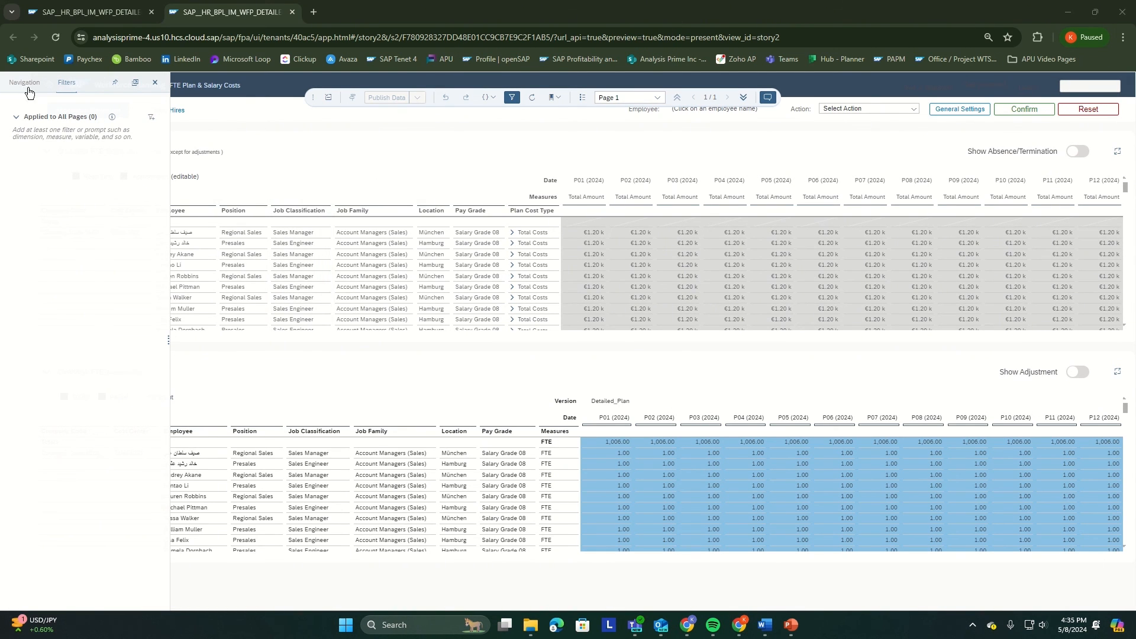
- Return to the page tree, reopen Page_1 and view its Business Unit filter under Applied to This Page
{"action": "left_click", "coordinate": [23, 82]}
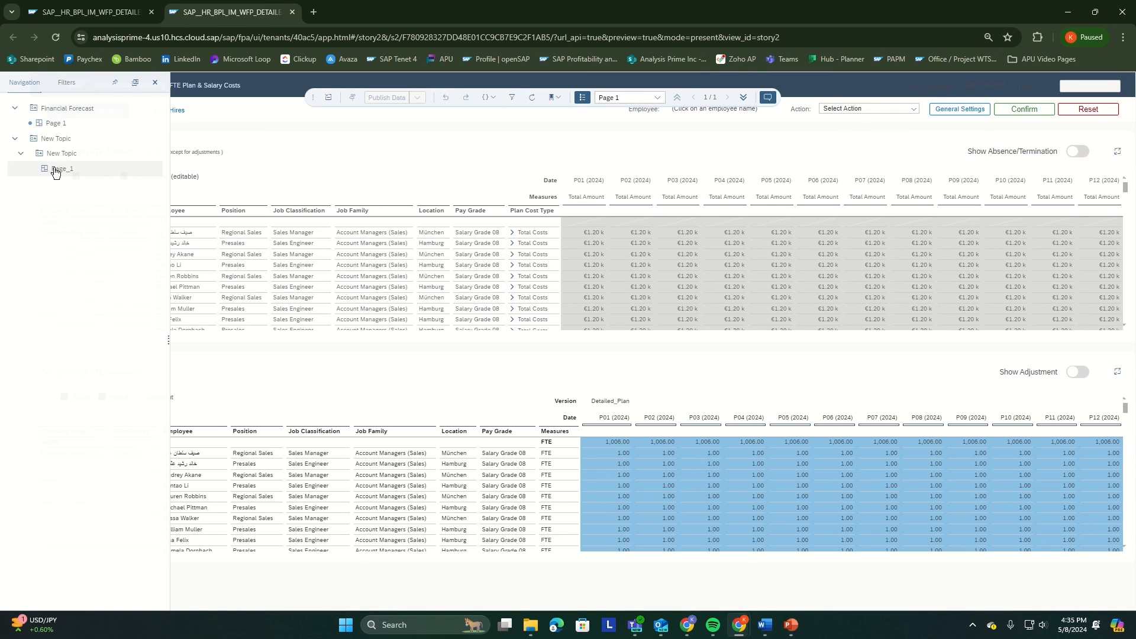
{"action": "left_click", "coordinate": [61, 169]}
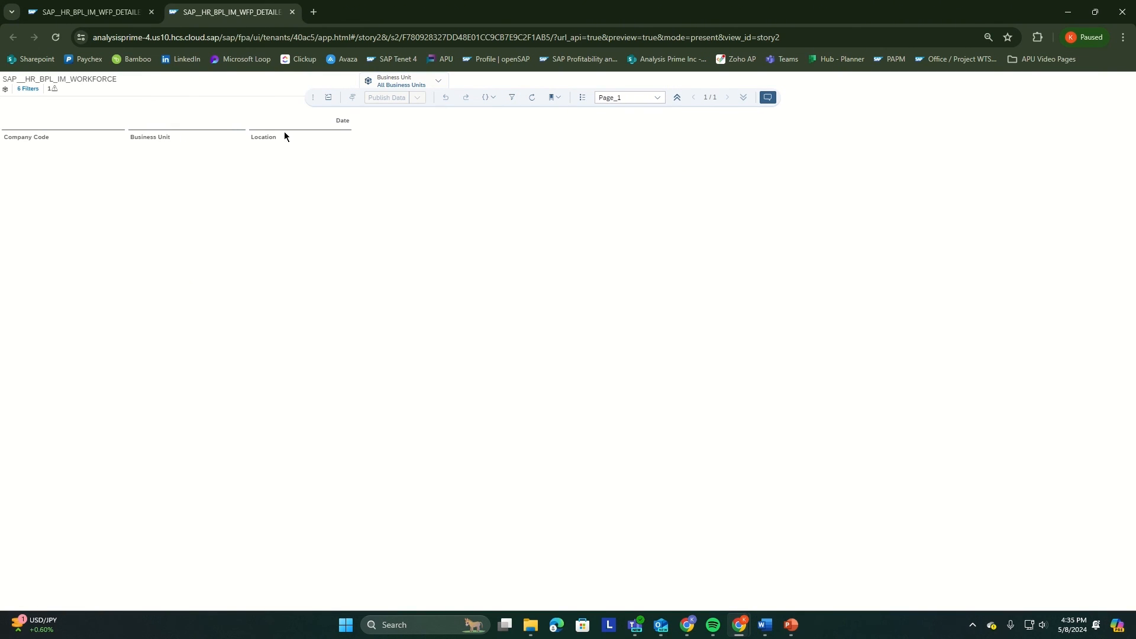
{"action": "left_click", "coordinate": [586, 98]}
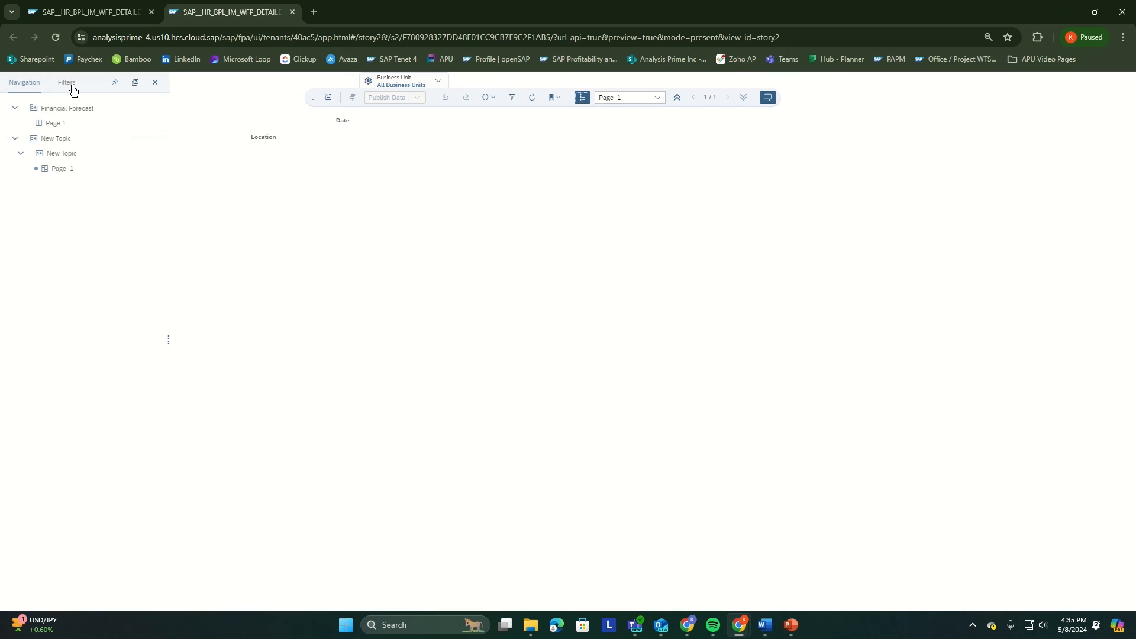
{"action": "left_click", "coordinate": [66, 82]}
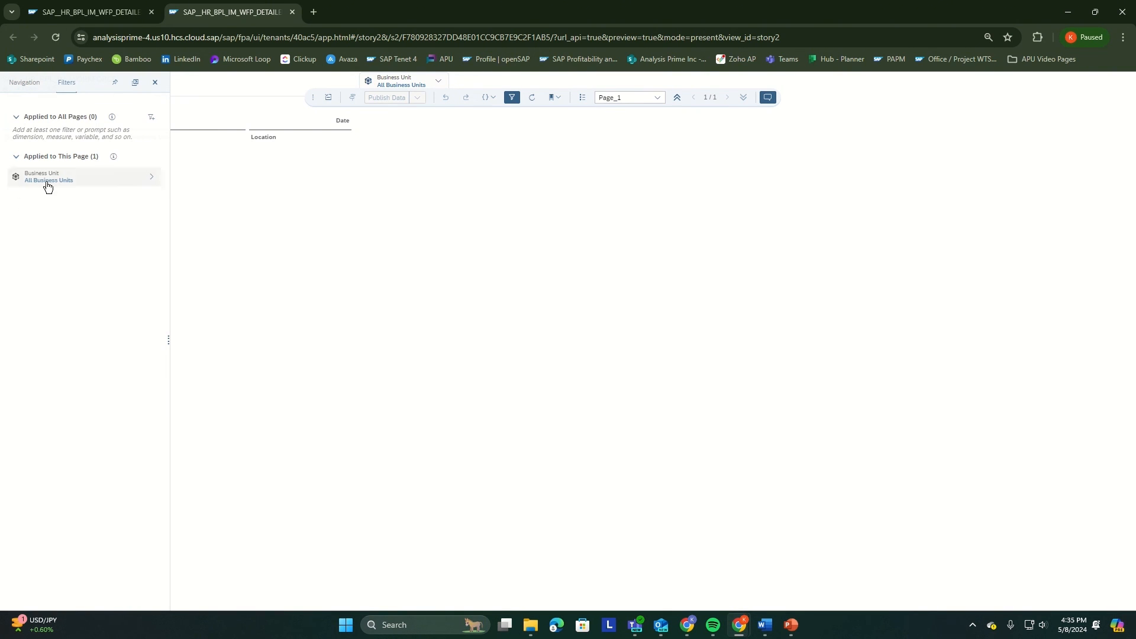
{"action": "mouse_move", "coordinate": [62, 186]}
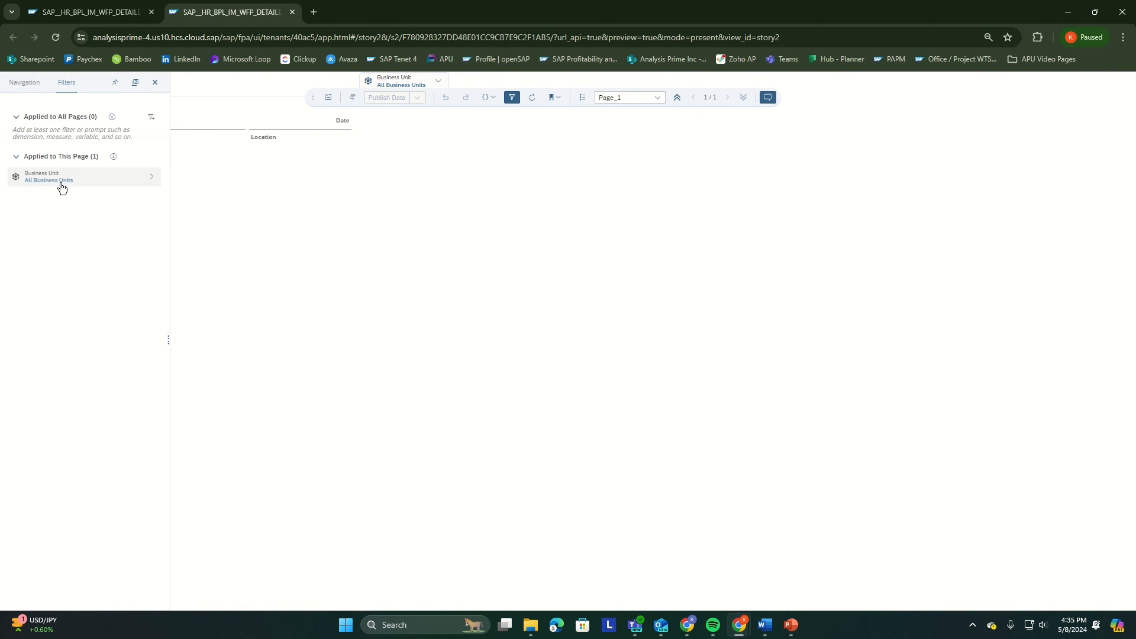